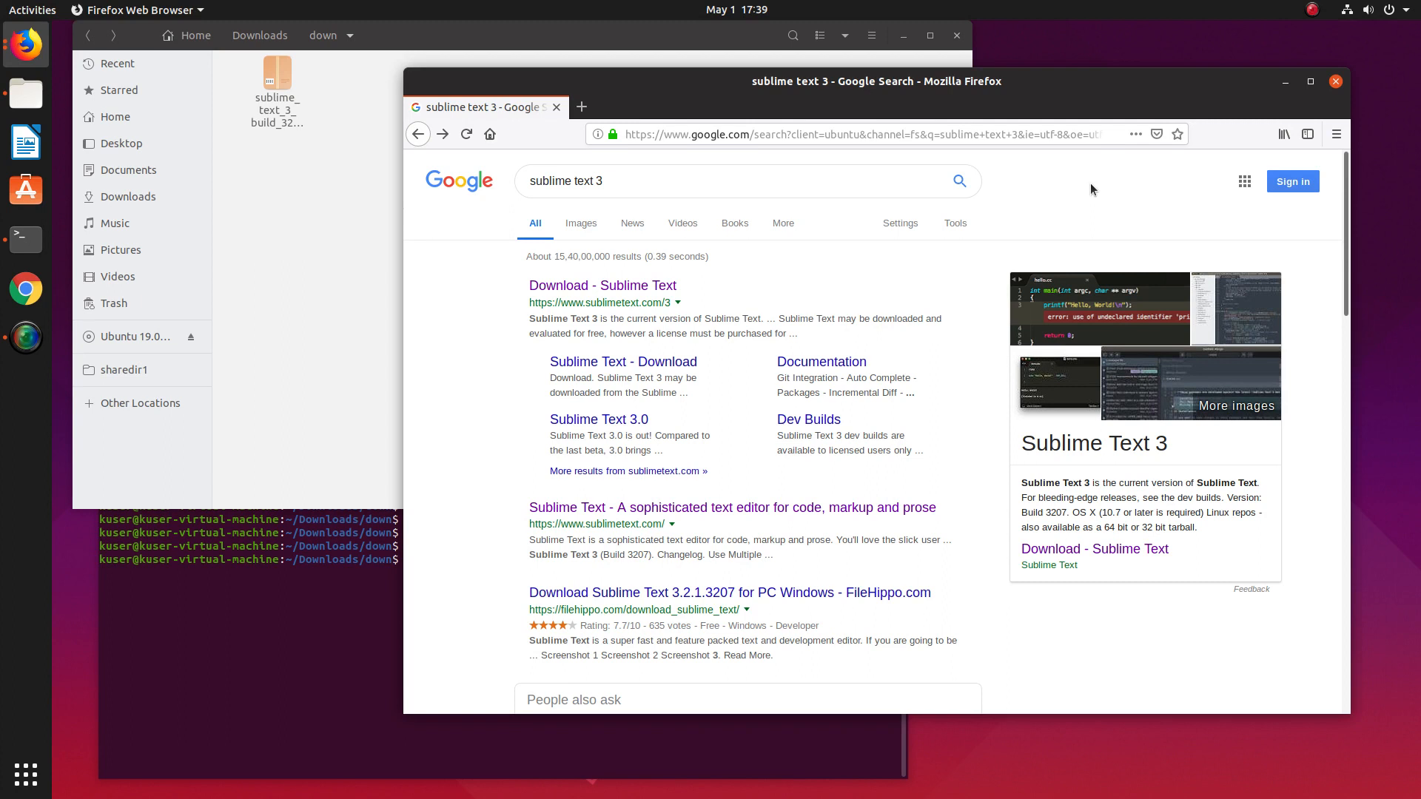
{"action": "mouse_move", "coordinate": [633, 295]}
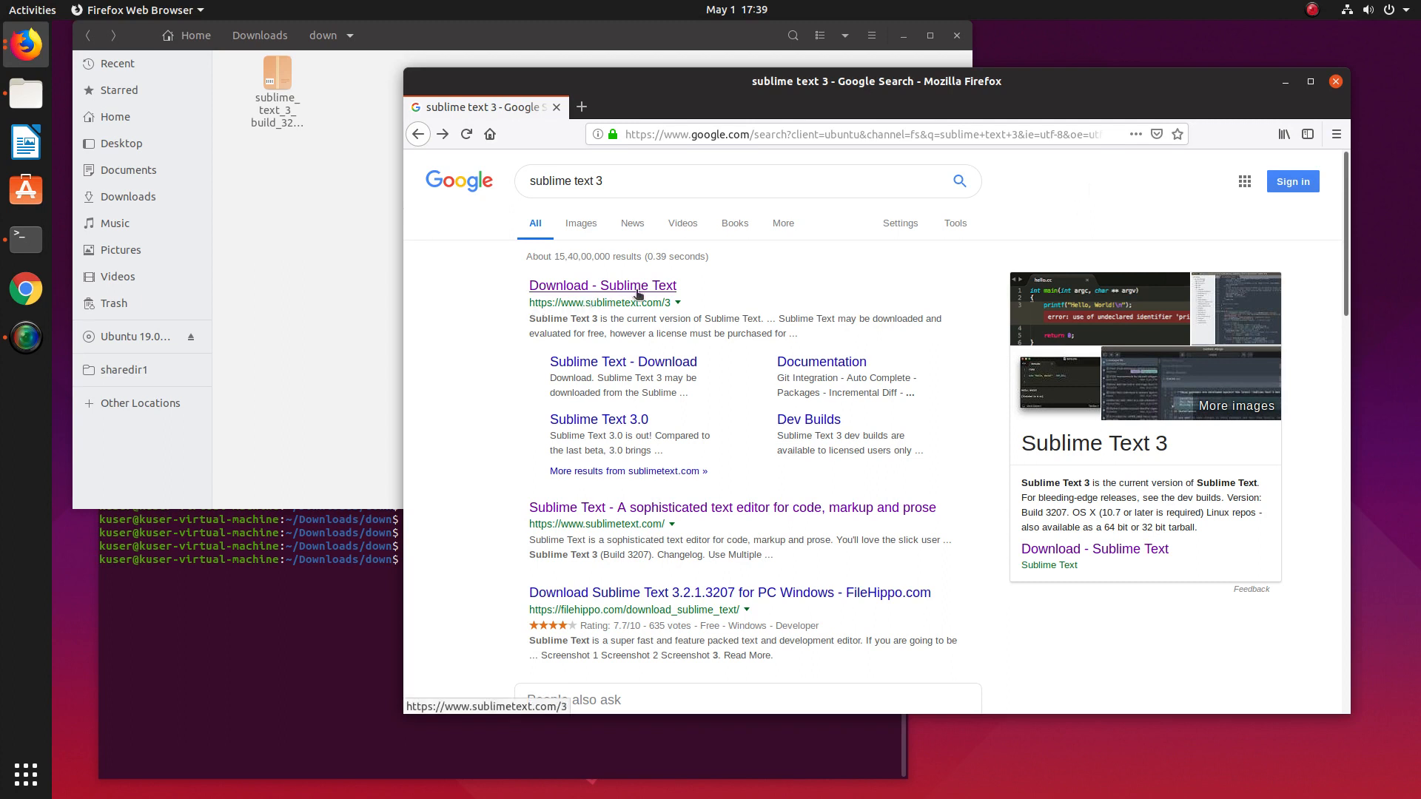
Request the 64-bit Linux Sublime Text 3 tarball from the download page and cancel the open-with prompt.
{"action": "left_click", "coordinate": [603, 286]}
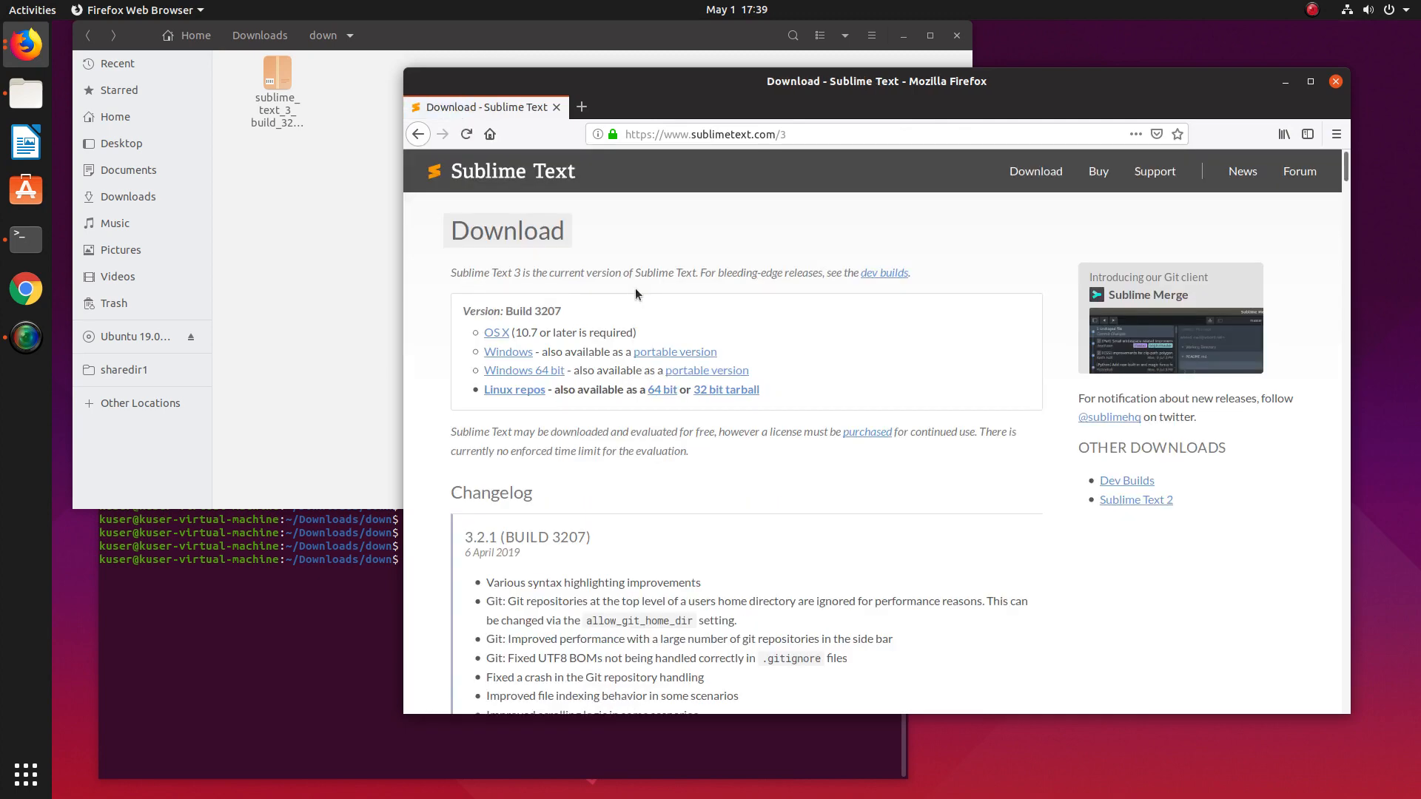
{"action": "mouse_move", "coordinate": [499, 391]}
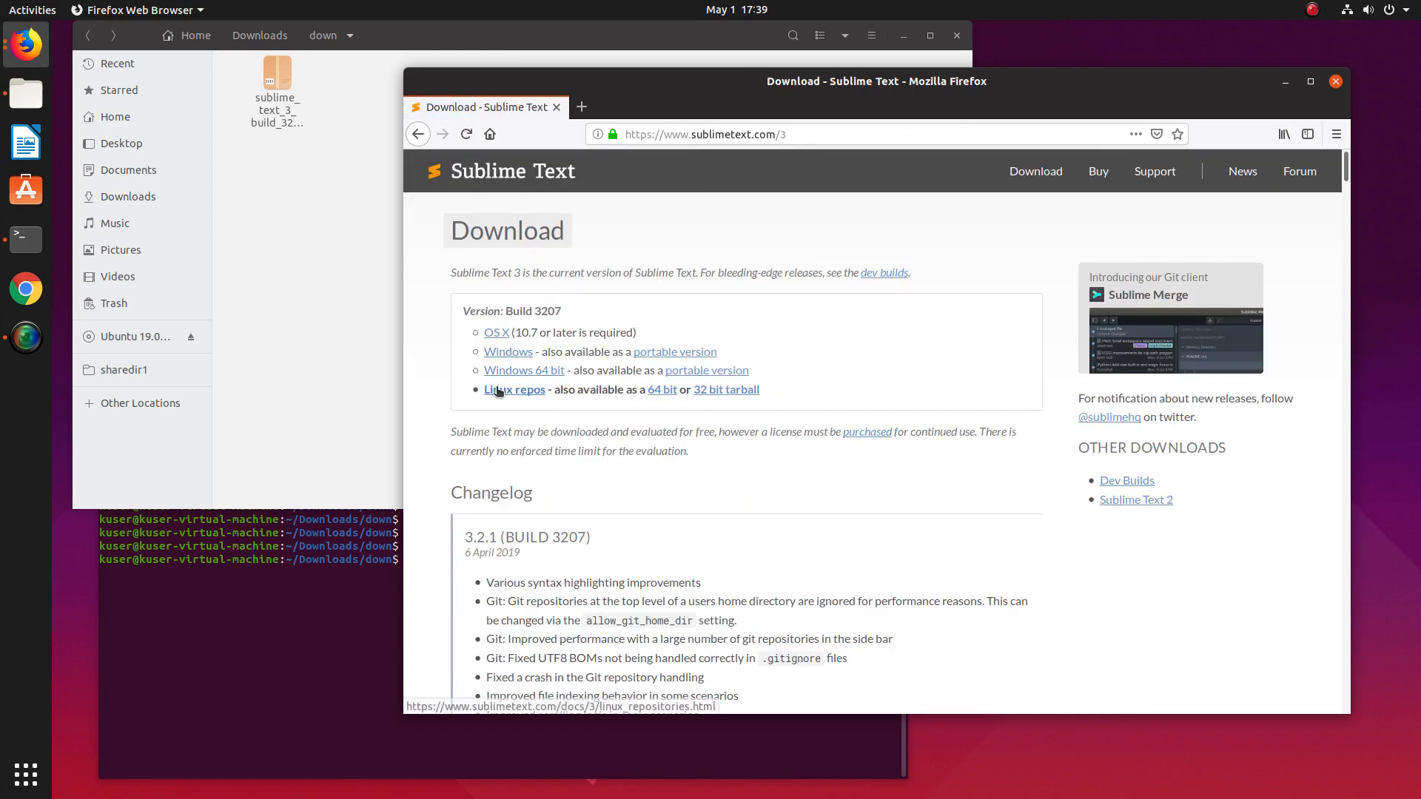
{"action": "mouse_move", "coordinate": [512, 397]}
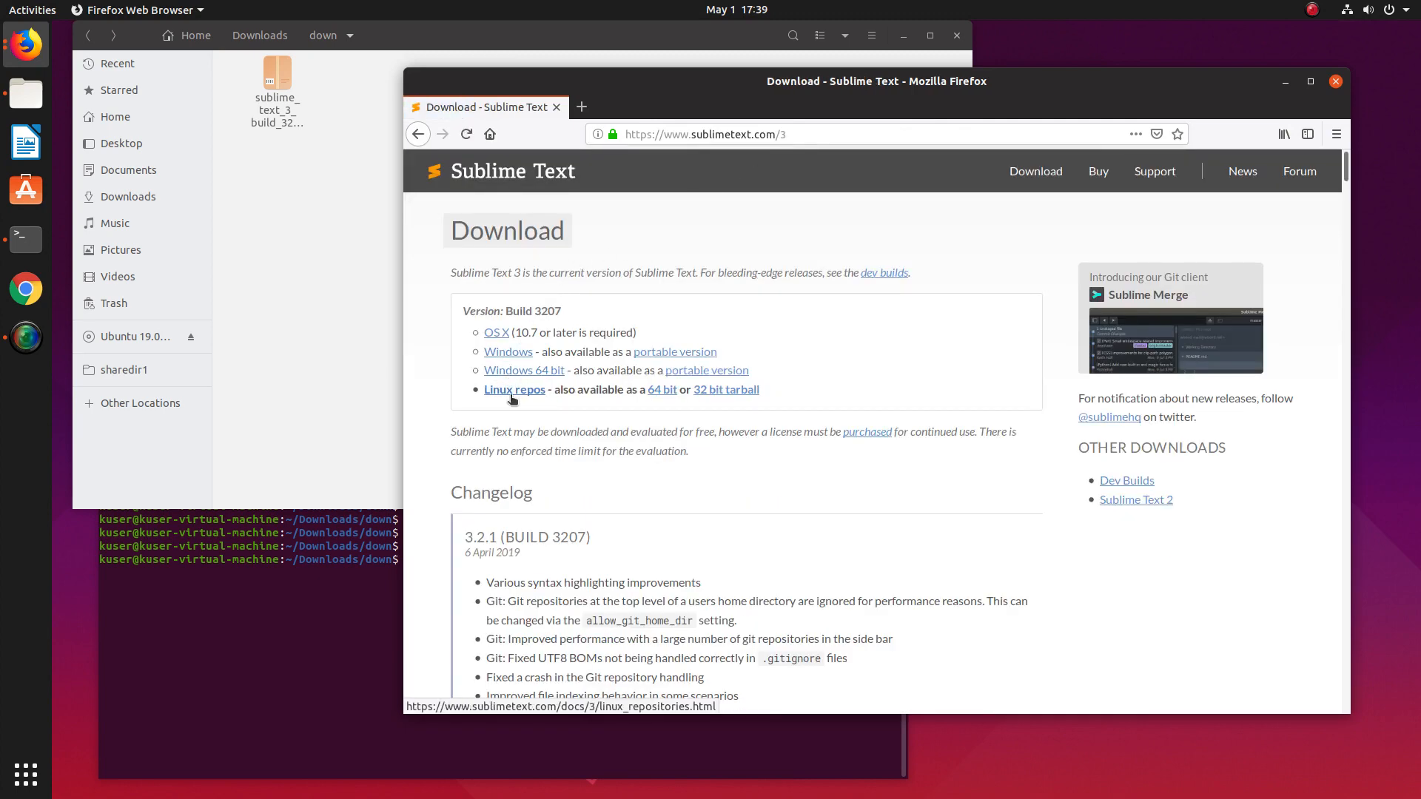
{"action": "left_click", "coordinate": [661, 389]}
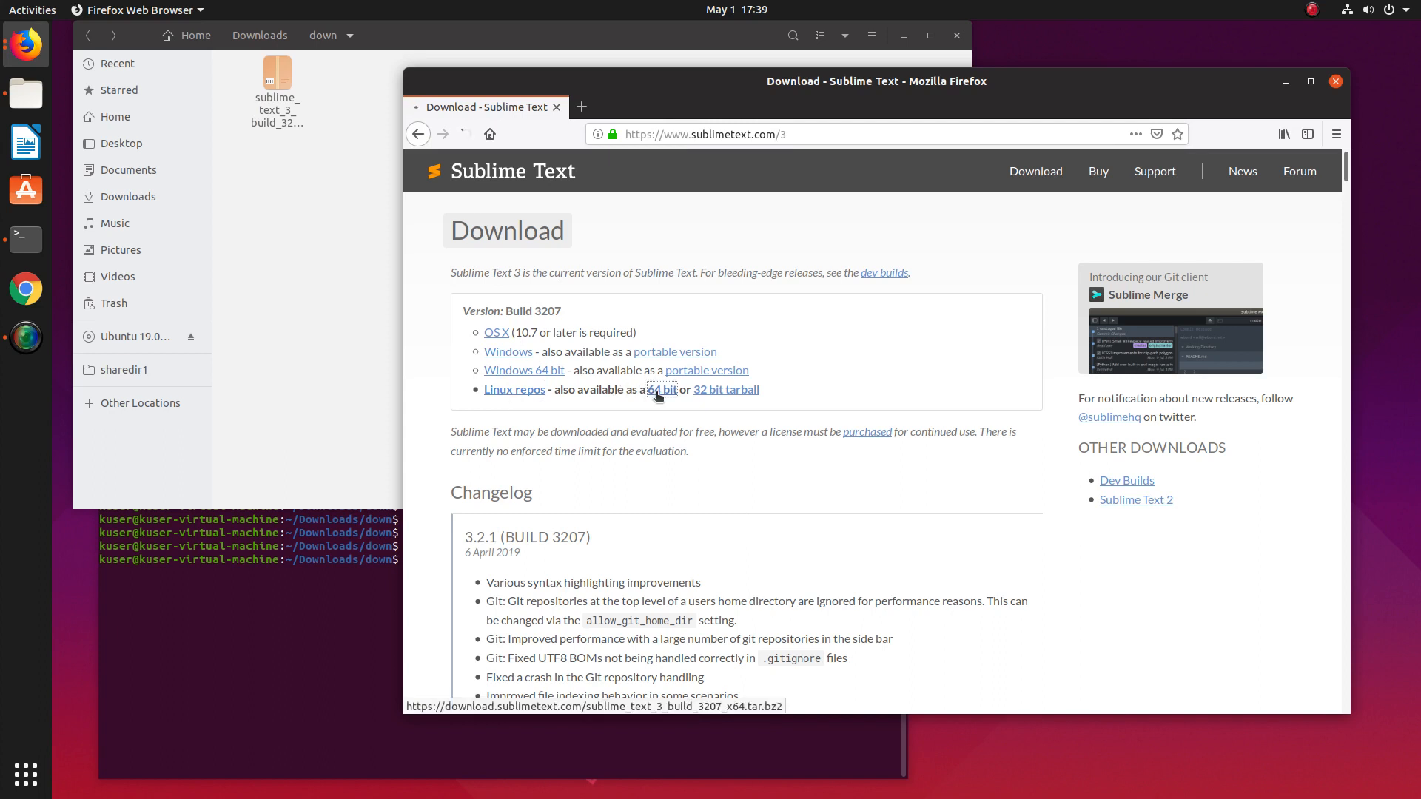
{"action": "left_click", "coordinate": [662, 390]}
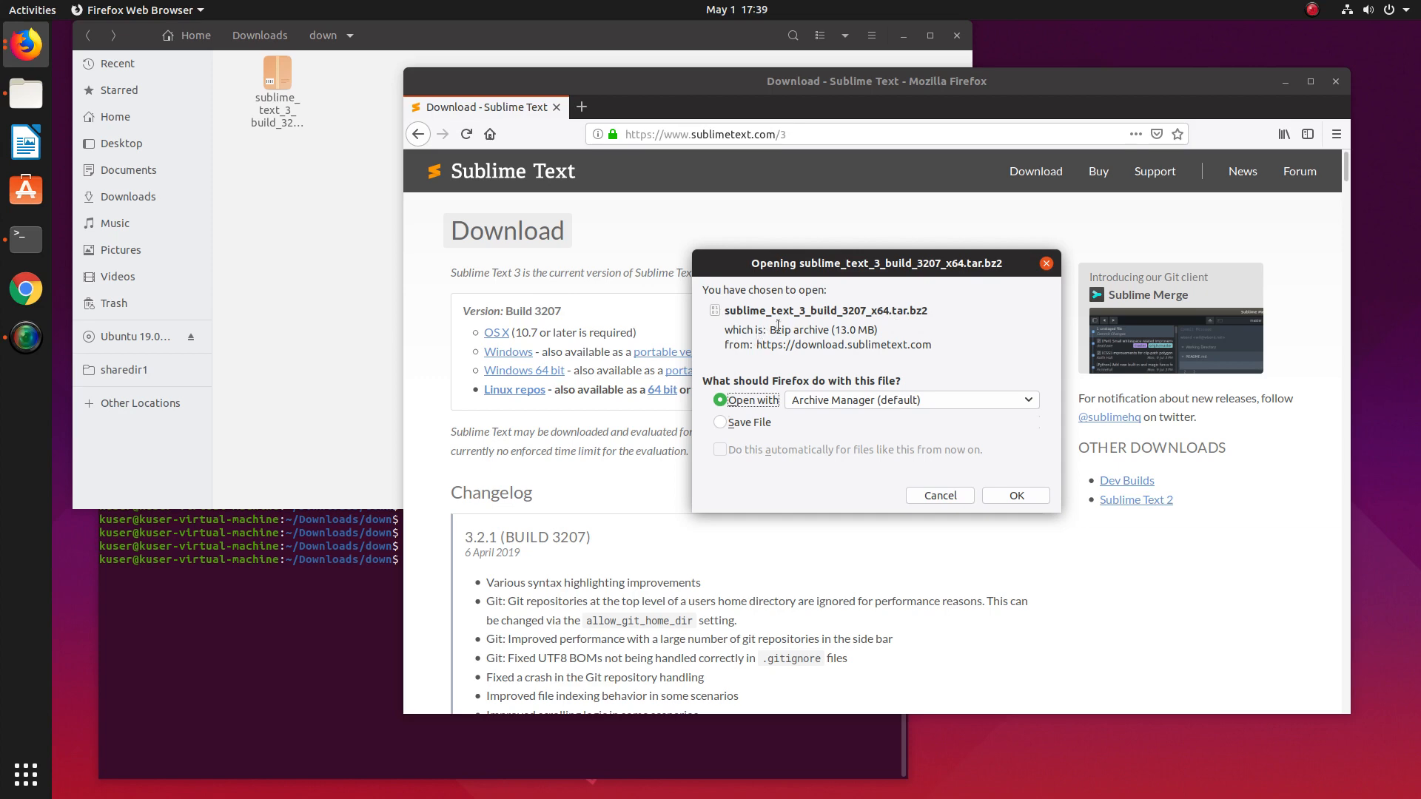
{"action": "mouse_move", "coordinate": [811, 318]}
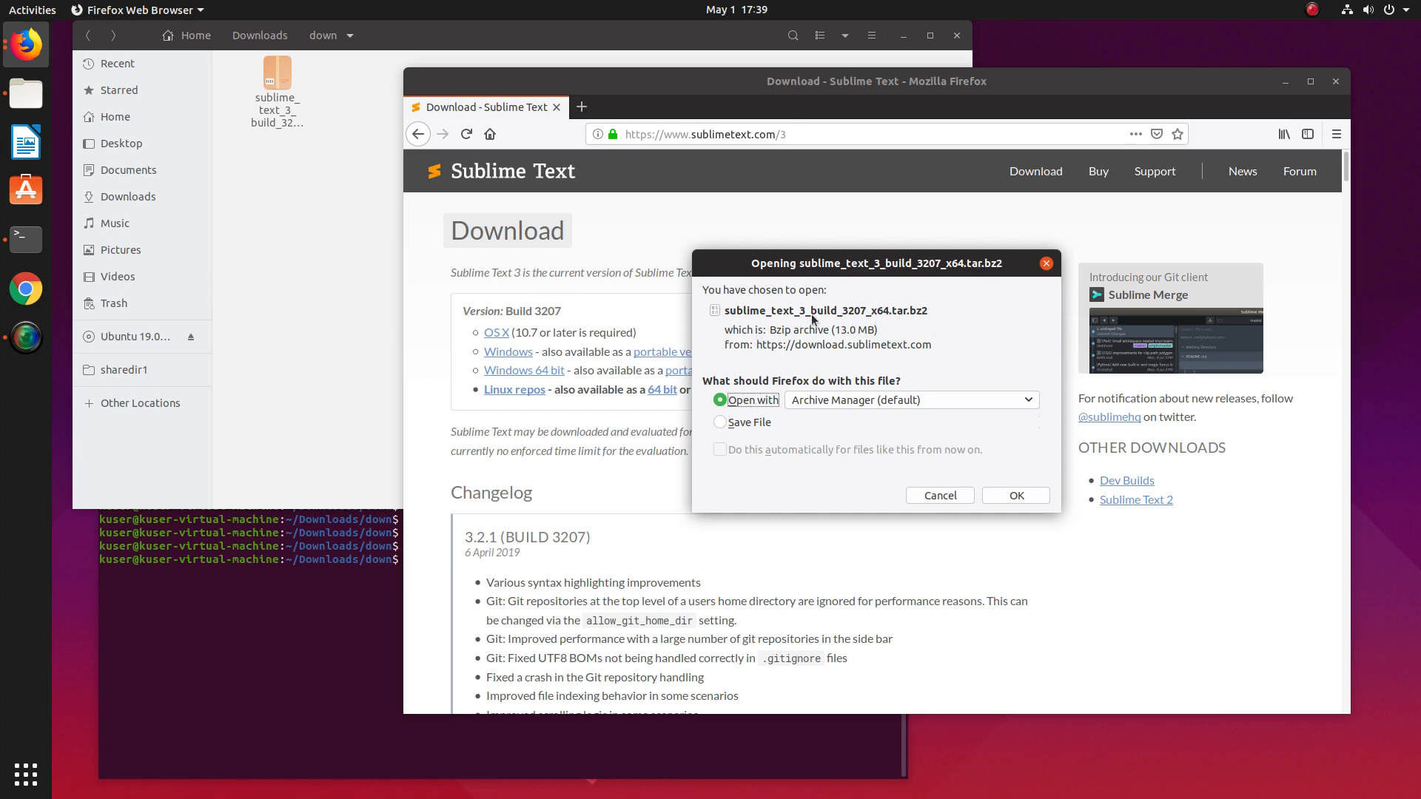
{"action": "mouse_move", "coordinate": [964, 509]}
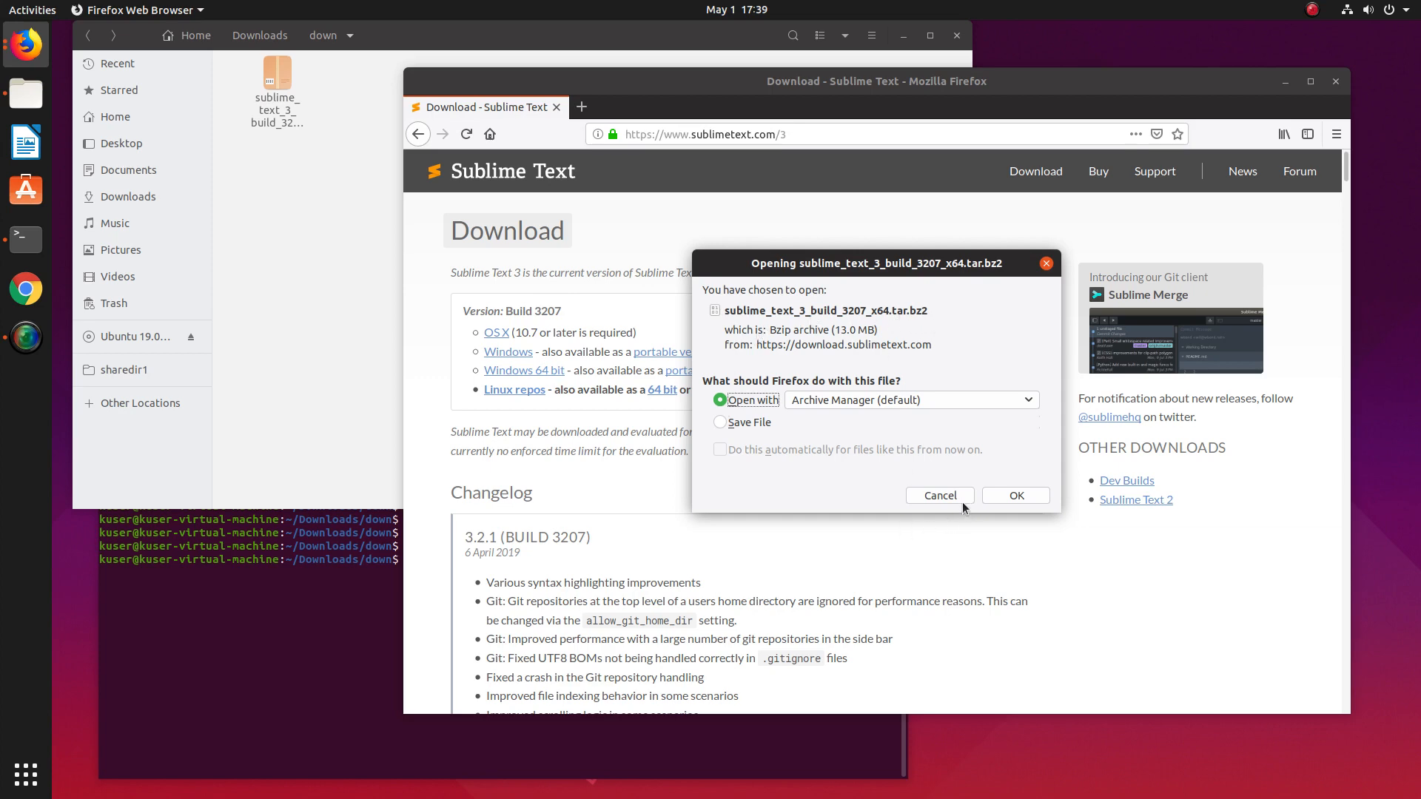
{"action": "left_click", "coordinate": [940, 495]}
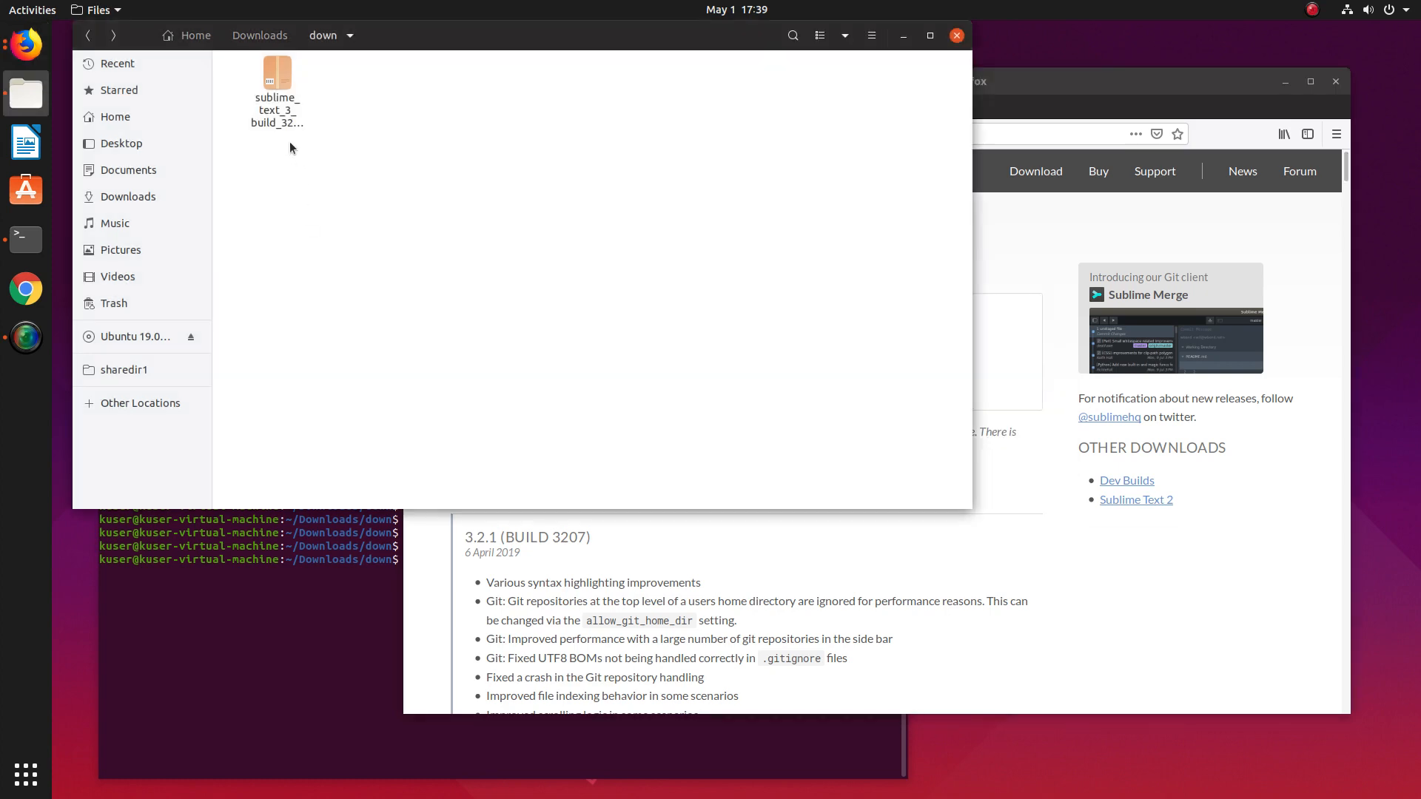
Extract the Sublime Text .tar.bz2 archive here and enter the extracted folder.
{"action": "left_click", "coordinate": [276, 82]}
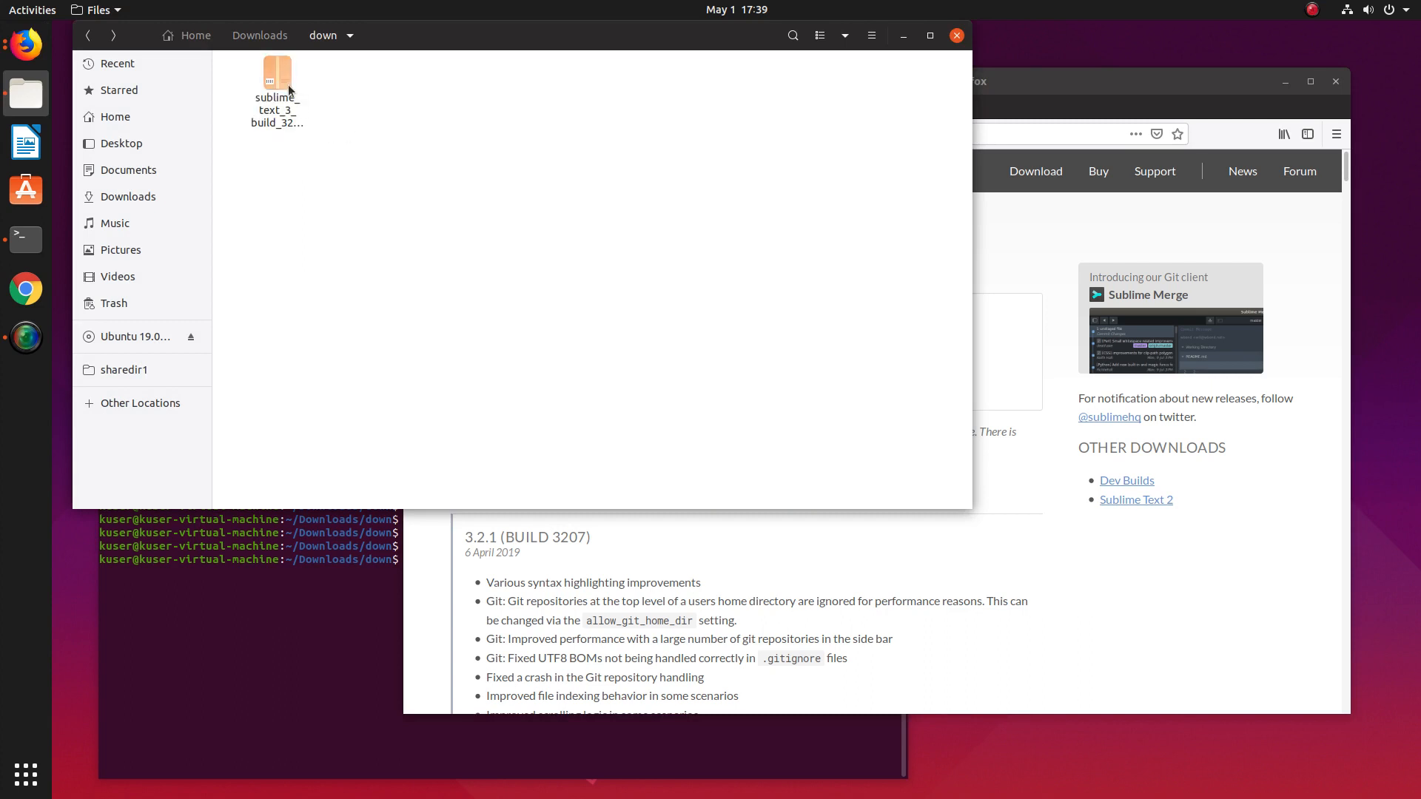
{"action": "right_click", "coordinate": [277, 74]}
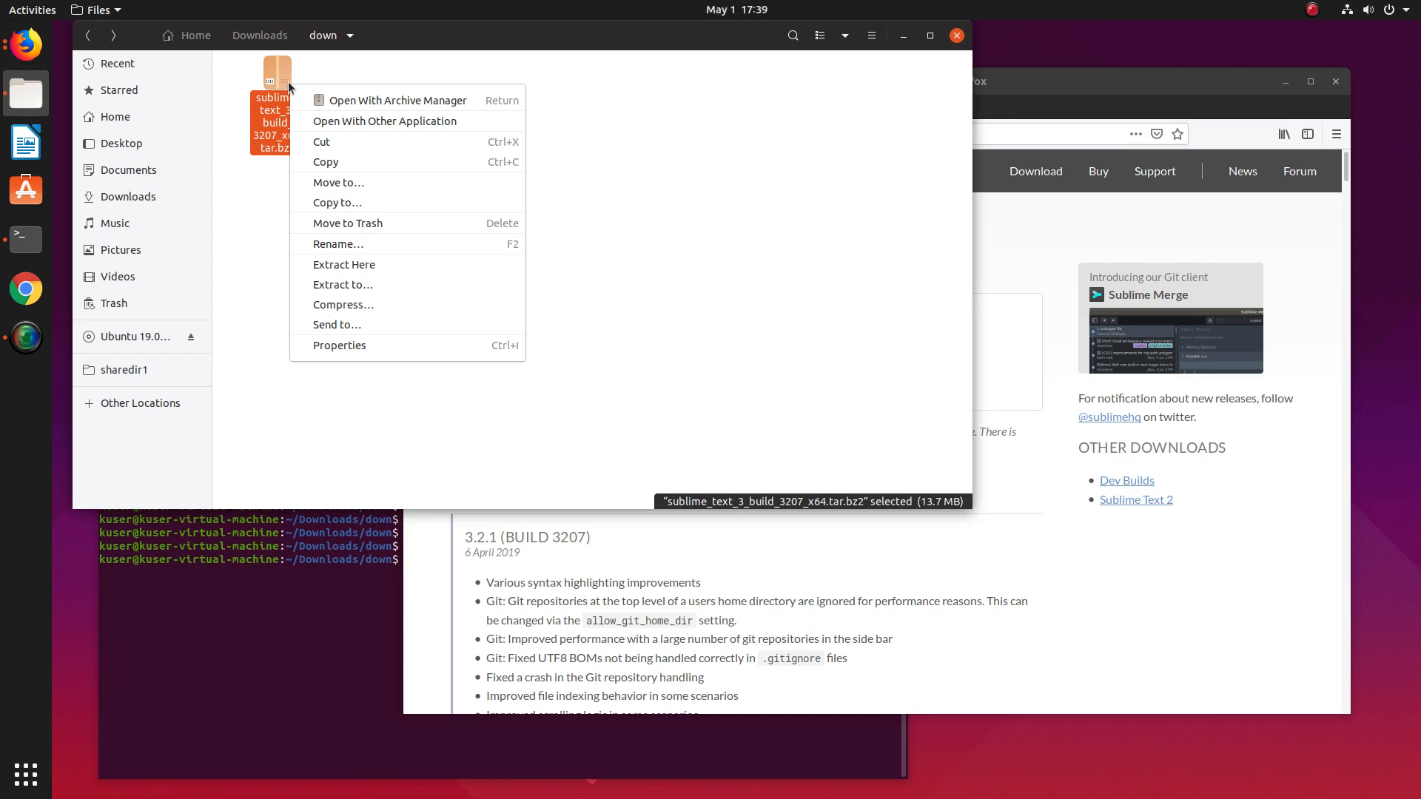
{"action": "mouse_move", "coordinate": [343, 264]}
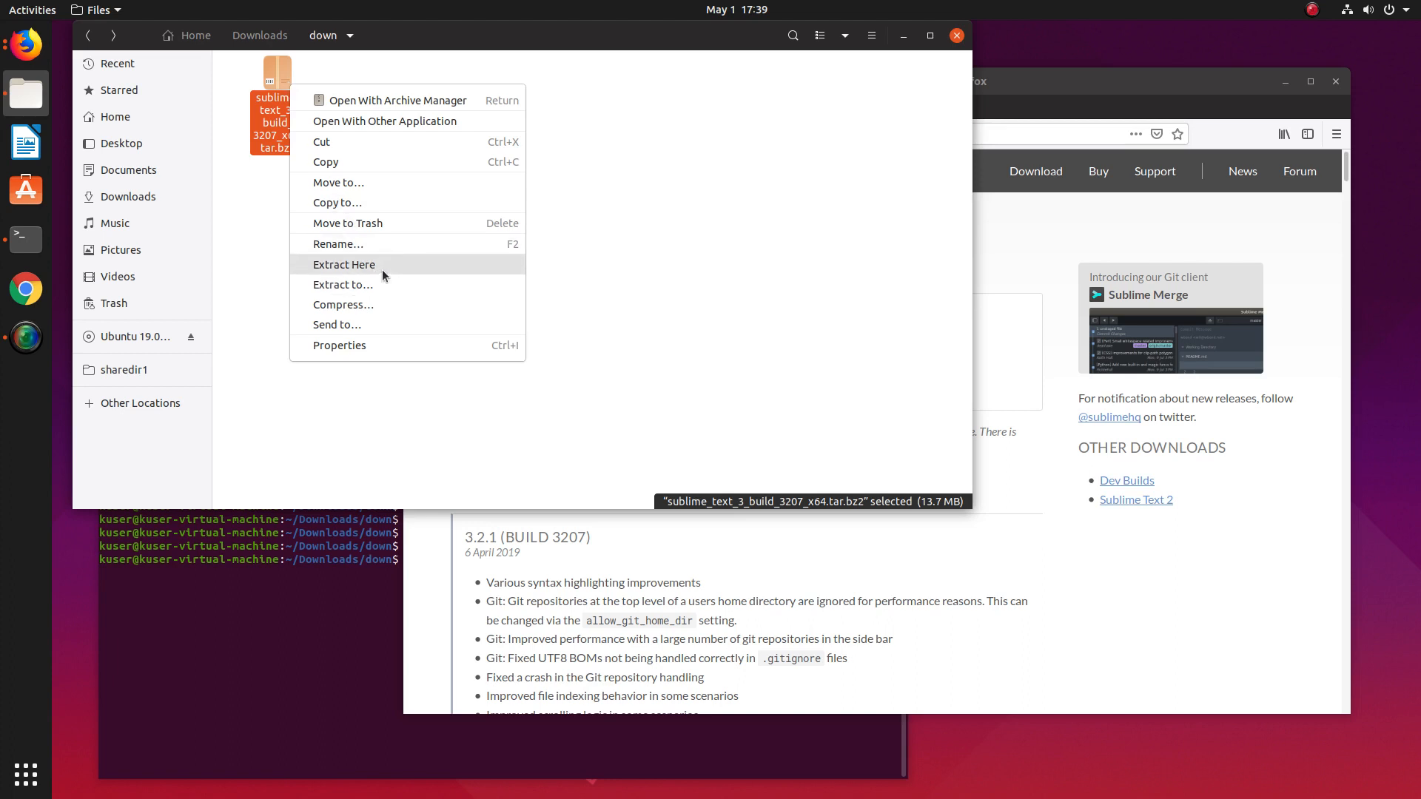
{"action": "left_click", "coordinate": [344, 264]}
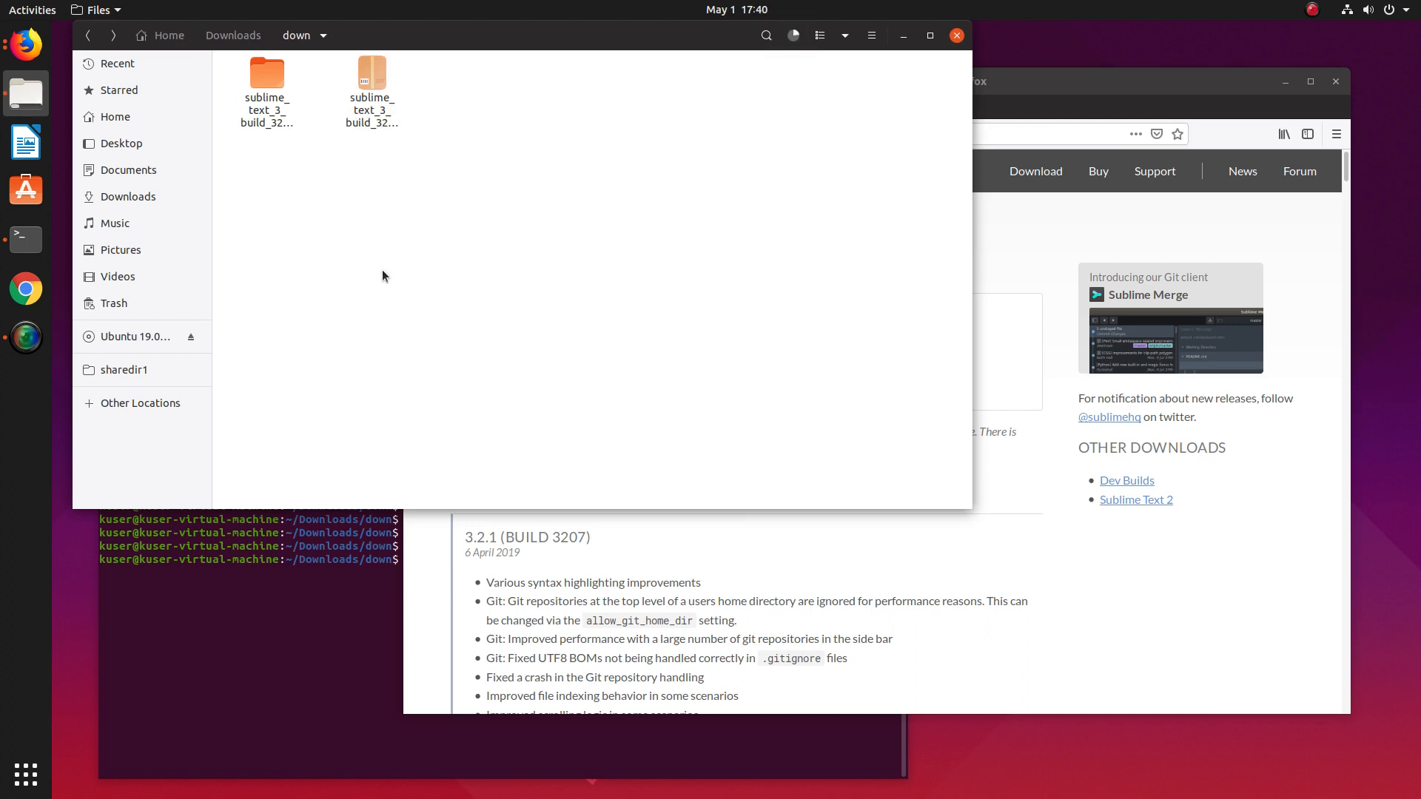
{"action": "double_click", "coordinate": [267, 73]}
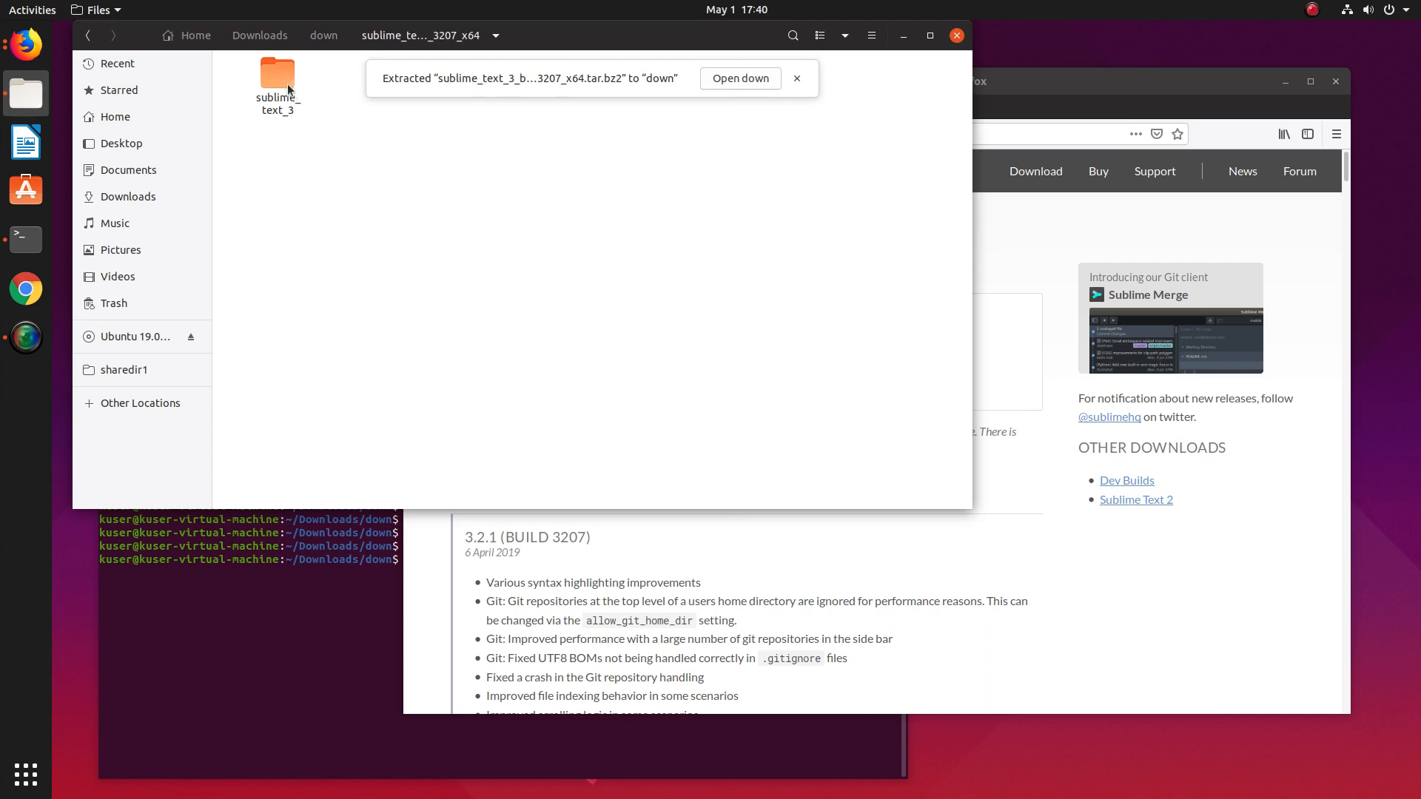
Enter sublime_text_3 and view sublime_text.desktop in Text Editor.
{"action": "double_click", "coordinate": [277, 71]}
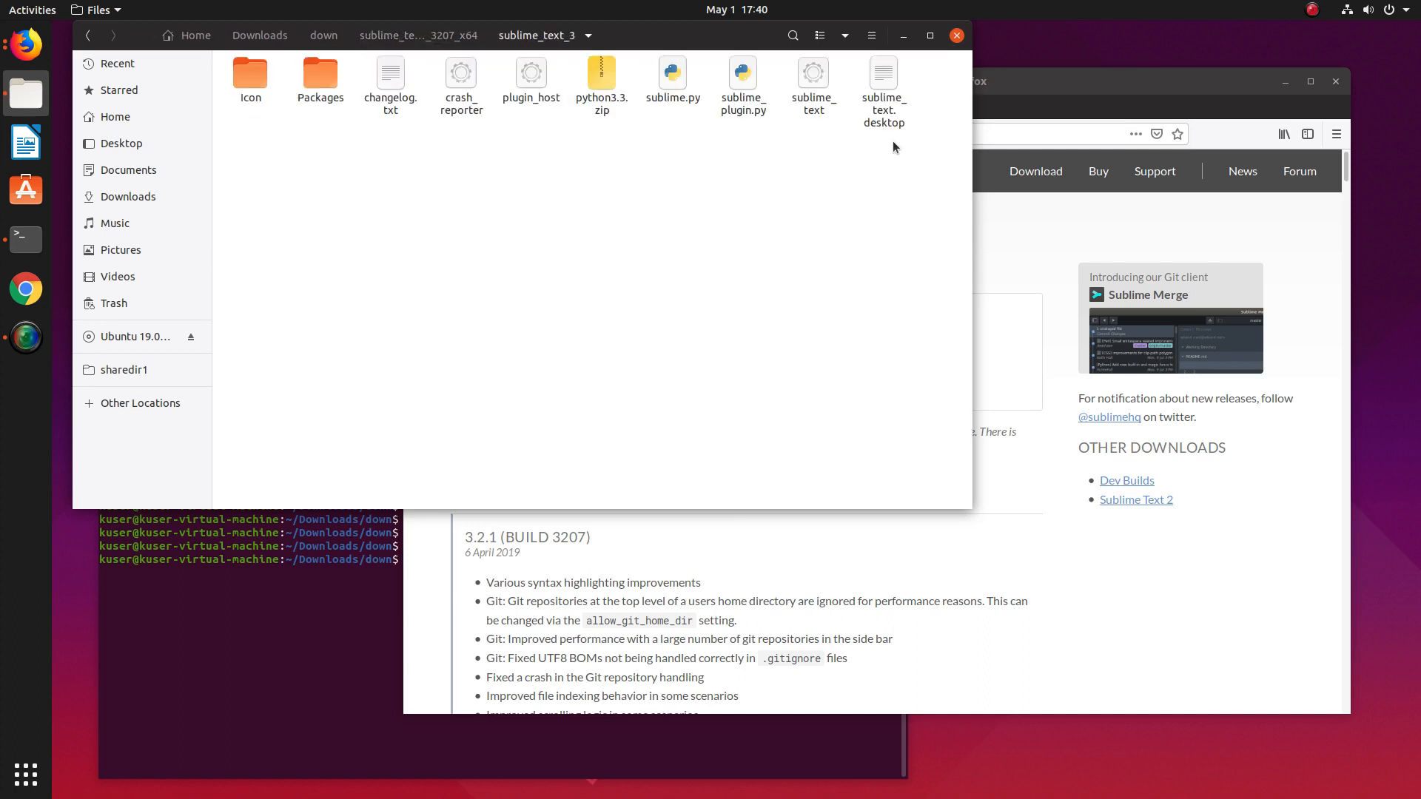
{"action": "mouse_move", "coordinate": [807, 235]}
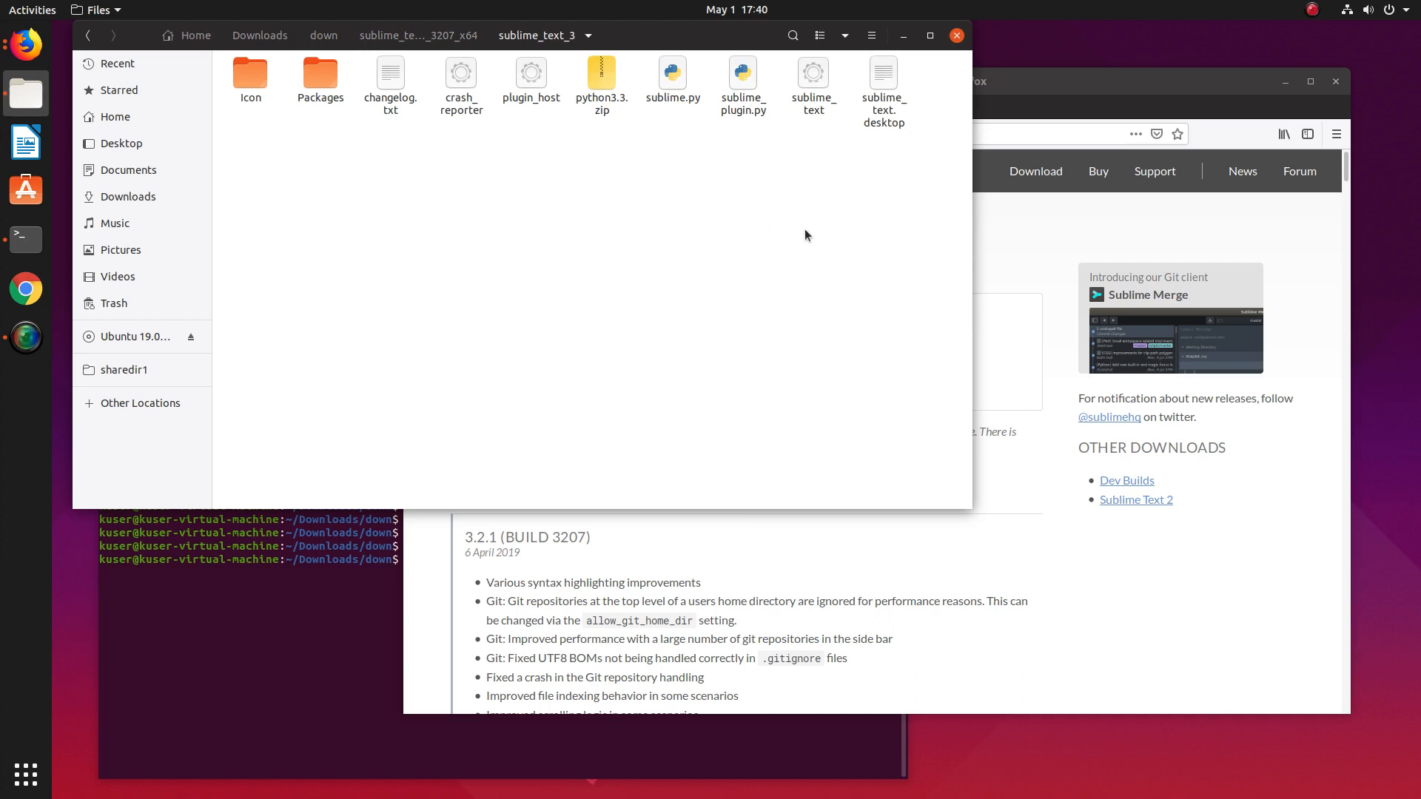
{"action": "mouse_move", "coordinate": [855, 162]}
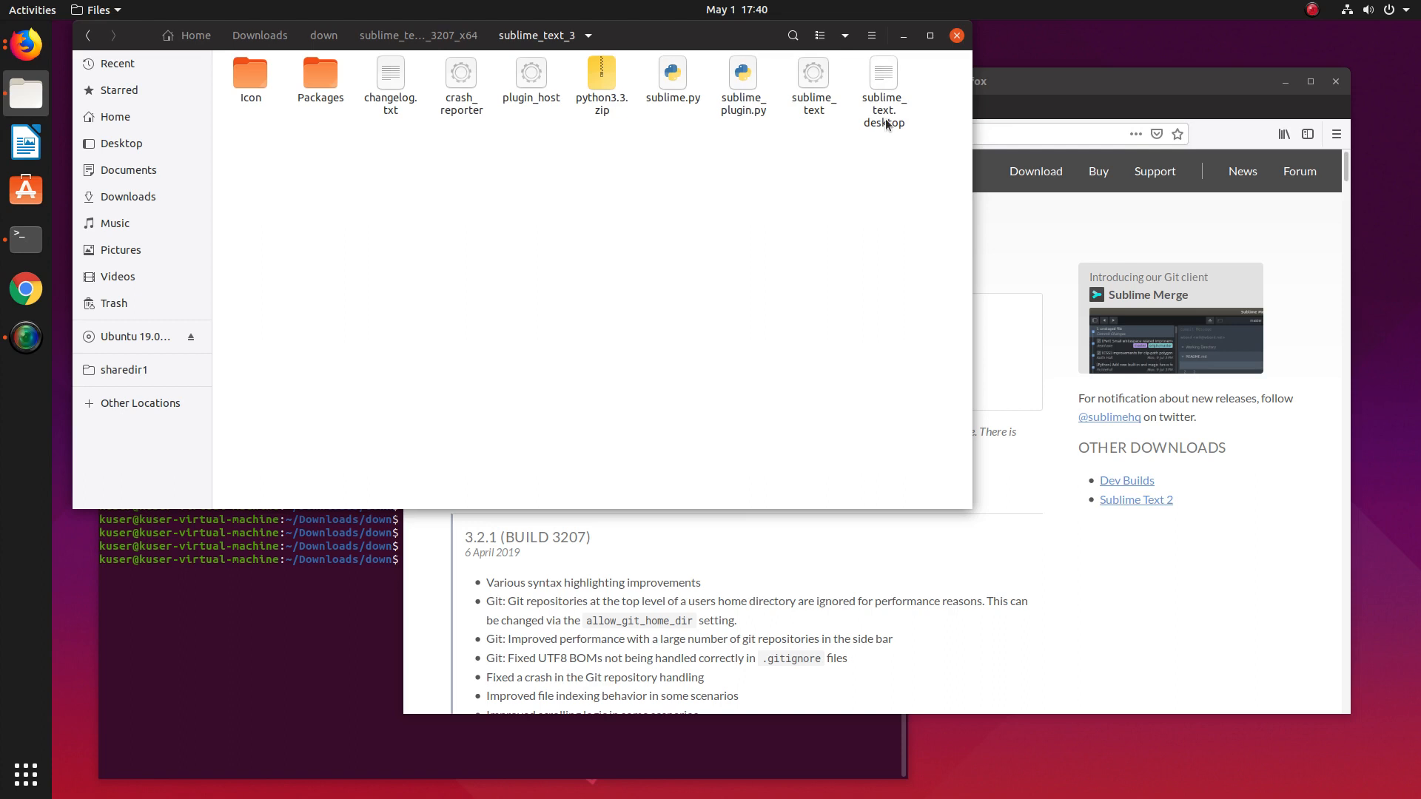
{"action": "mouse_move", "coordinate": [880, 132]}
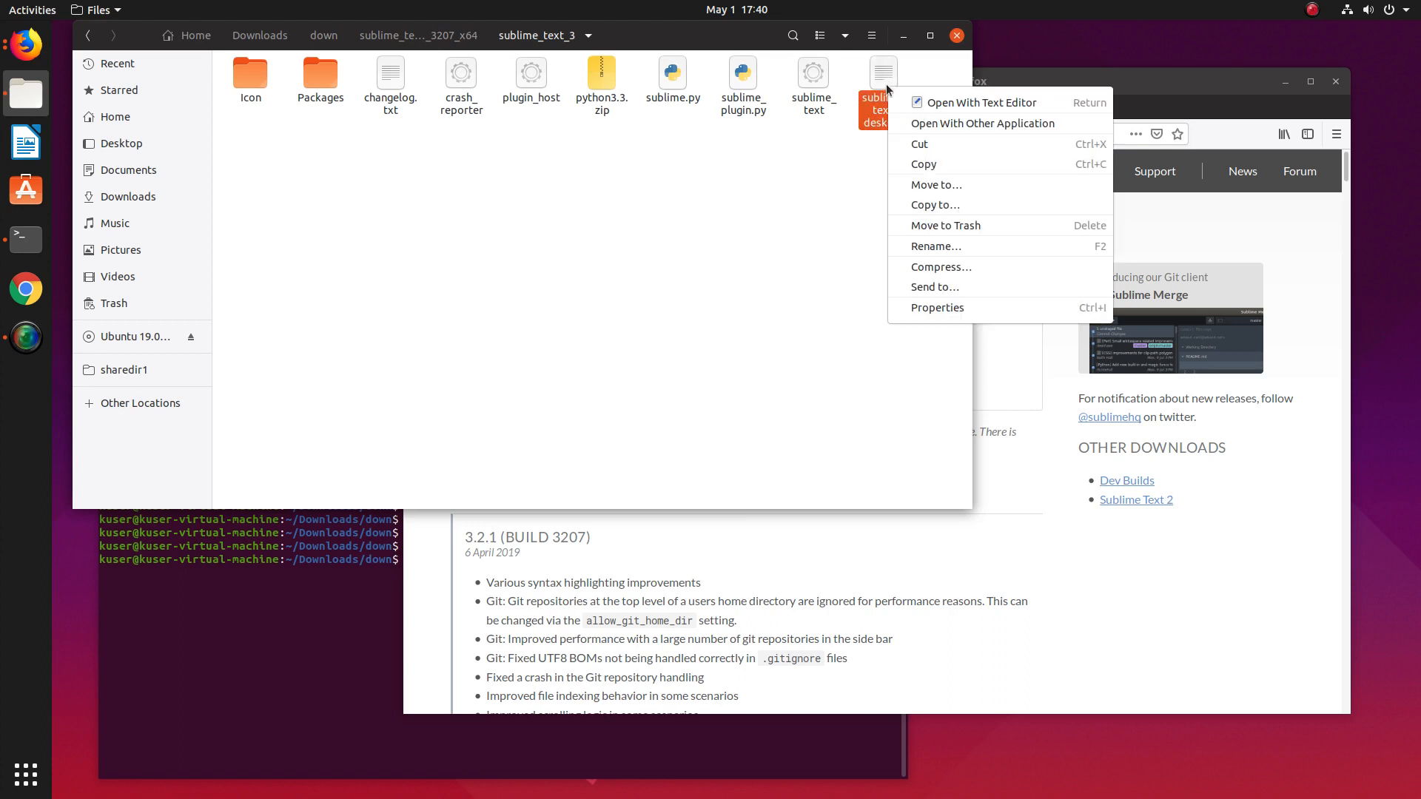
{"action": "left_click", "coordinate": [982, 102]}
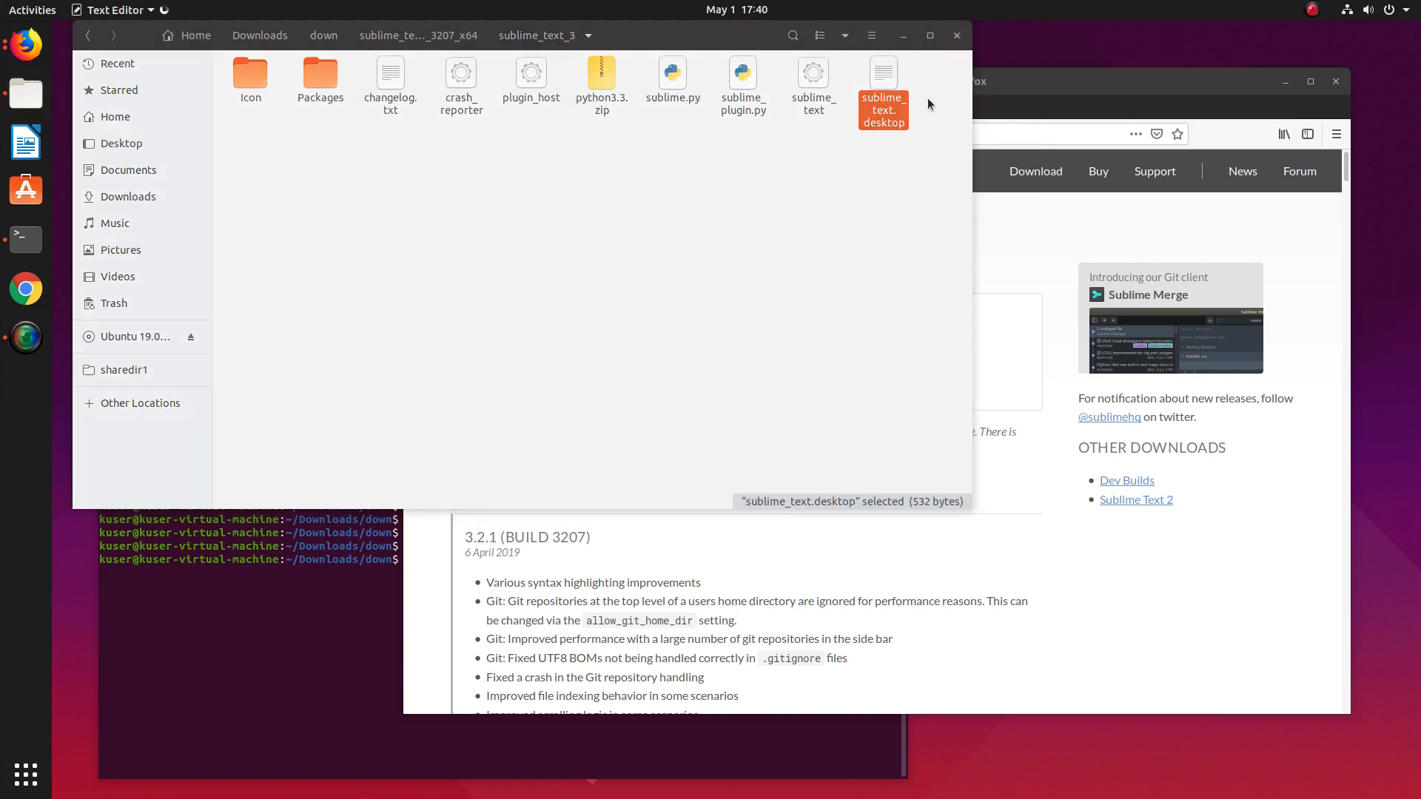
Confirm the launcher's Exec lines point to /opt/sublime_text/sublime_text and close it unchanged.
{"action": "double_click", "coordinate": [882, 73]}
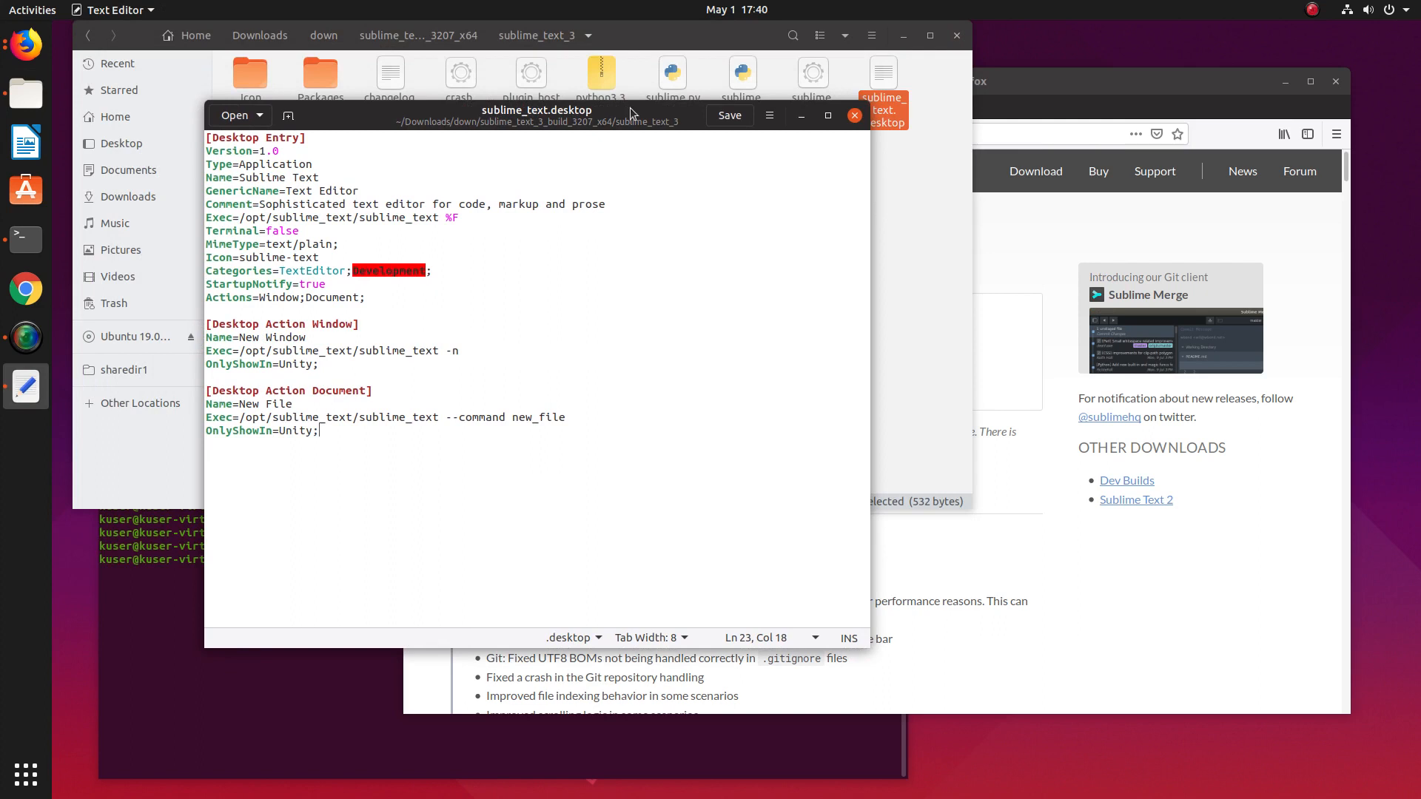
{"action": "mouse_move", "coordinate": [623, 136]}
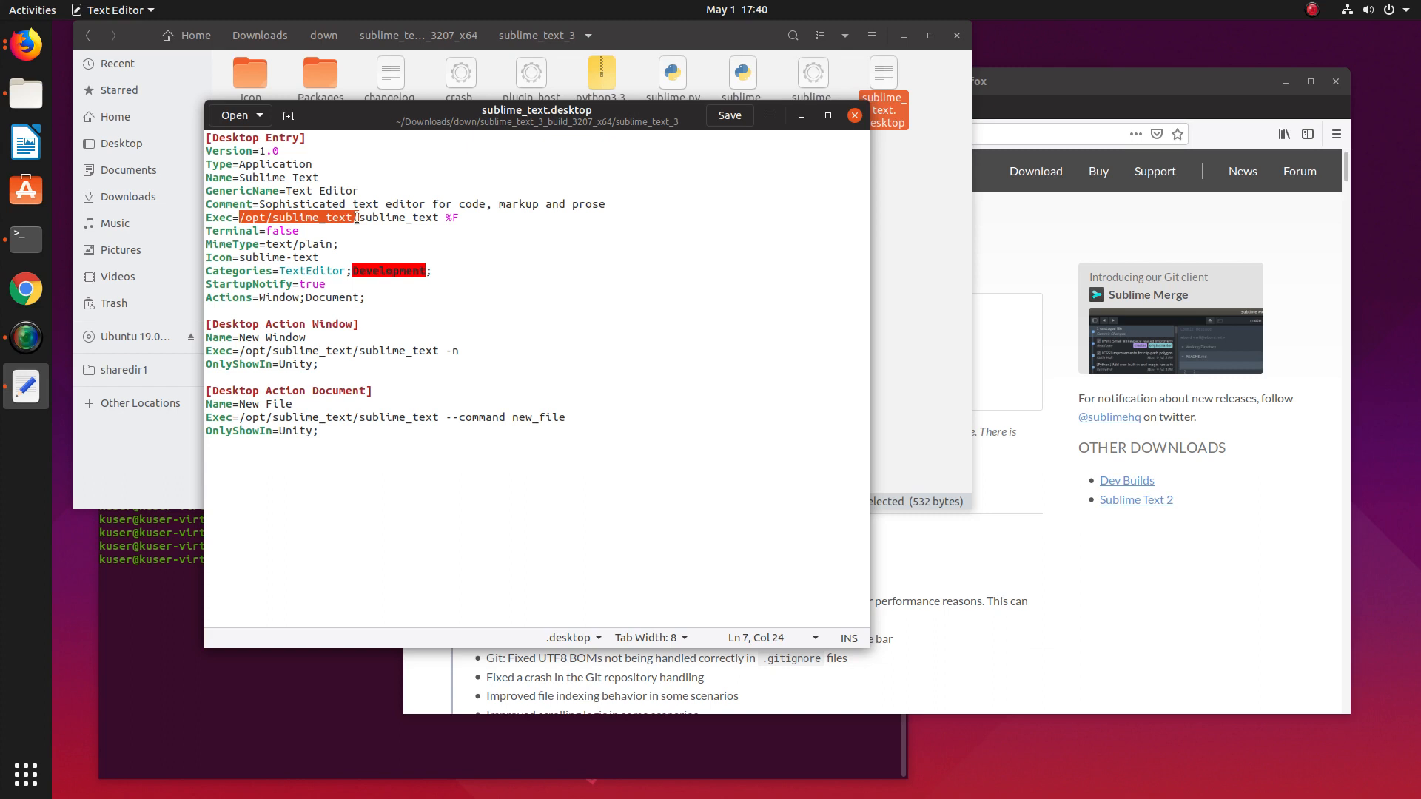
{"action": "left_click", "coordinate": [355, 218]}
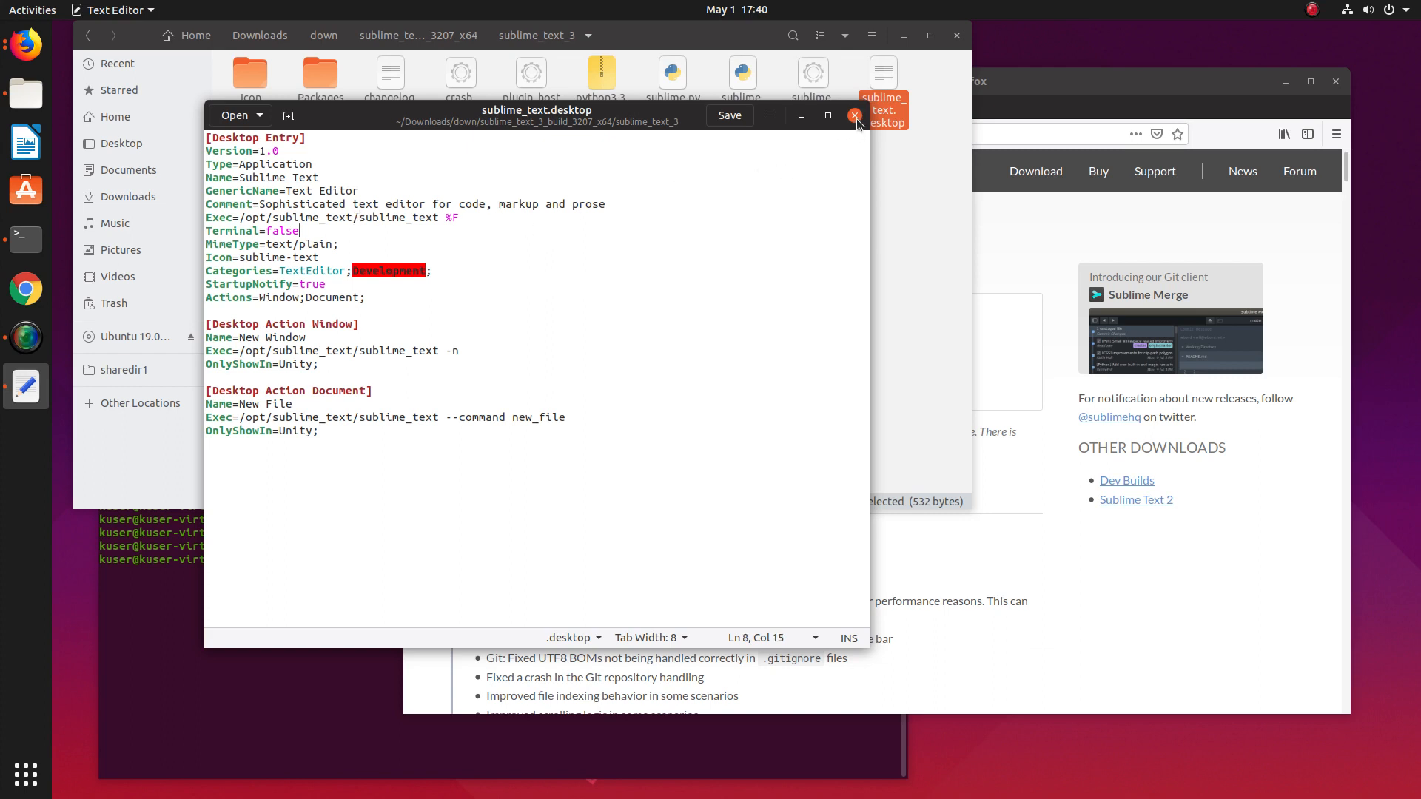
{"action": "left_click", "coordinate": [856, 116]}
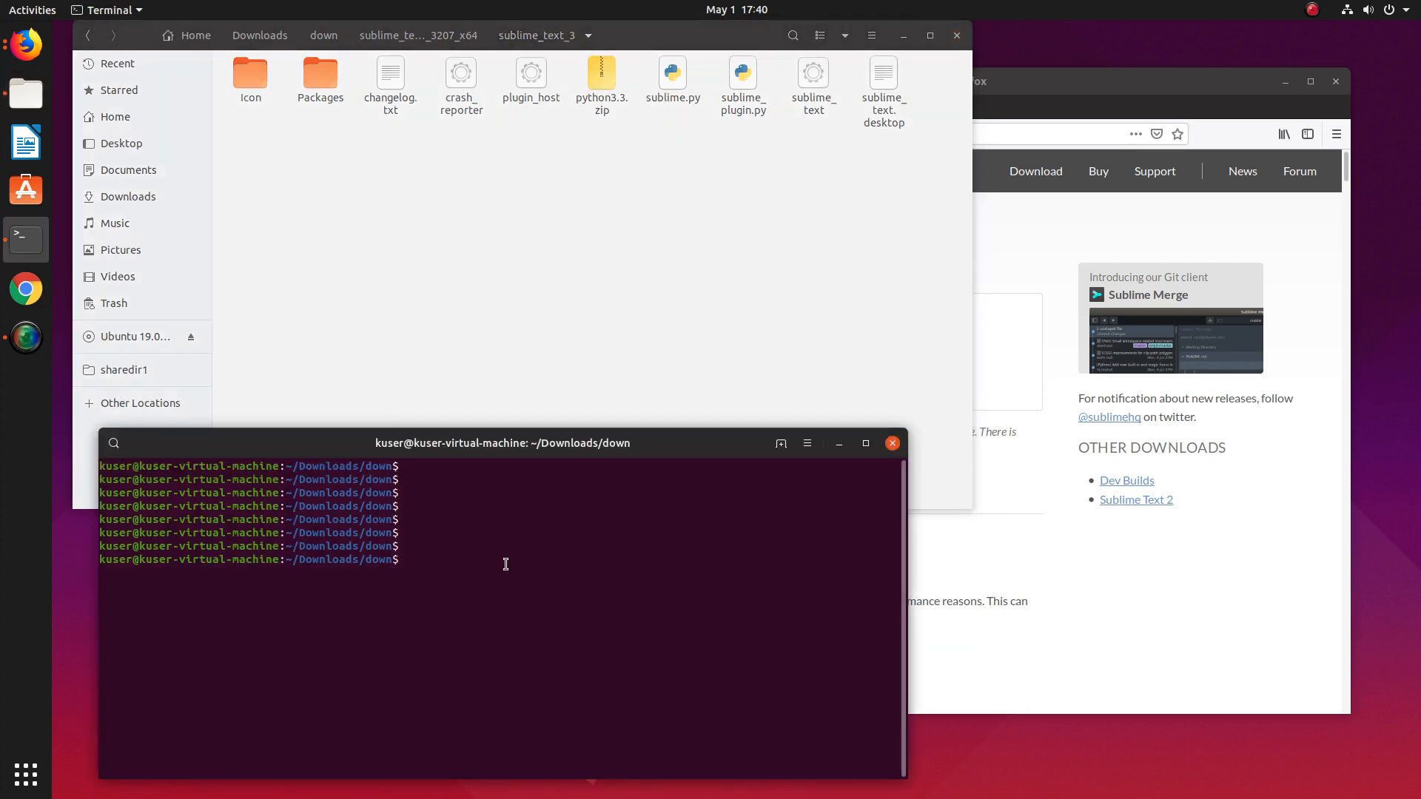
Copy the sublime_text_3 folder into /opt with sudo cp -r.
{"action": "type", "text": "ls"}
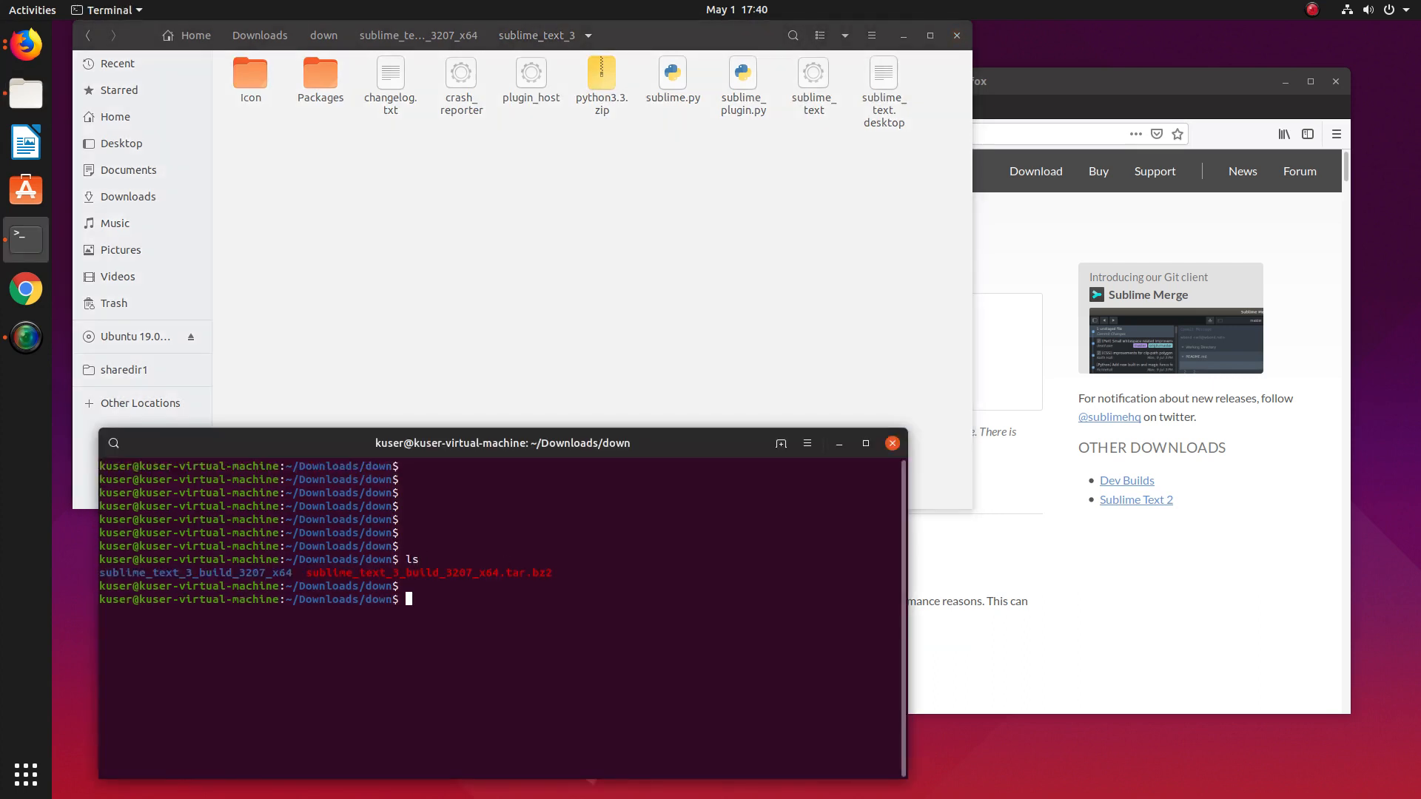
{"action": "type", "text": "cd"}
{"action": "type", "text": "l"}
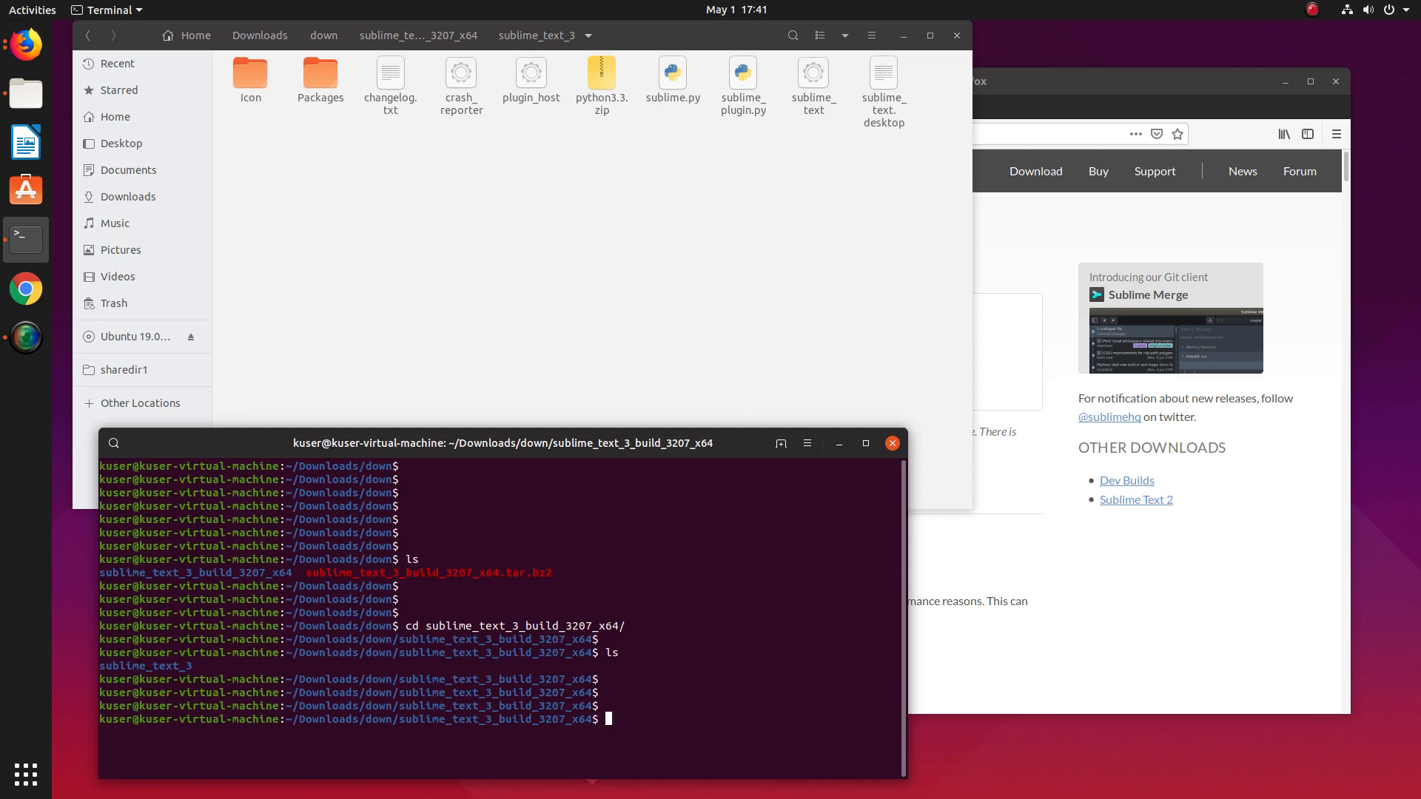
{"action": "type", "text": "s"}
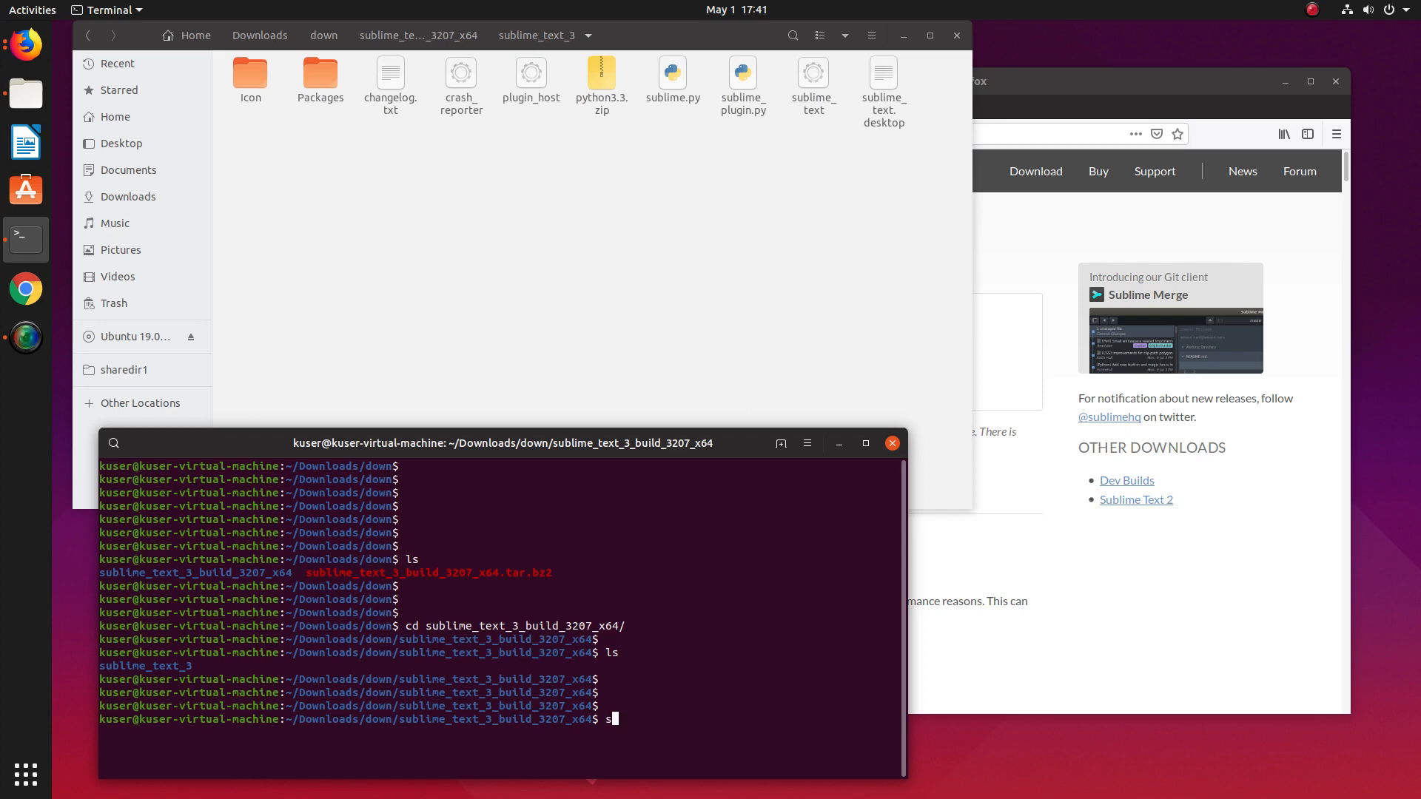
{"action": "type", "text": "udo cp -"}
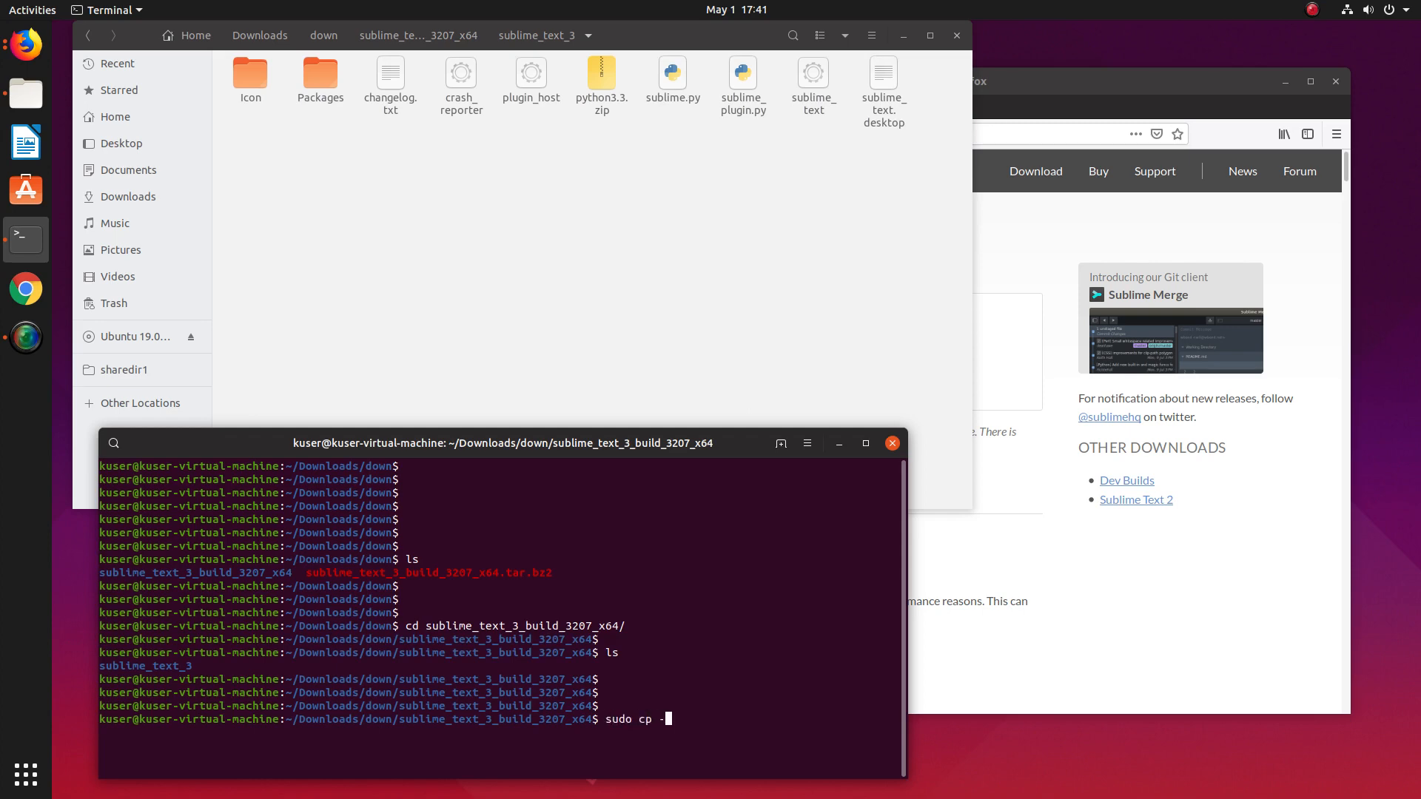
{"action": "type", "text": "r su"}
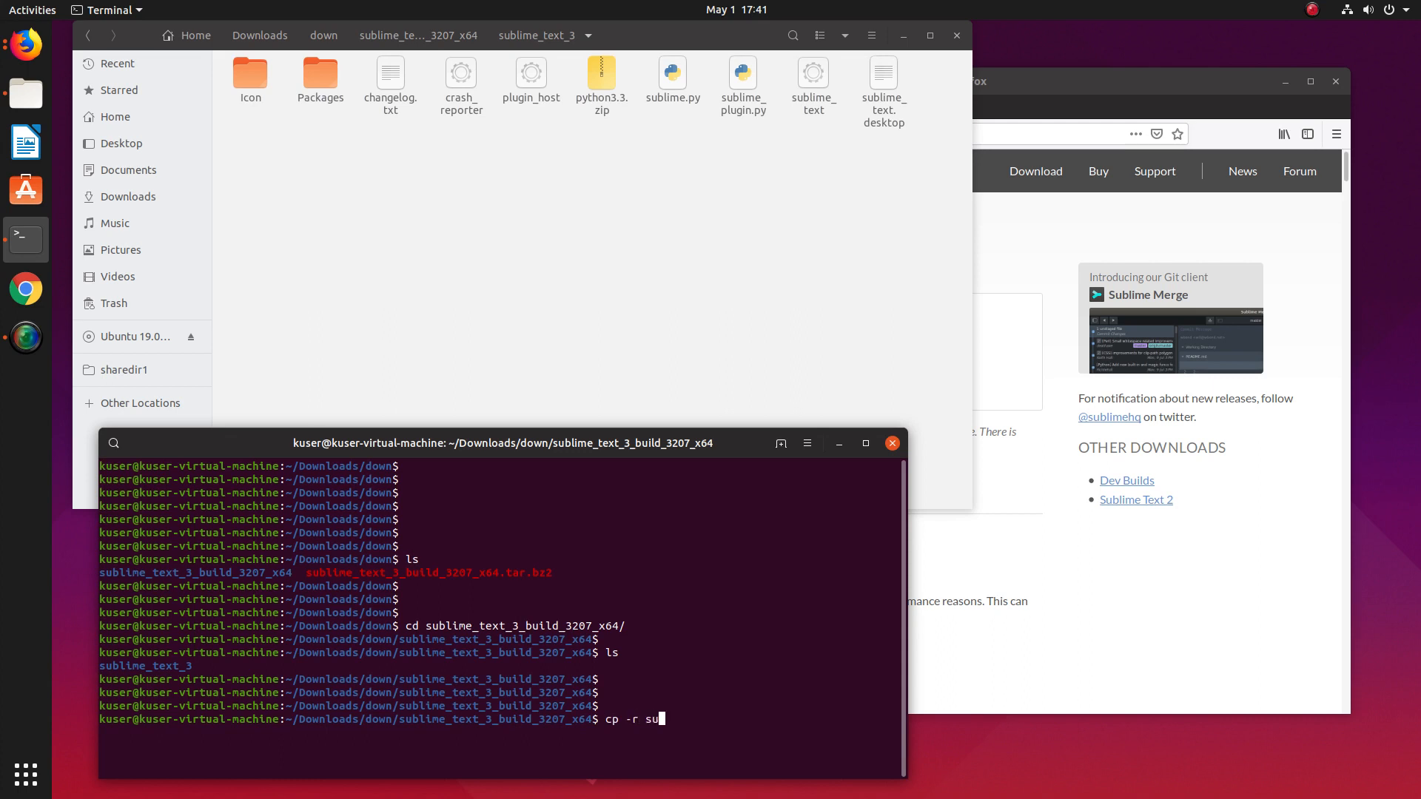
{"action": "type", "text": "blime_text_3"}
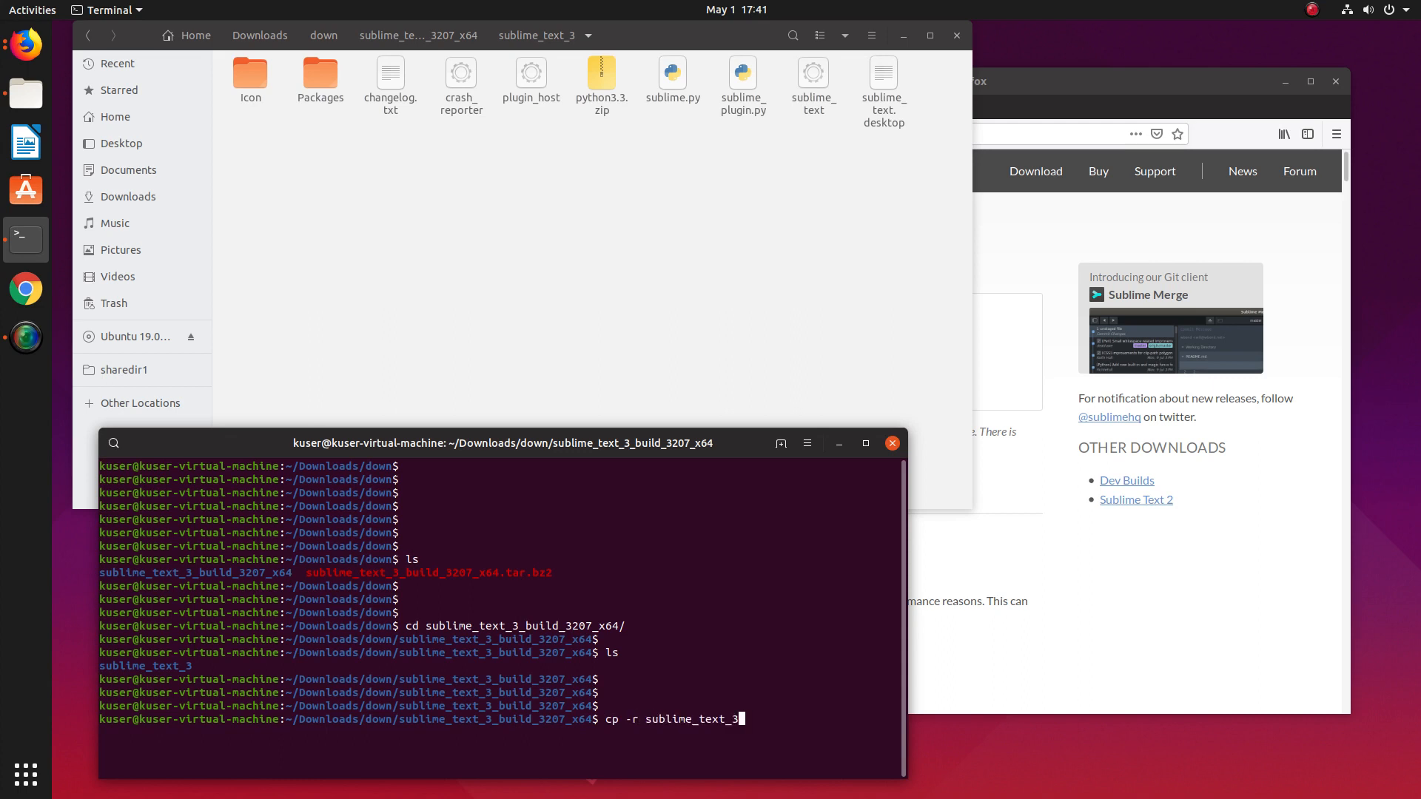
{"action": "type", "text": "/opt/"}
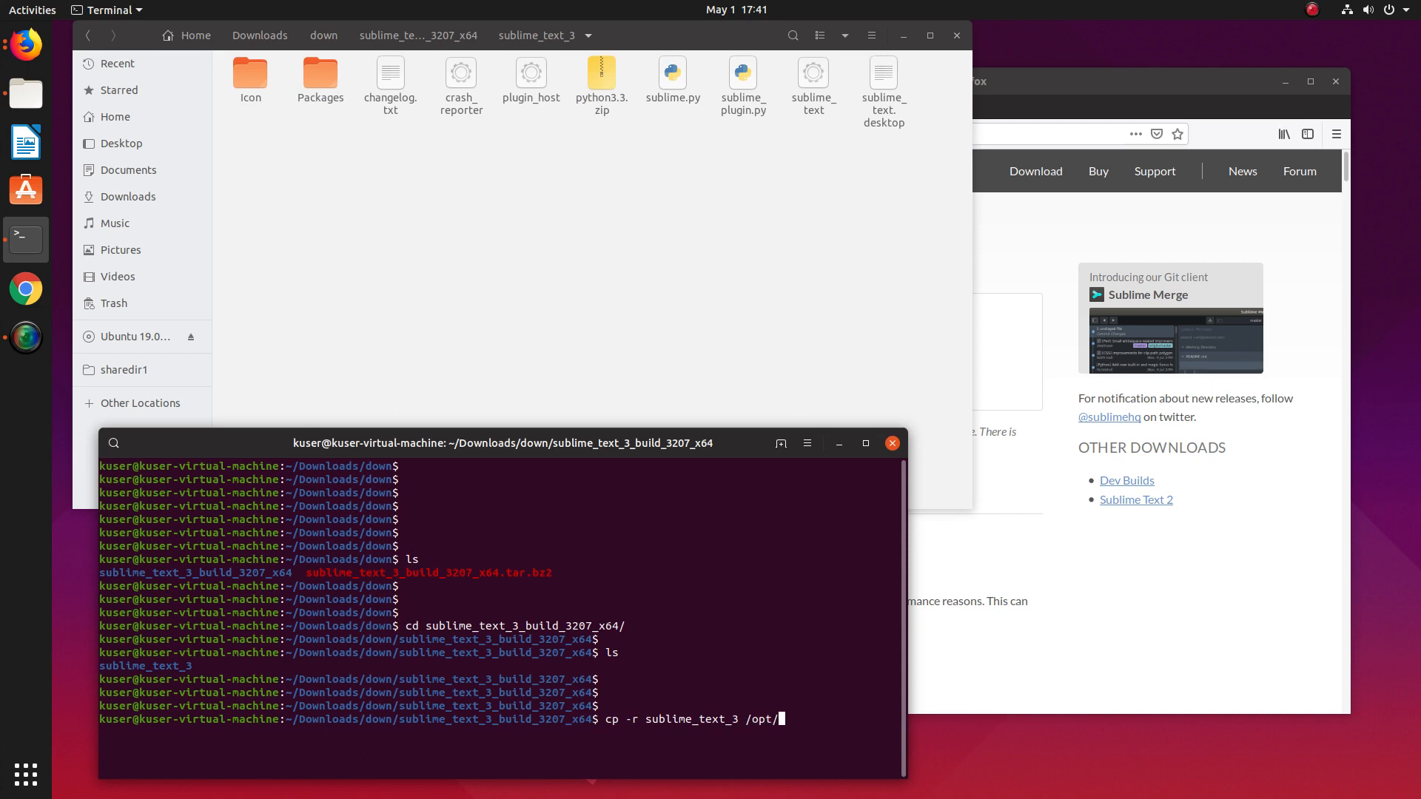
{"action": "key", "text": "Return"}
{"action": "type", "text": "sudo cp -r sublime_text_3 /opt/"}
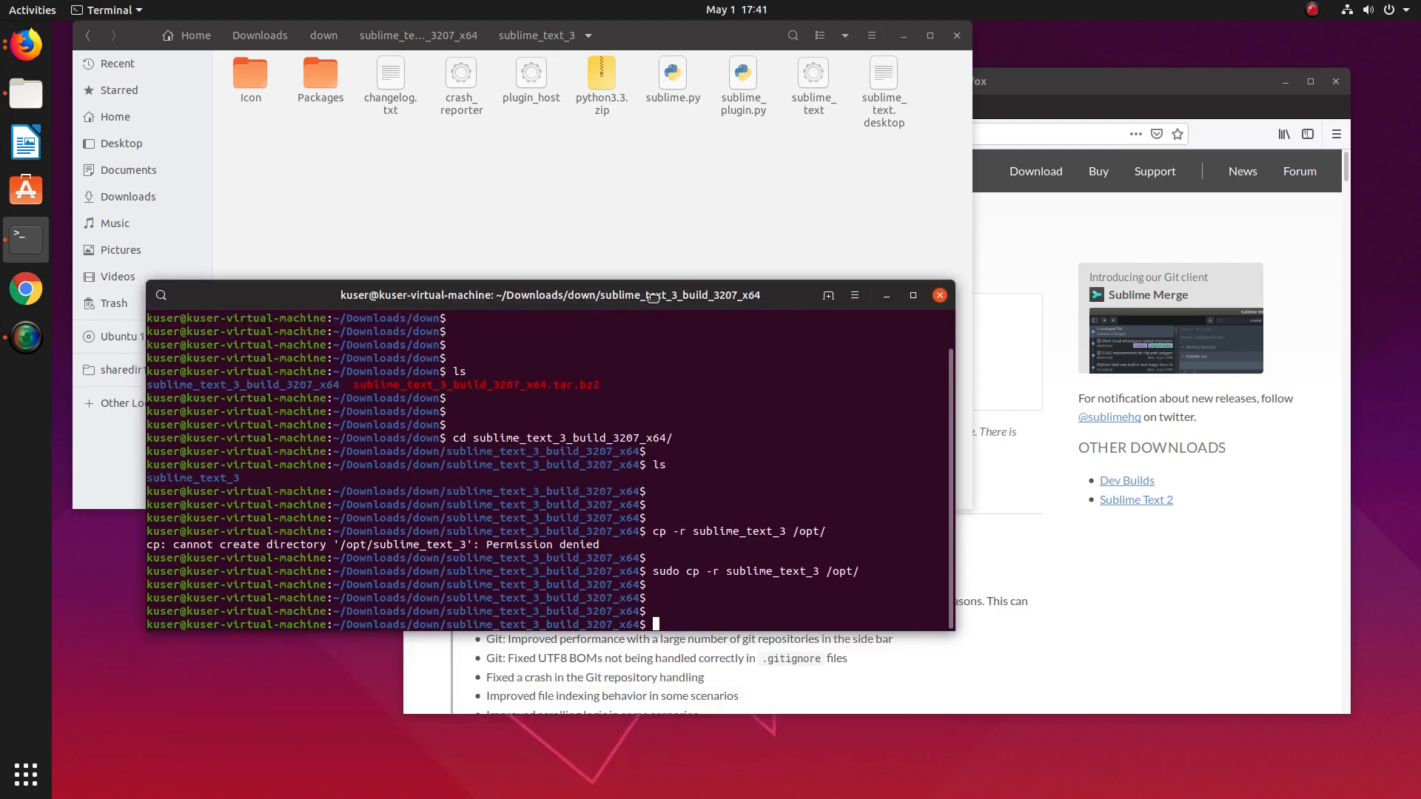
In /opt, rename sublime_text_3 to sublime_text with sudo mv.
{"action": "type", "text": "cd /opt/"}
{"action": "type", "text": "ls"}
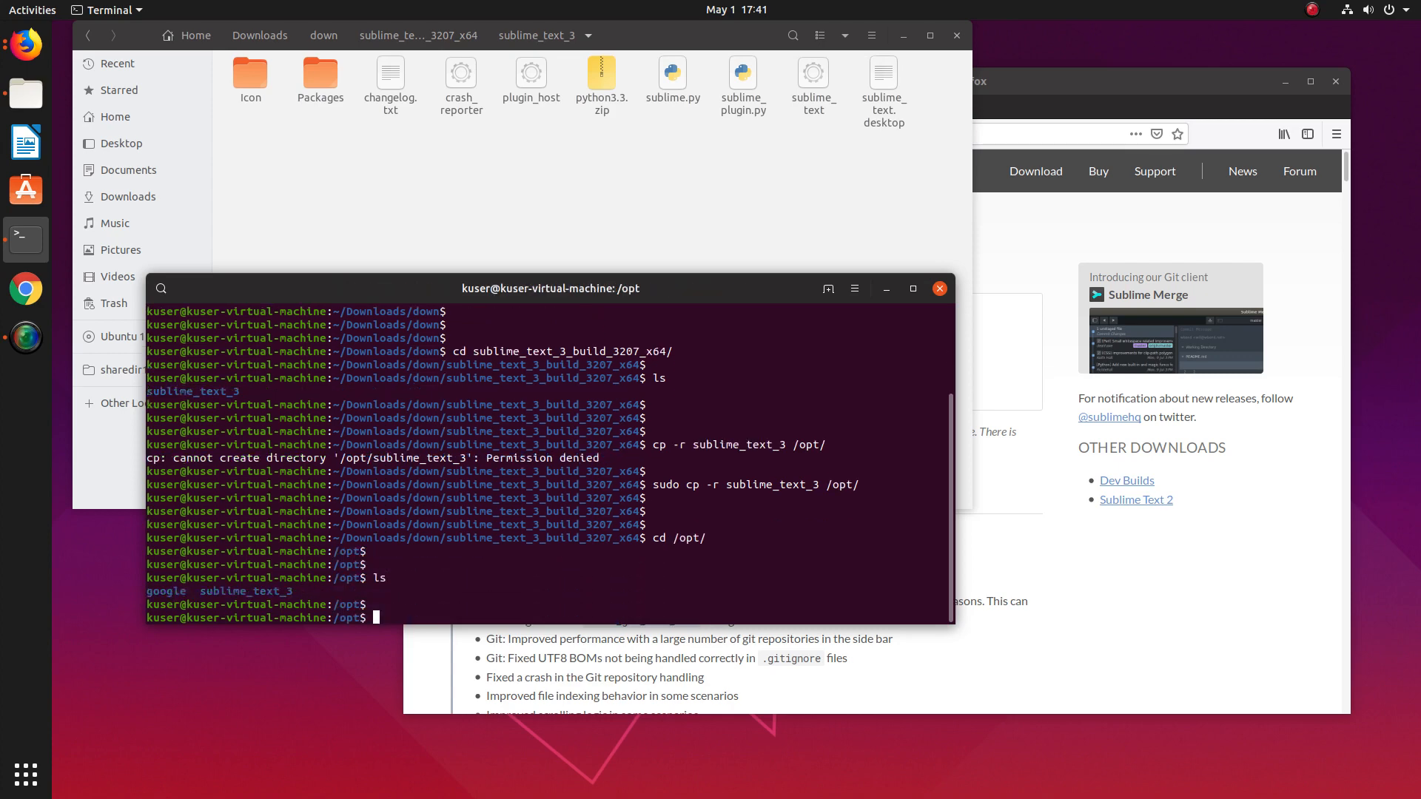
{"action": "type", "text": "mv"}
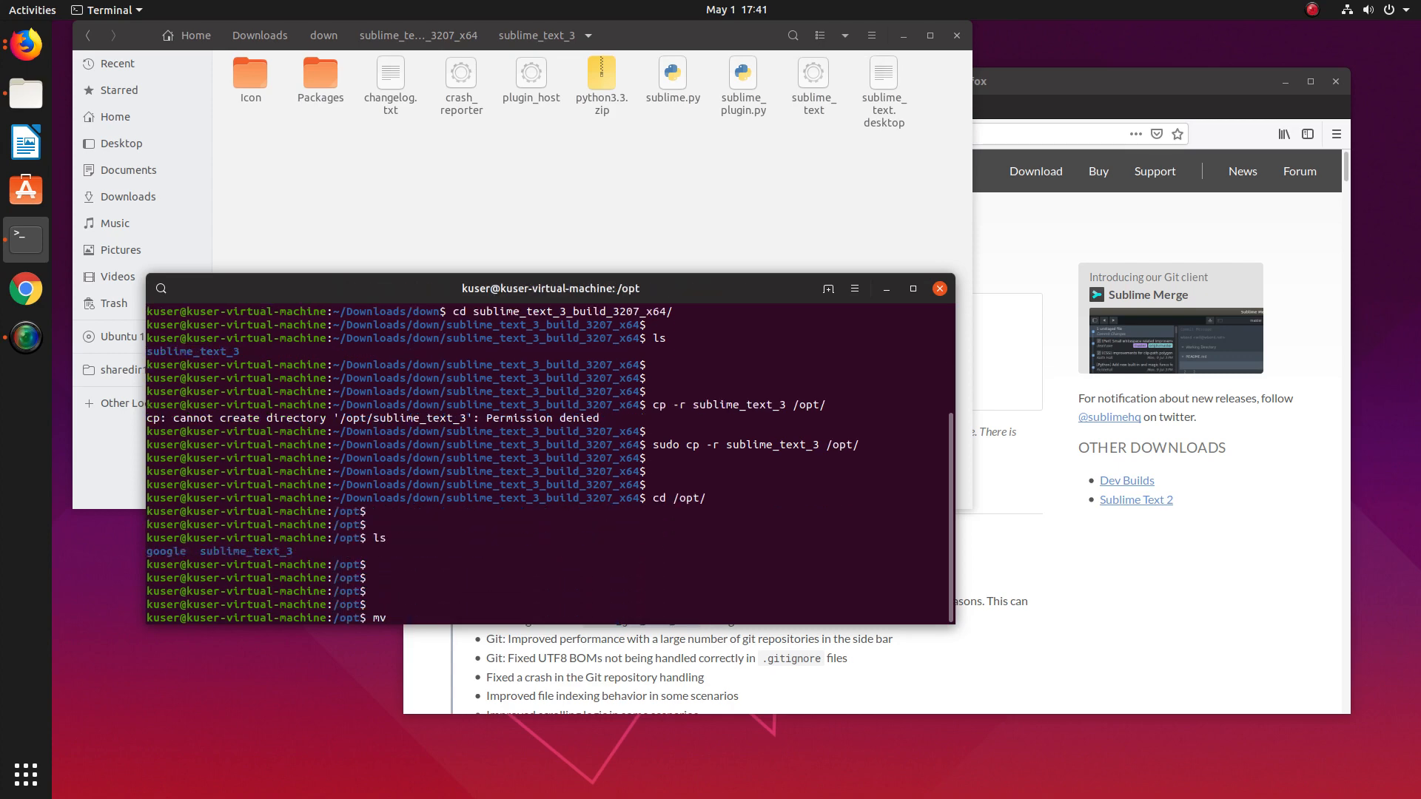
{"action": "type", "text": "sublime_text_3 sublime_text"}
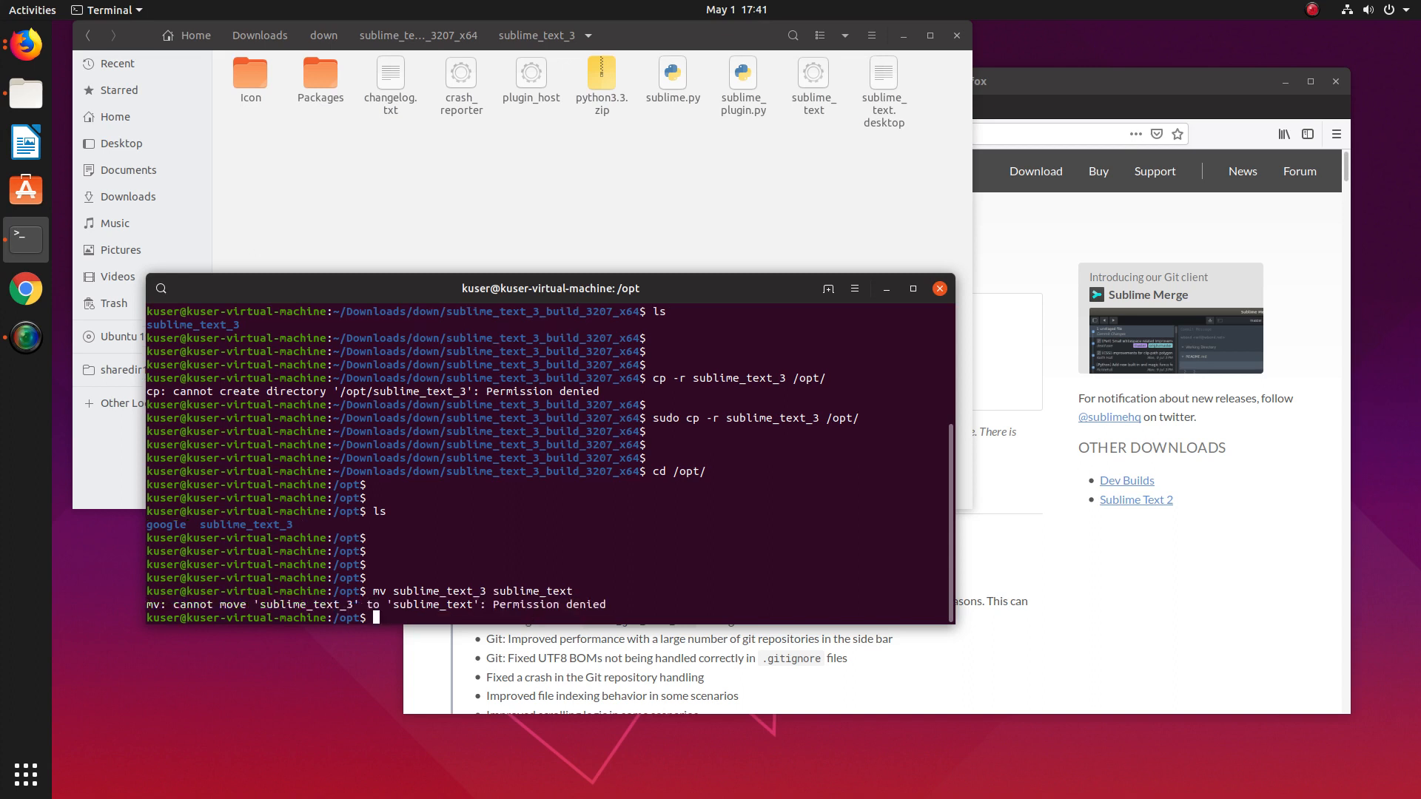
{"action": "type", "text": "mv sublime_text_3 sublime_text"}
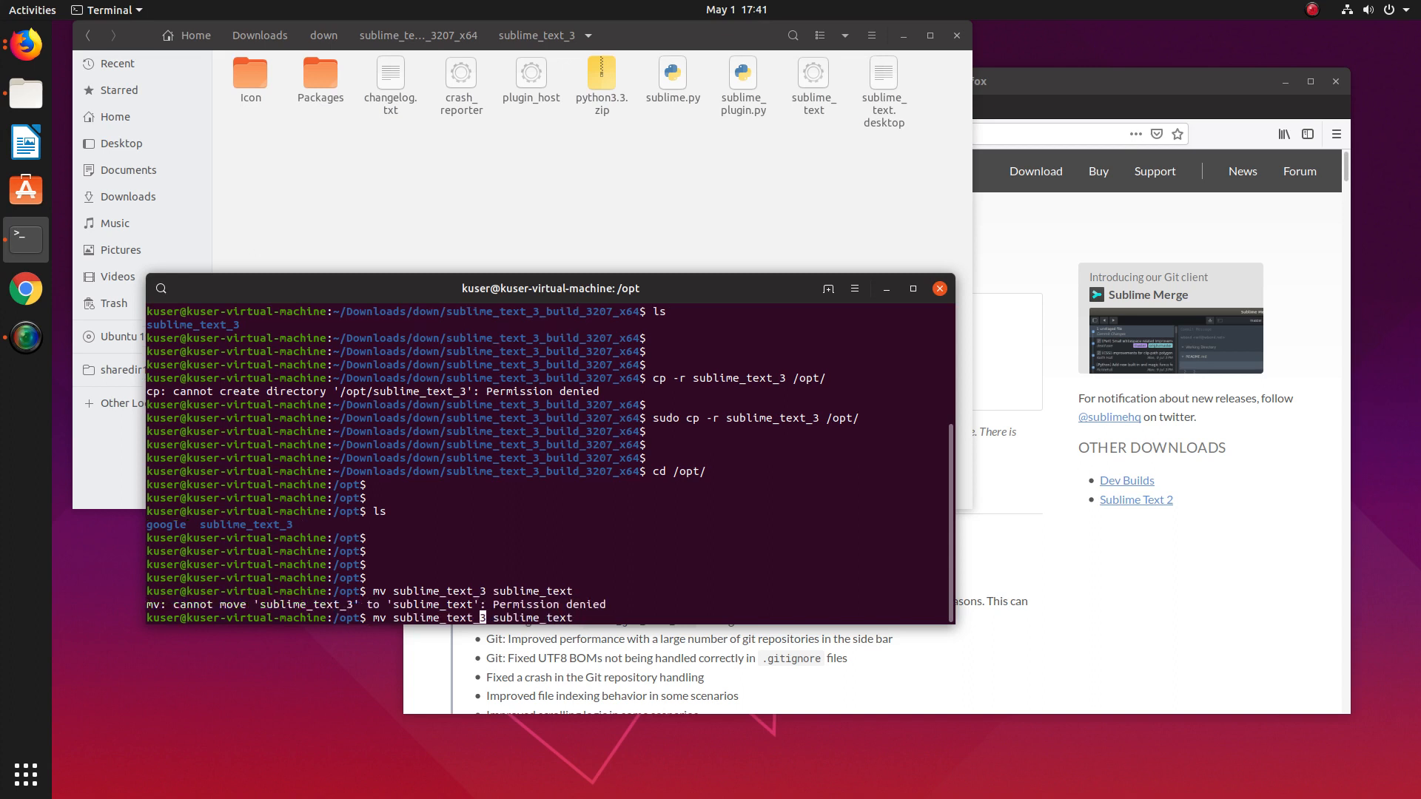
{"action": "type", "text": "sudo"}
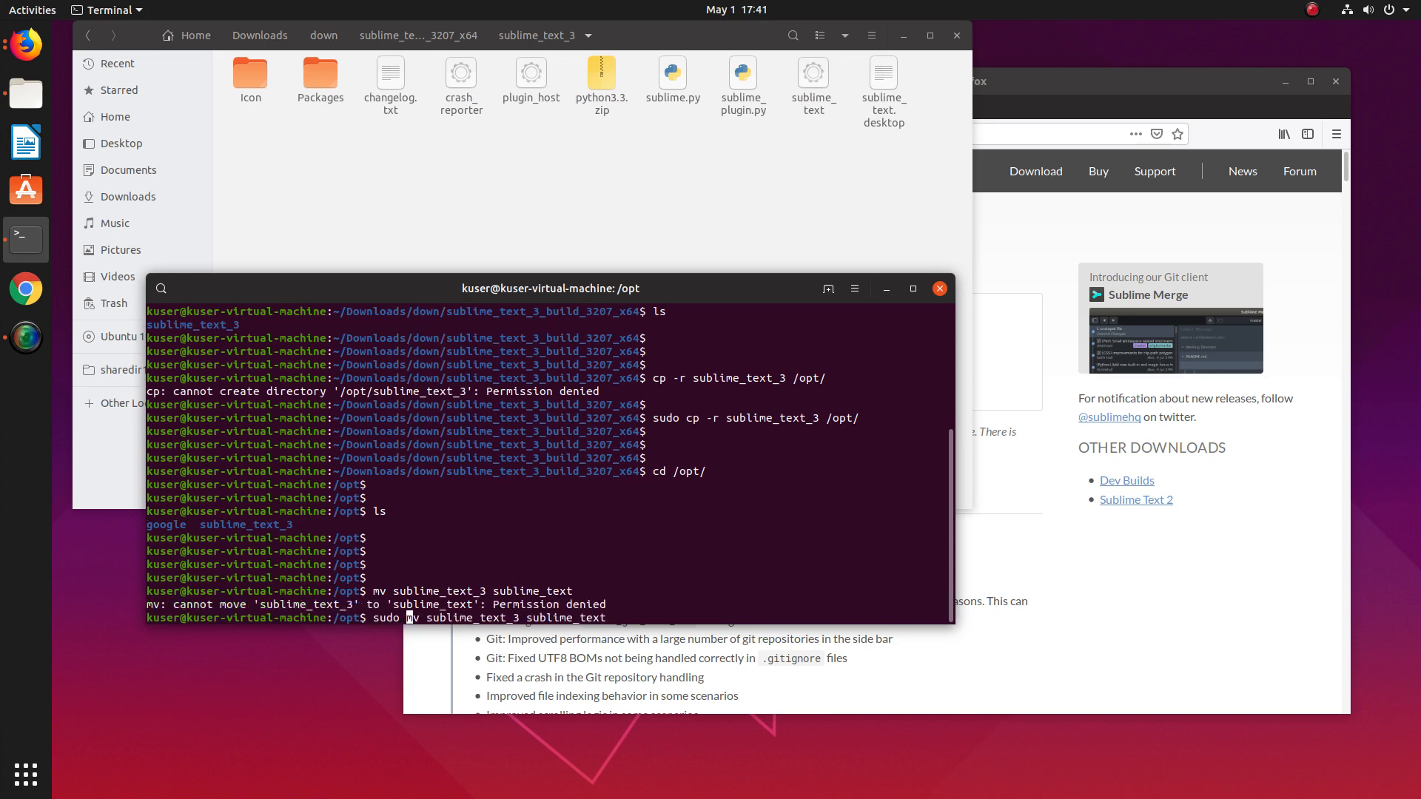
{"action": "key", "text": "Return"}
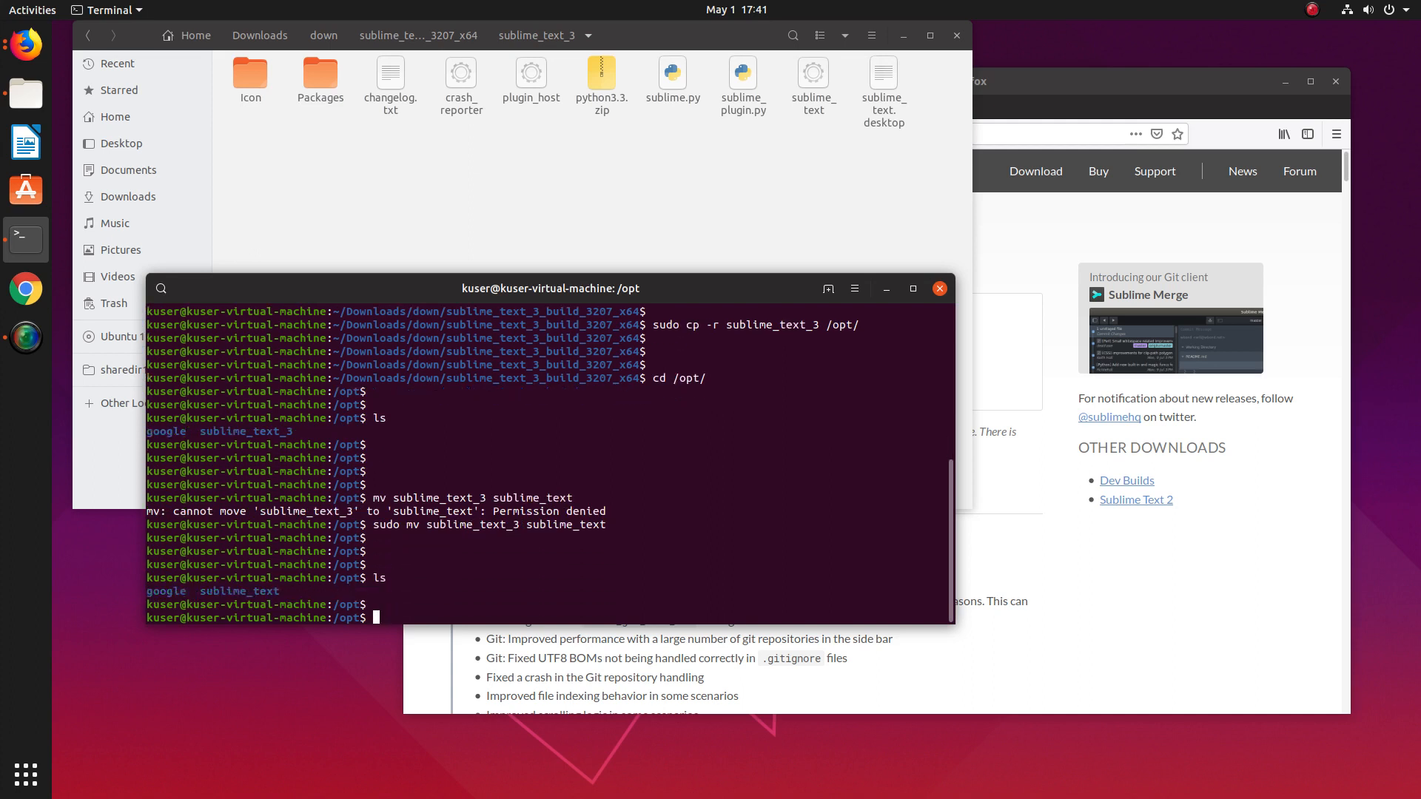
{"action": "type", "text": "cd sublime_text/"}
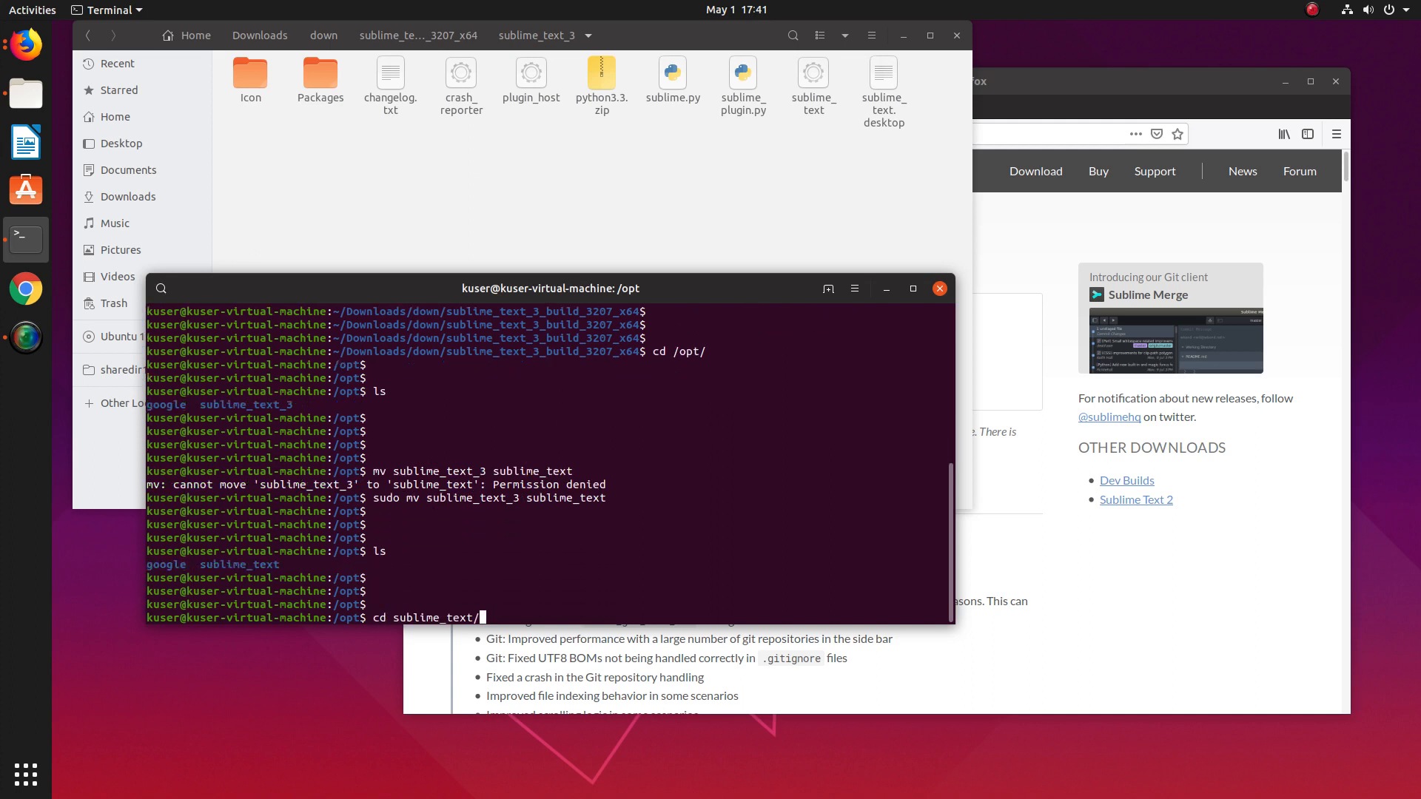
Enter /opt/sublime_text and cat its sublime_text.desktop launcher file.
{"action": "key", "text": "Return"}
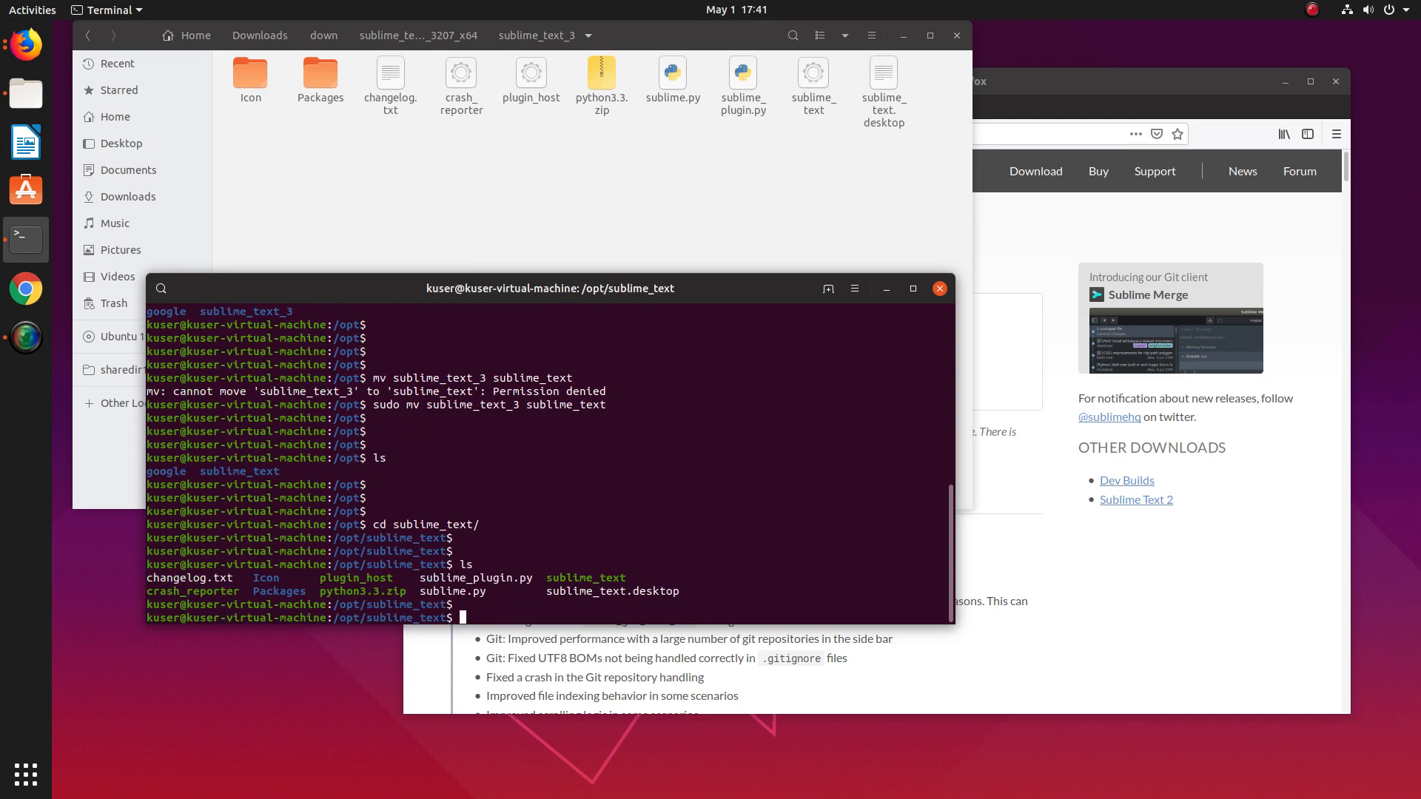
{"action": "type", "text": "cat"}
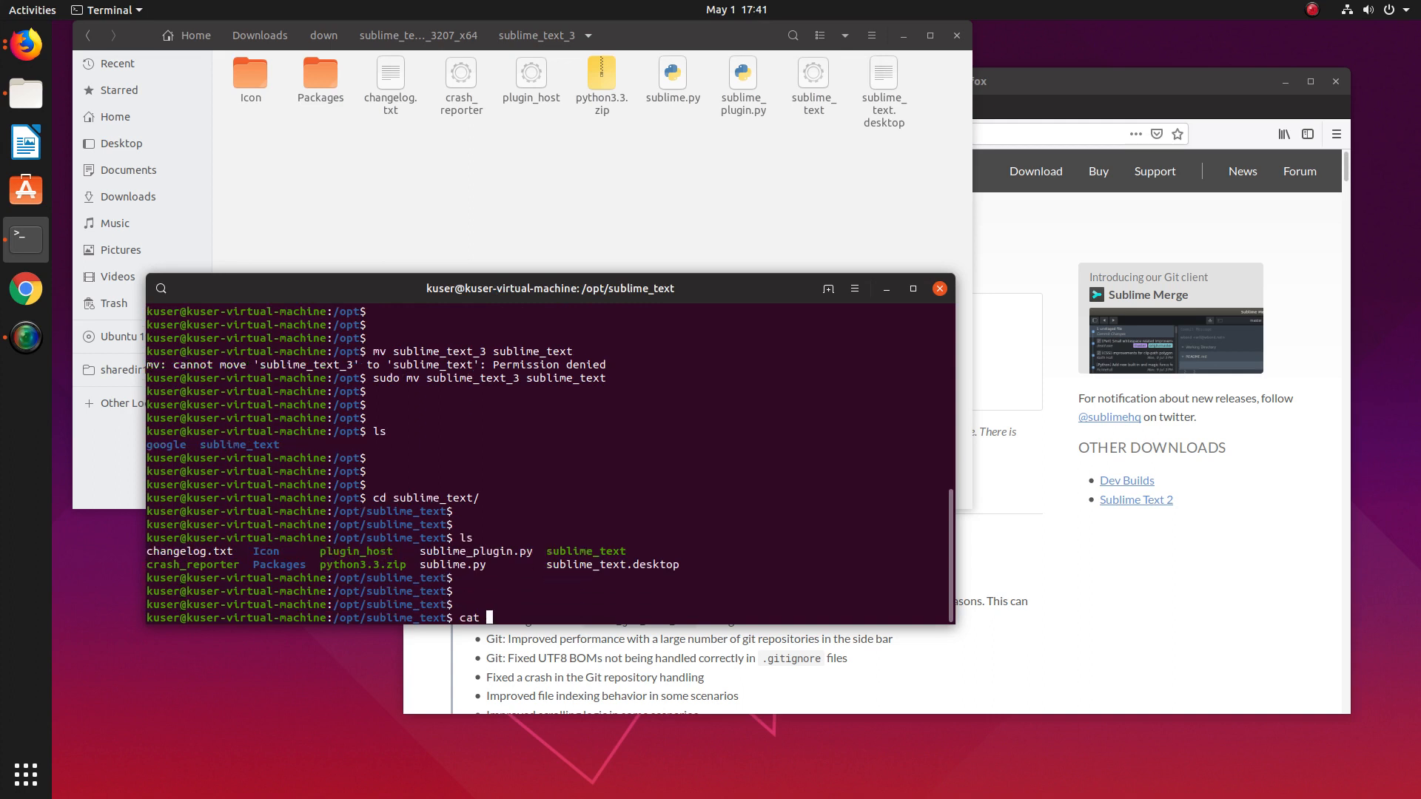
{"action": "type", "text": "sublime_"}
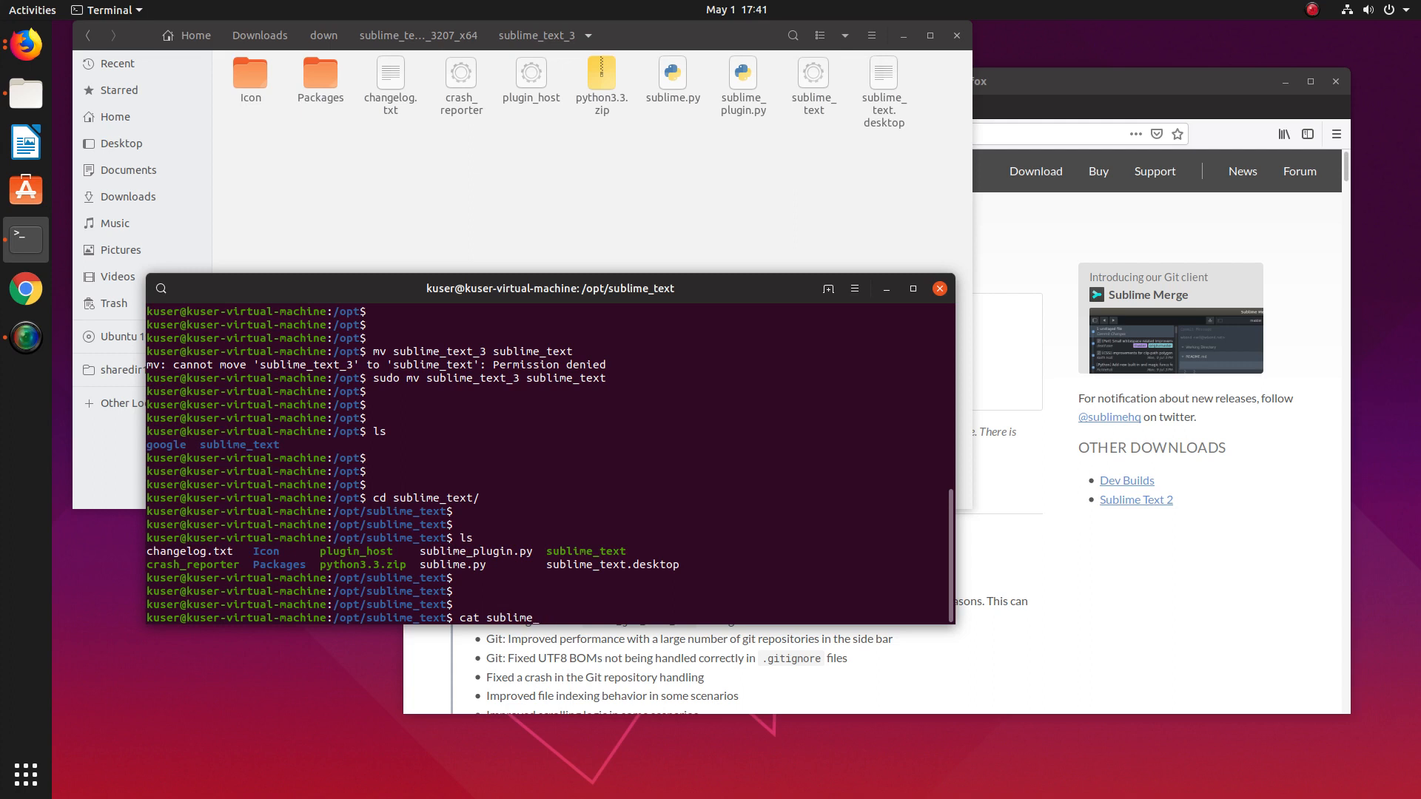
{"action": "type", "text": "t"}
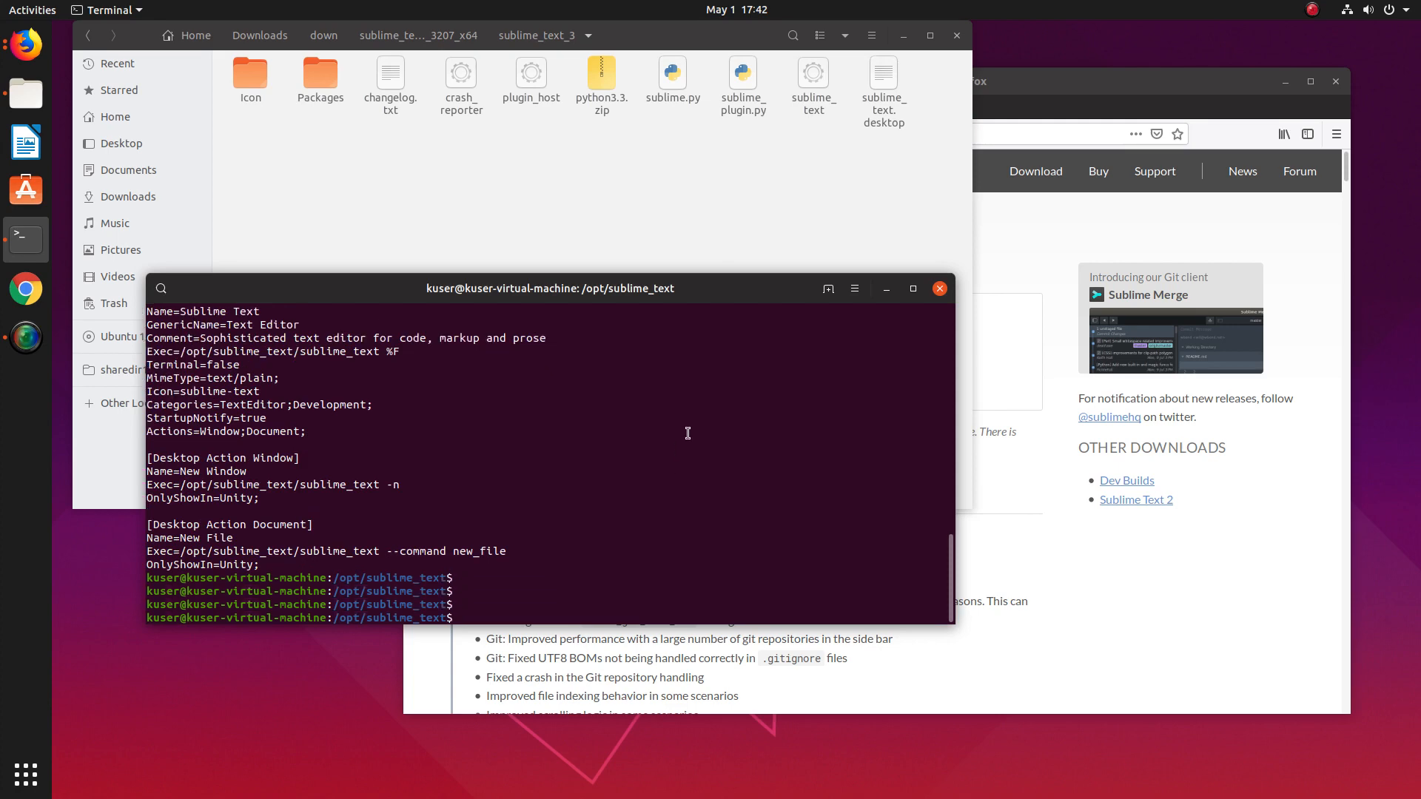
{"action": "mouse_move", "coordinate": [881, 246]}
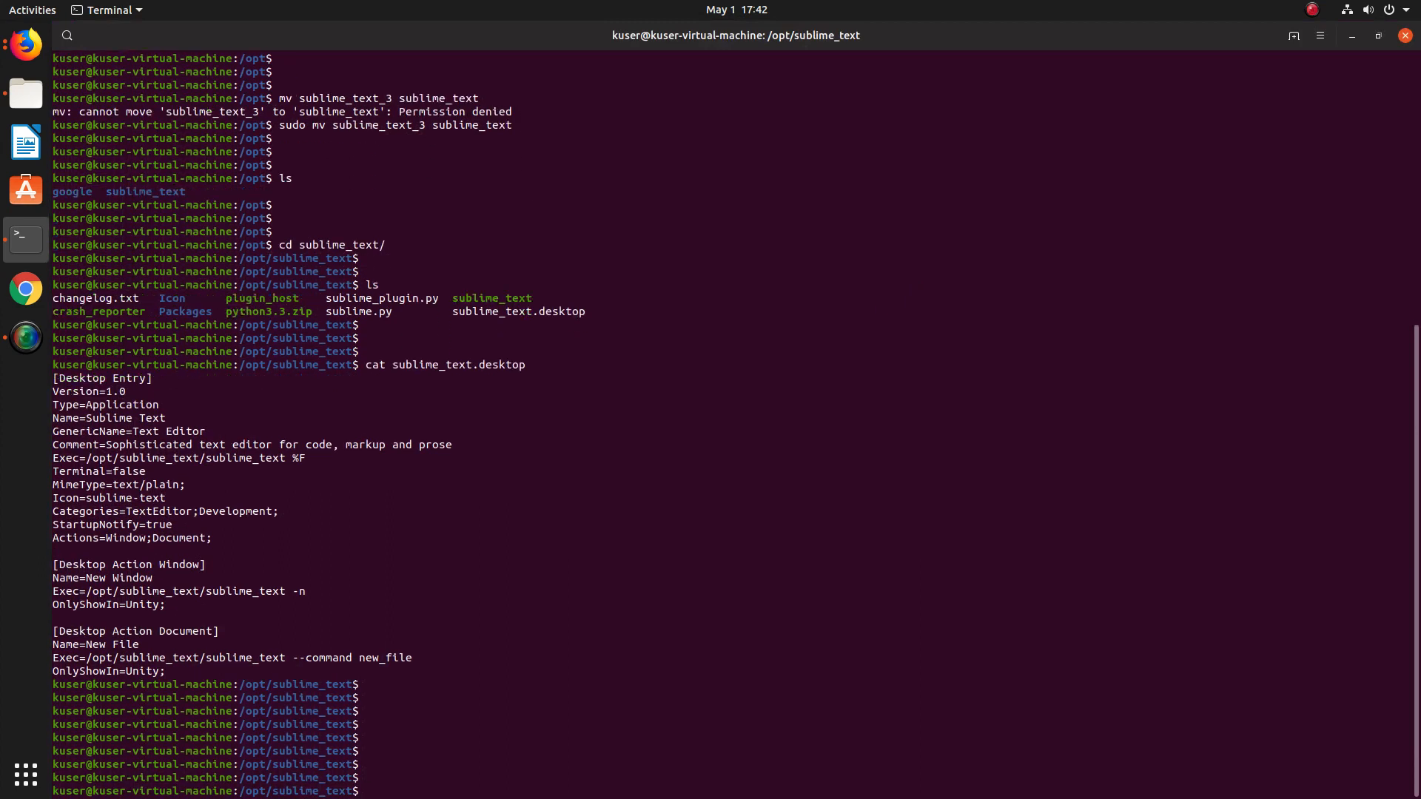
Attempt copying sublime_text.desktop to /usr/share/applications/ without sudo, hitting a permission error.
{"action": "type", "text": "cp"}
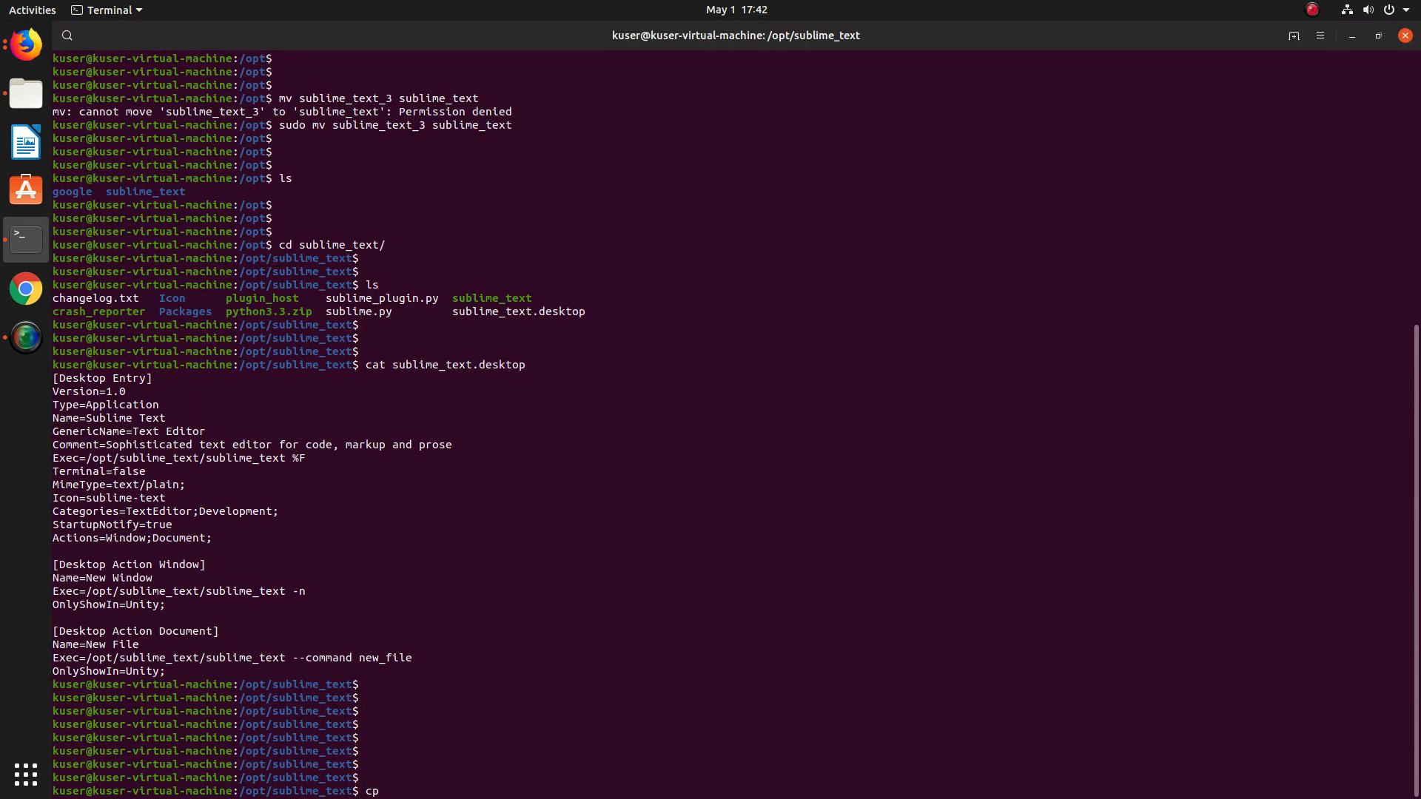
{"action": "type", "text": "sublime.py"}
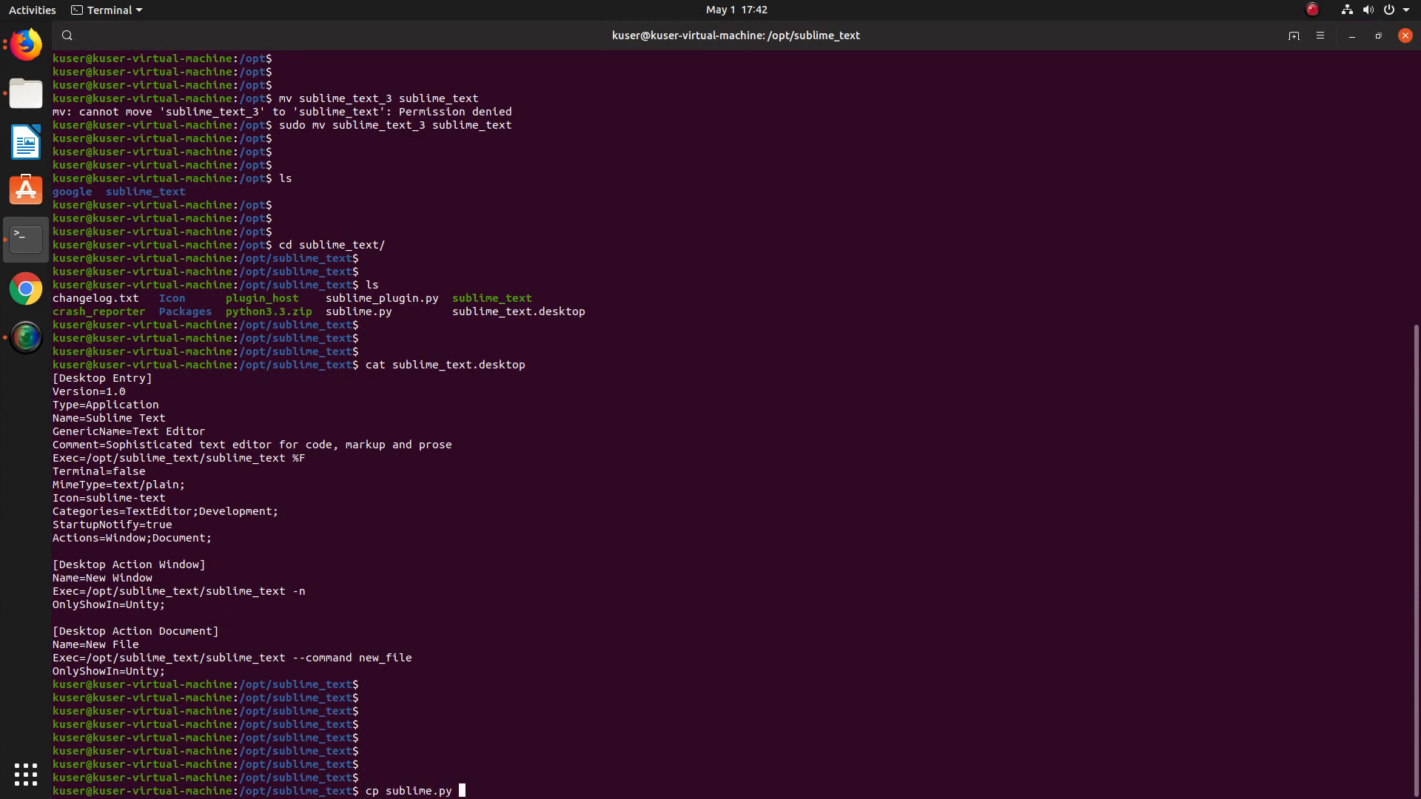
{"action": "key", "text": "BackSpace"}
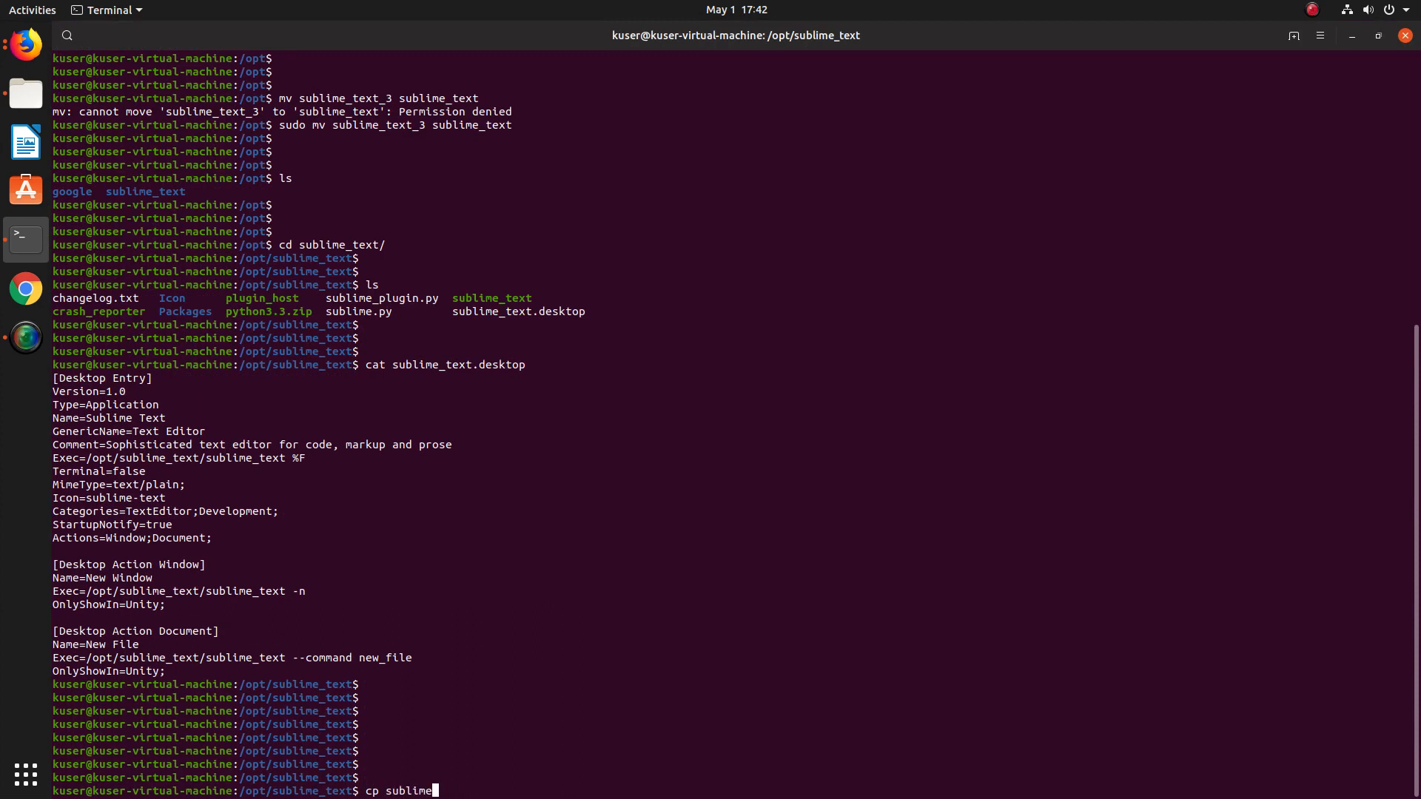
{"action": "type", "text": "_text.desktop /"}
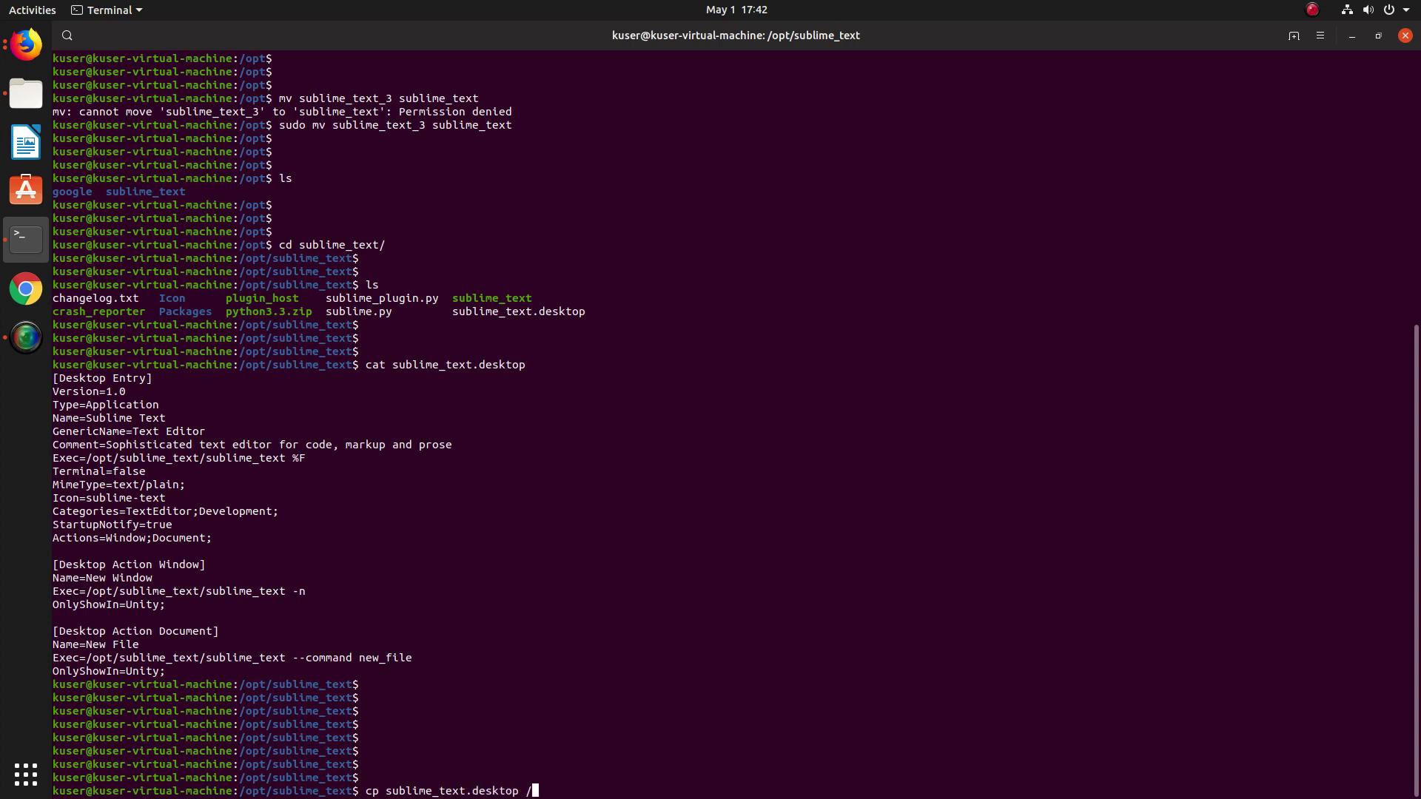
{"action": "type", "text": "usr/app"}
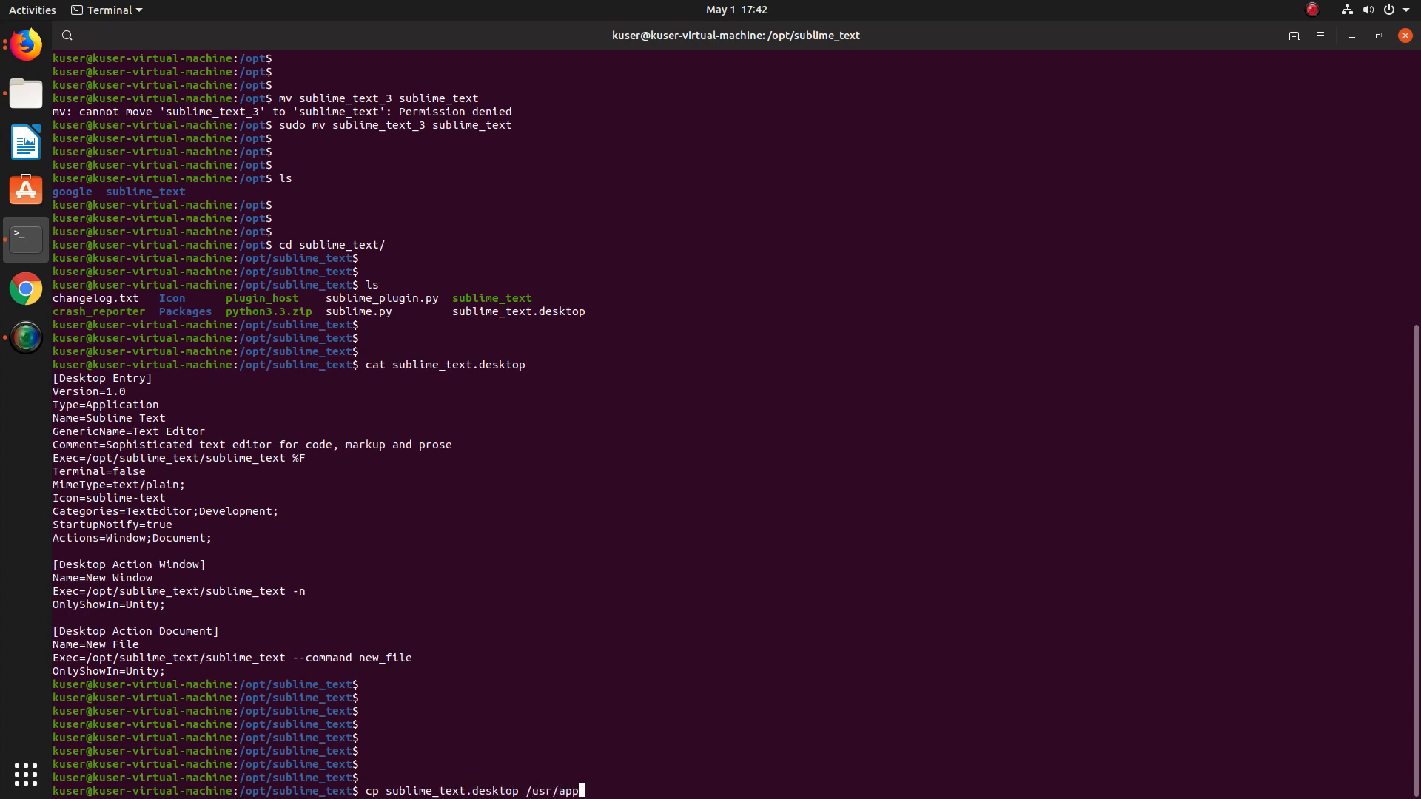
{"action": "key", "text": "BackSpace"}
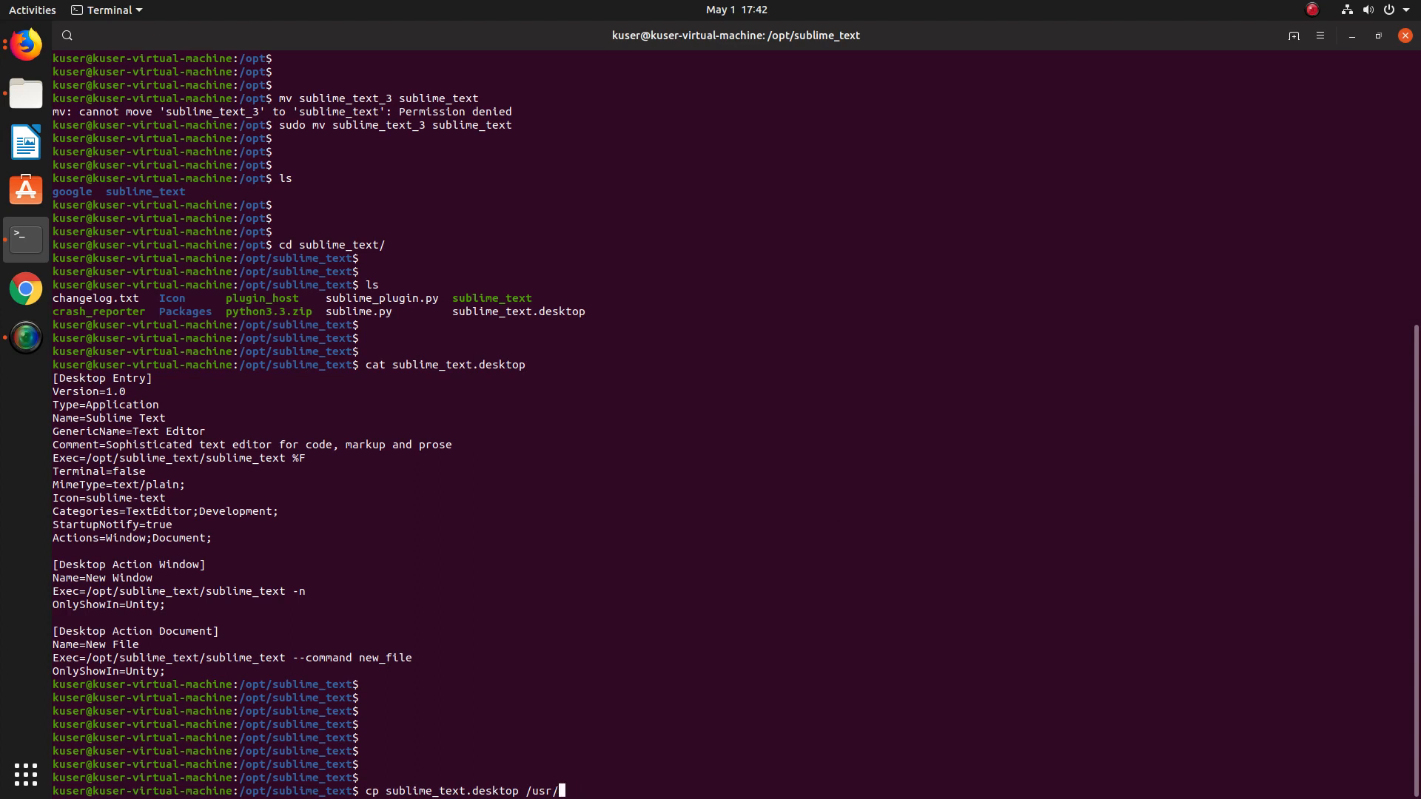
{"action": "type", "text": "share/"}
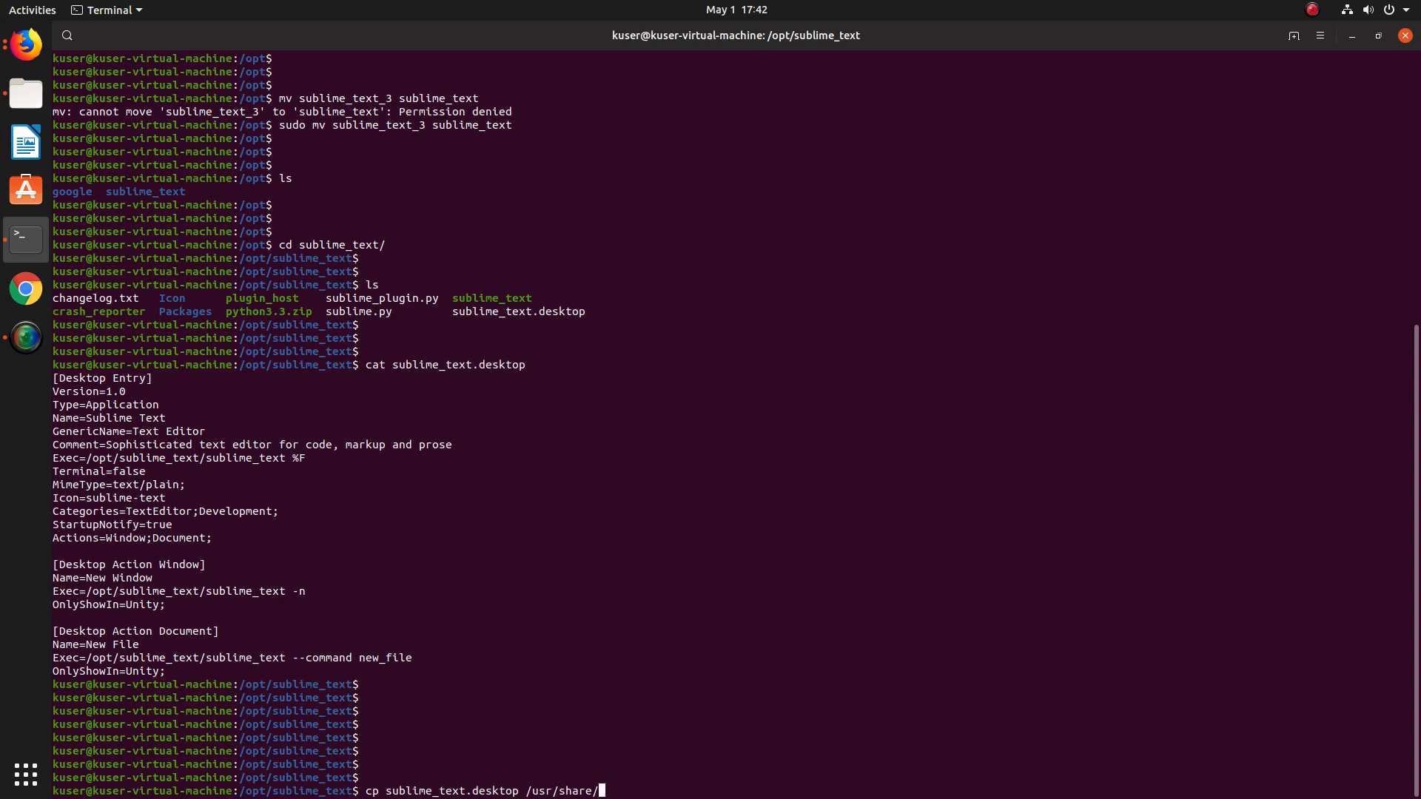
{"action": "type", "text": "ap"}
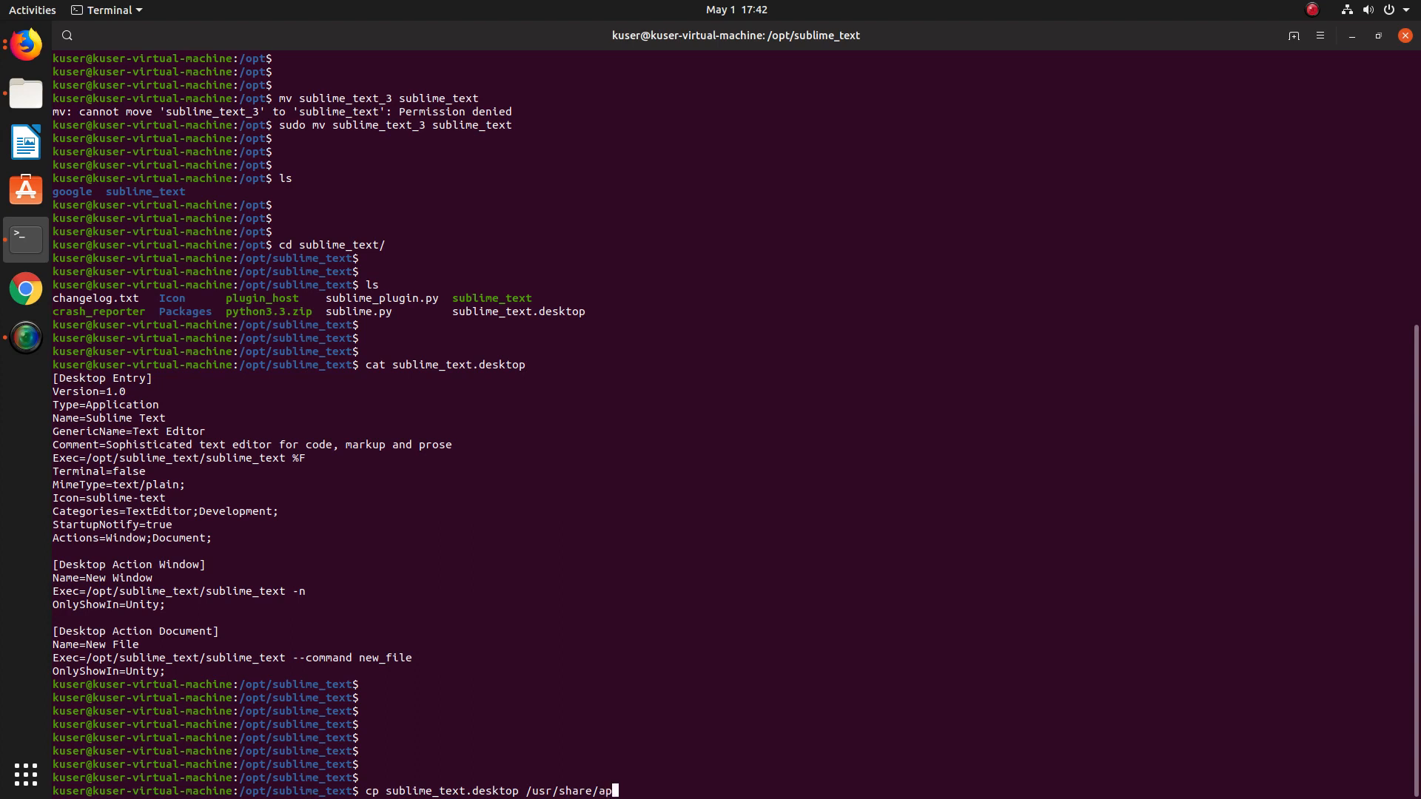
{"action": "key", "text": "Tab"}
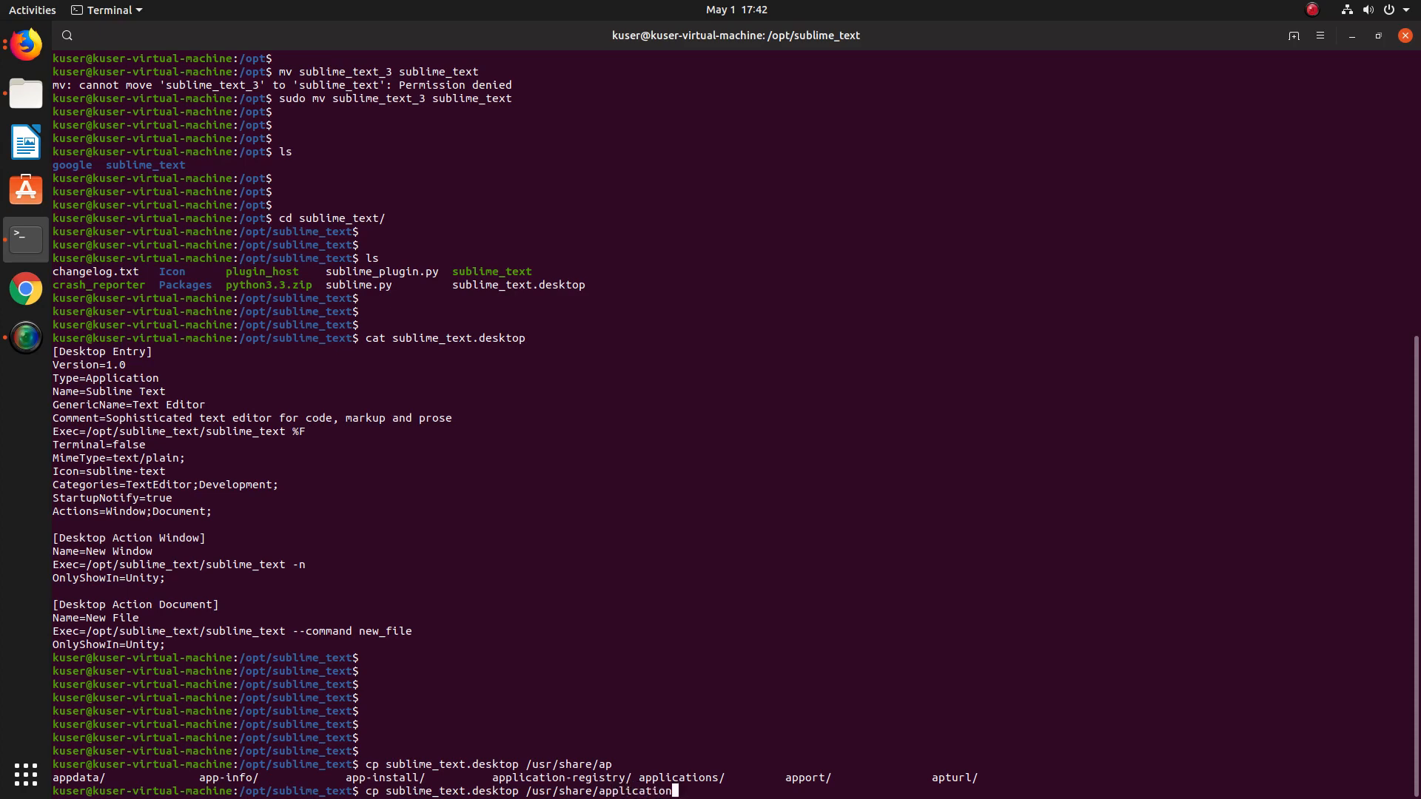
{"action": "key", "text": "Tab"}
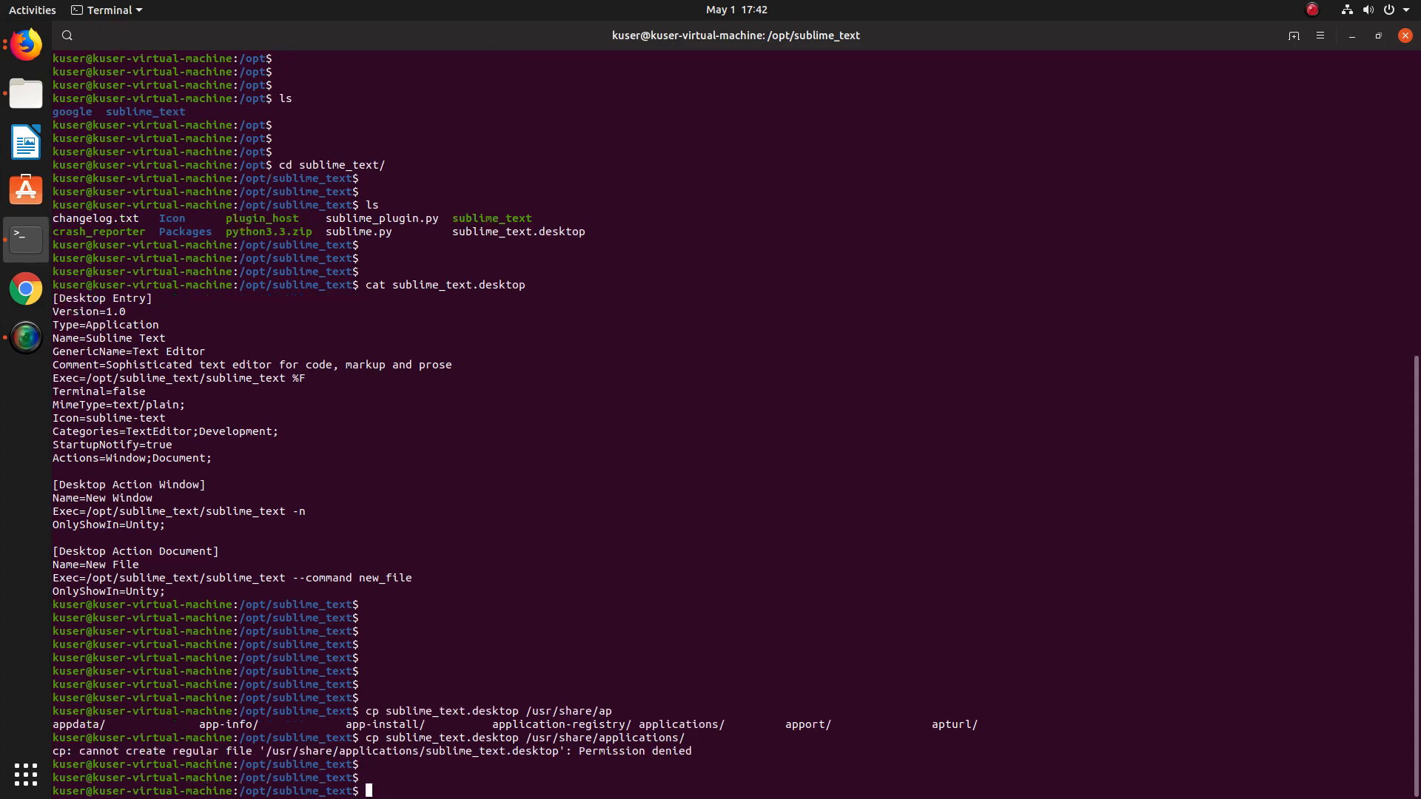
Copy sublime_text.desktop into /usr/share/applications with sudo and list the folder to confirm.
{"action": "type", "text": "cp sublime_text.desktop /usr/share/applications/"}
{"action": "type", "text": "ls"}
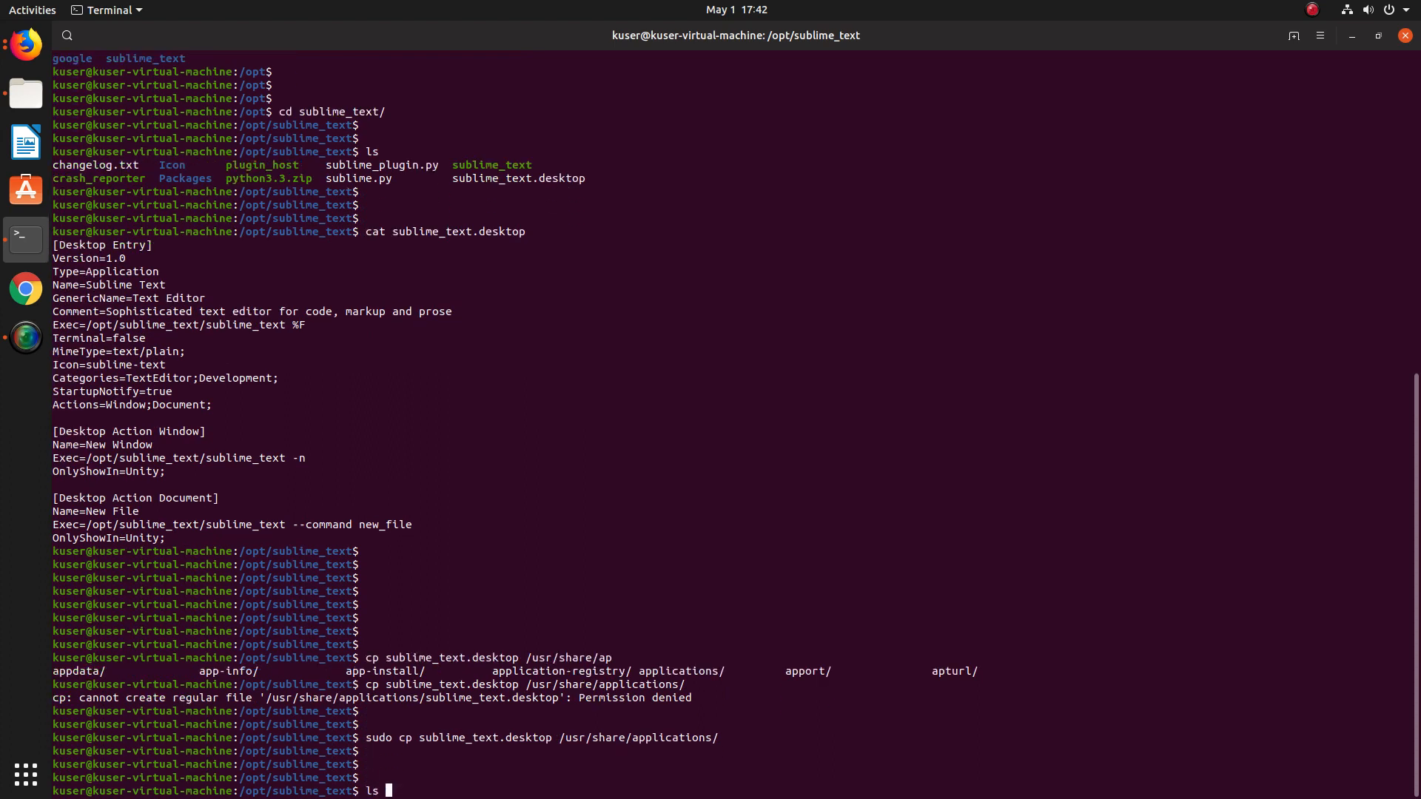
{"action": "type", "text": "/usr/share/app"}
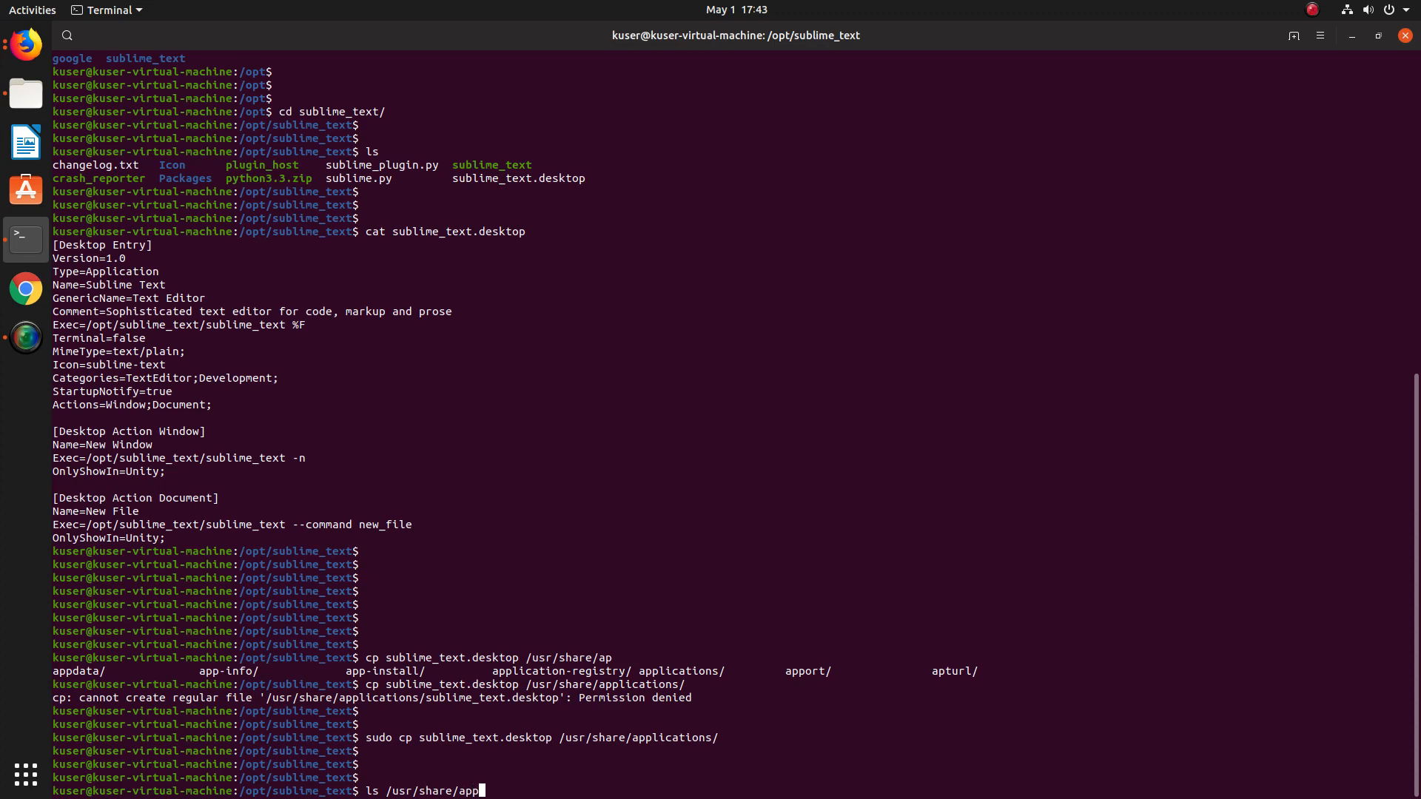
{"action": "key", "text": "Return"}
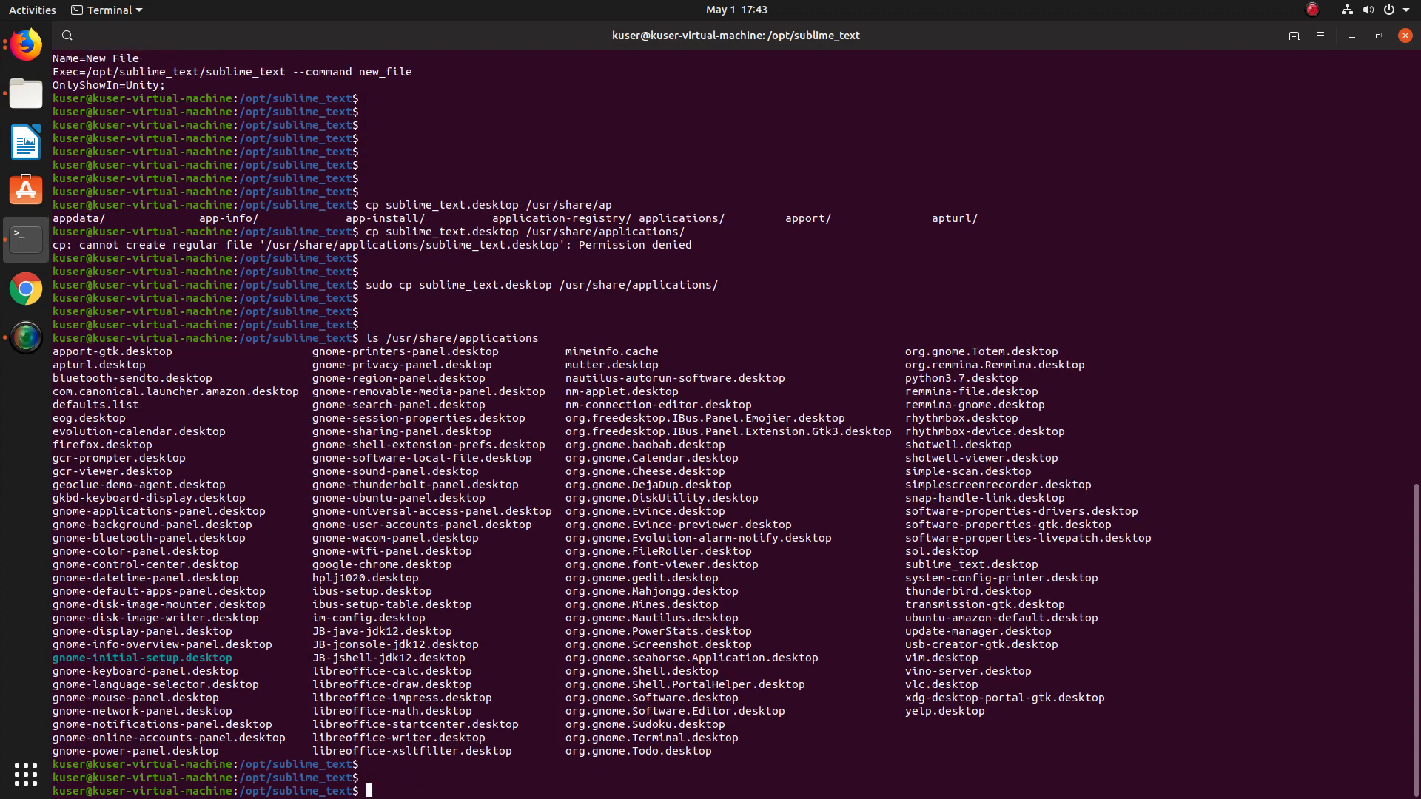
{"action": "mouse_move", "coordinate": [623, 457]}
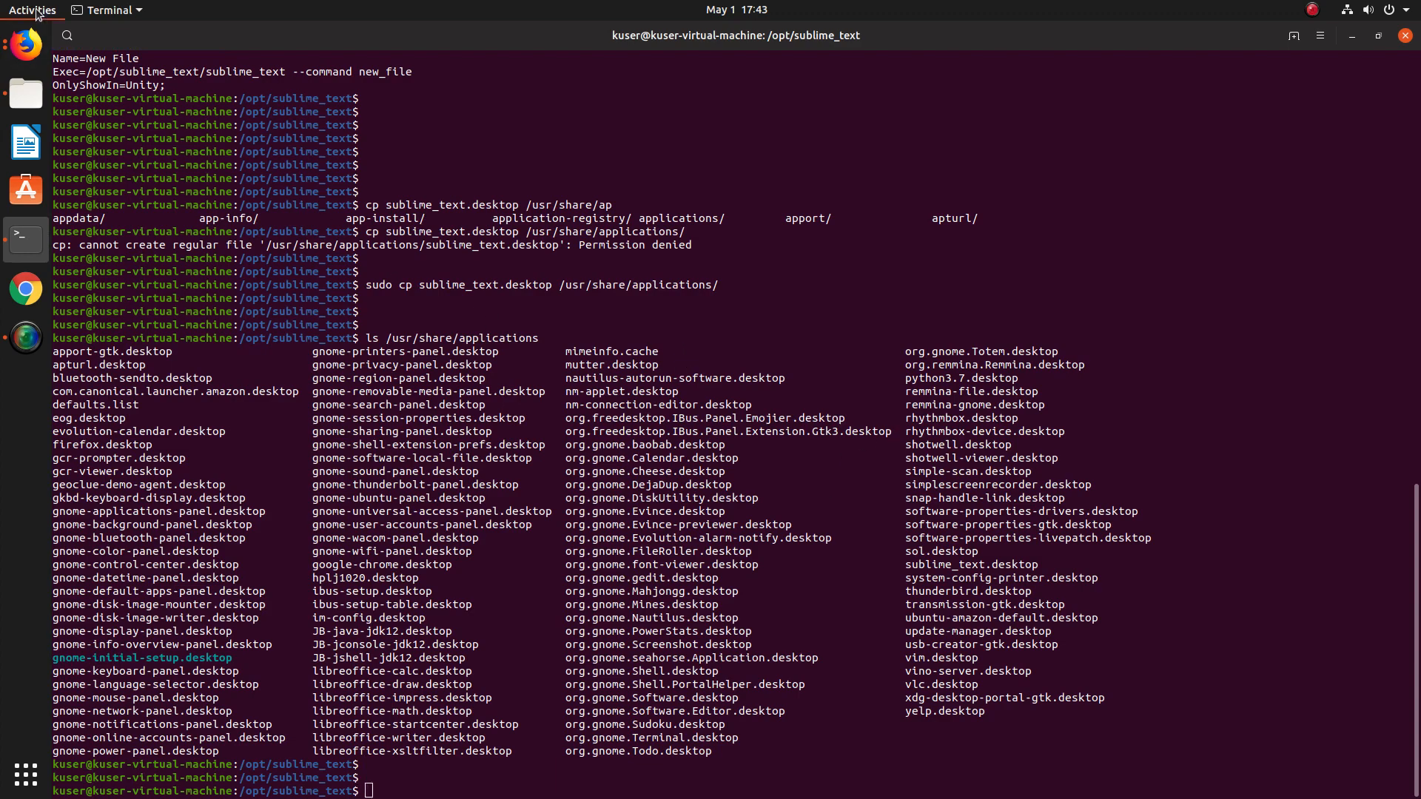
Search Activities for 'sul' to bring up the Sublime Text launcher.
{"action": "left_click", "coordinate": [33, 9]}
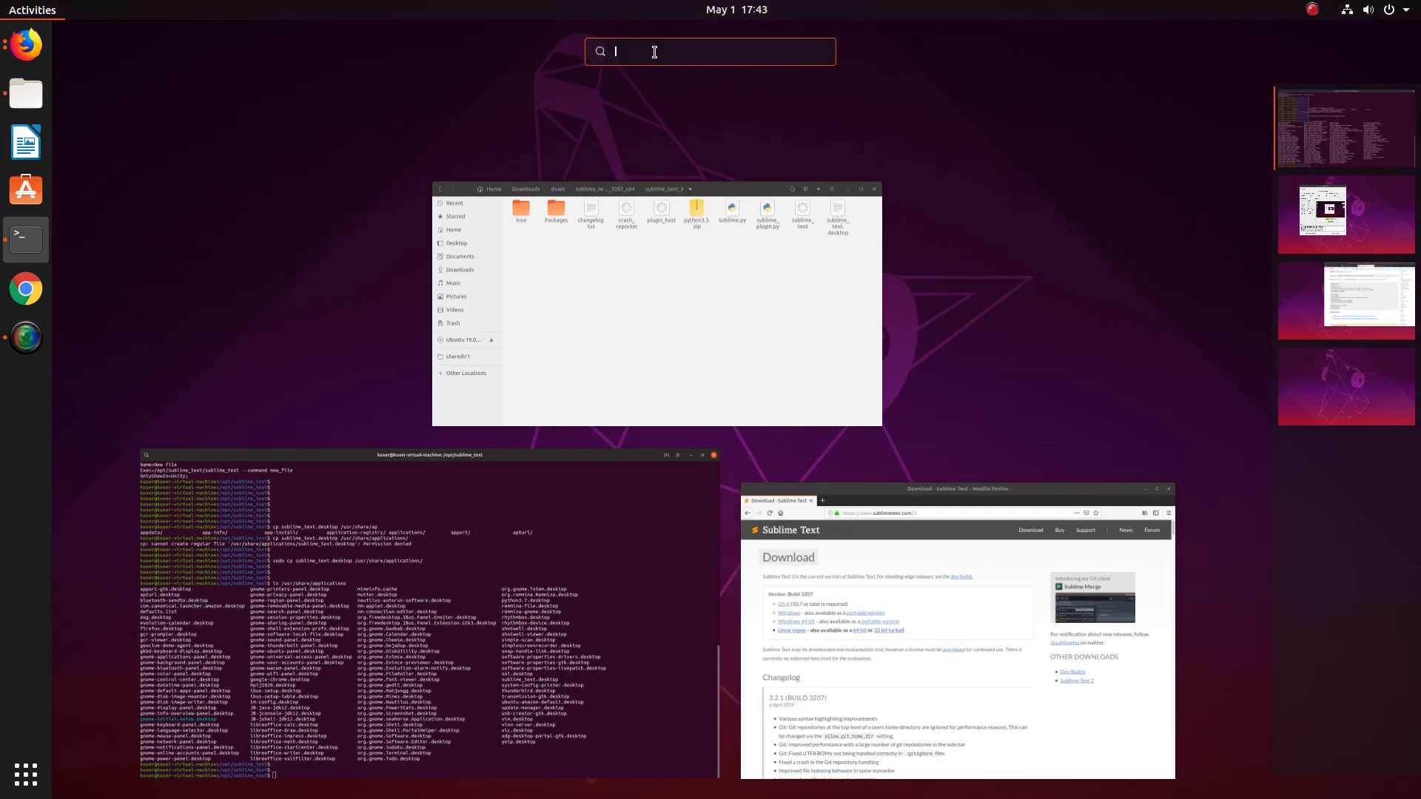
{"action": "type", "text": "sul"}
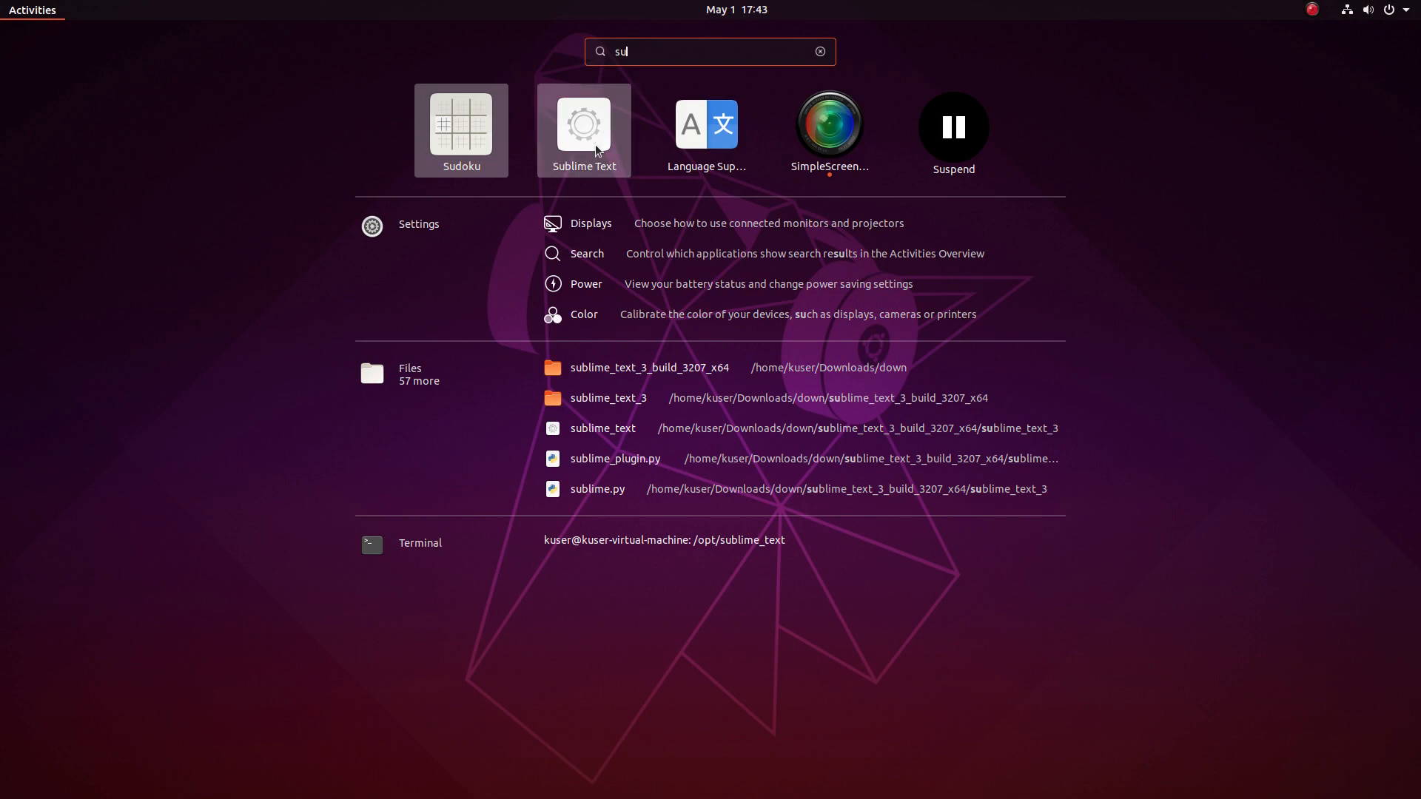
{"action": "mouse_move", "coordinate": [582, 139]}
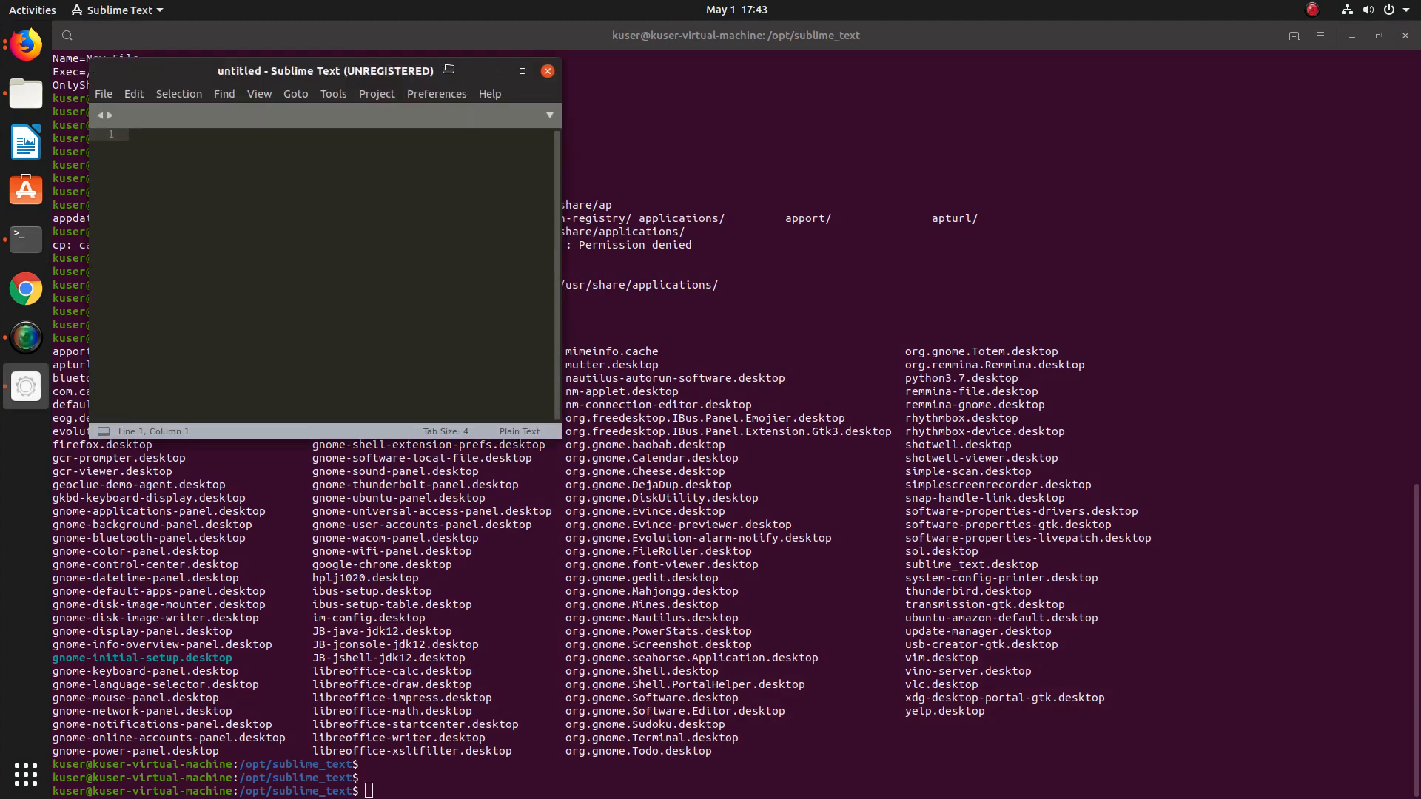
Move the untitled Sublime Text window aside so the Terminal shows again.
{"action": "left_click_drag", "start_coordinate": [325, 71], "coordinate": [649, 80]}
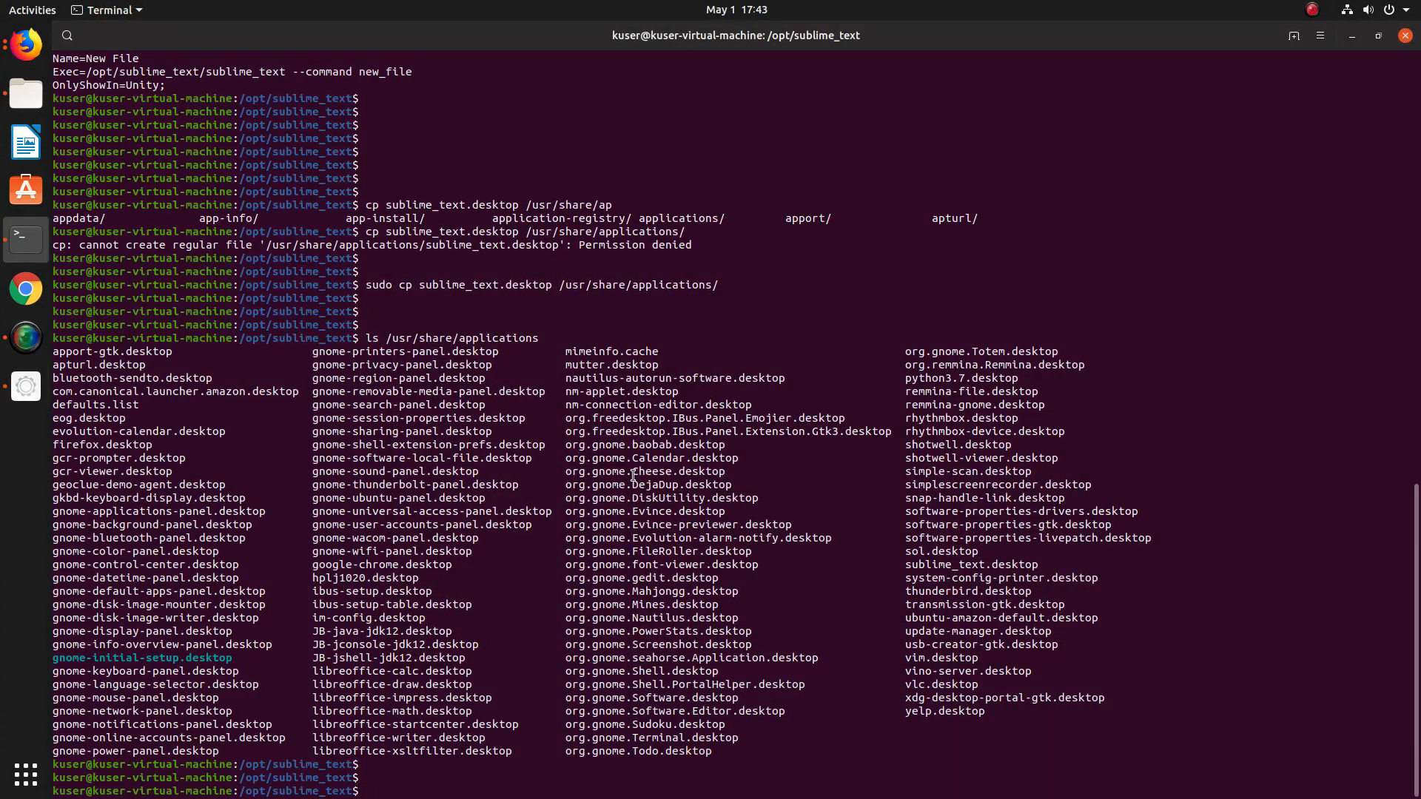
{"action": "mouse_move", "coordinate": [142, 254]}
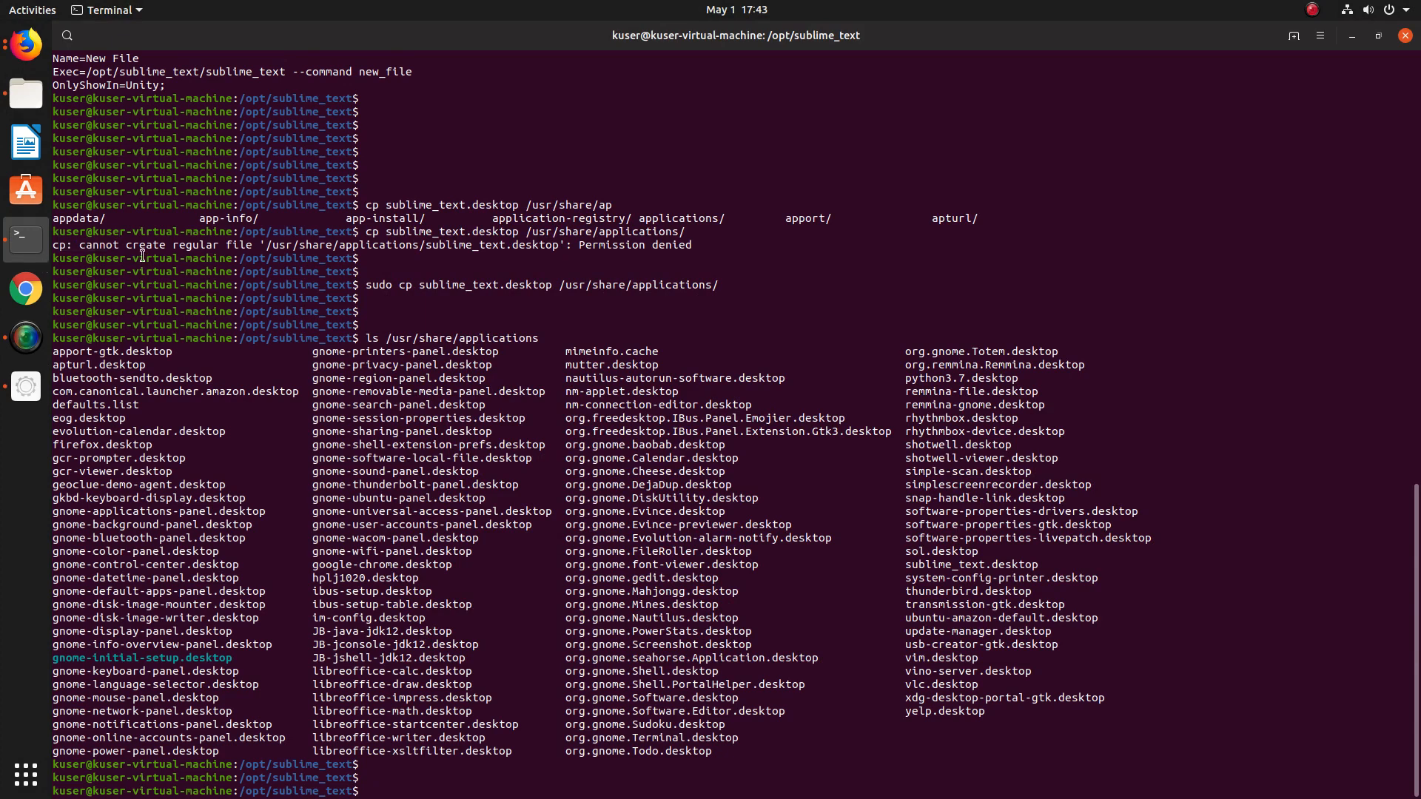